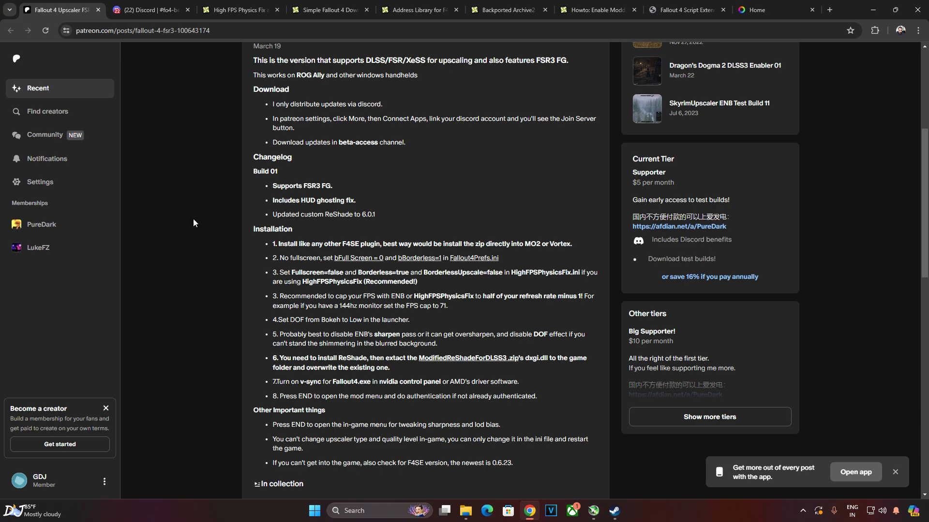
{"action": "mouse_move", "coordinate": [248, 278]}
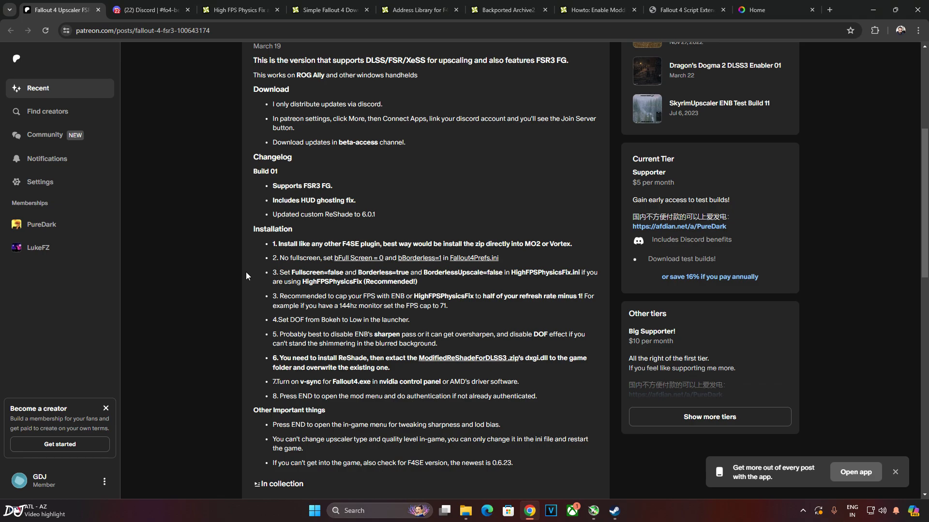
{"action": "mouse_move", "coordinate": [337, 320]}
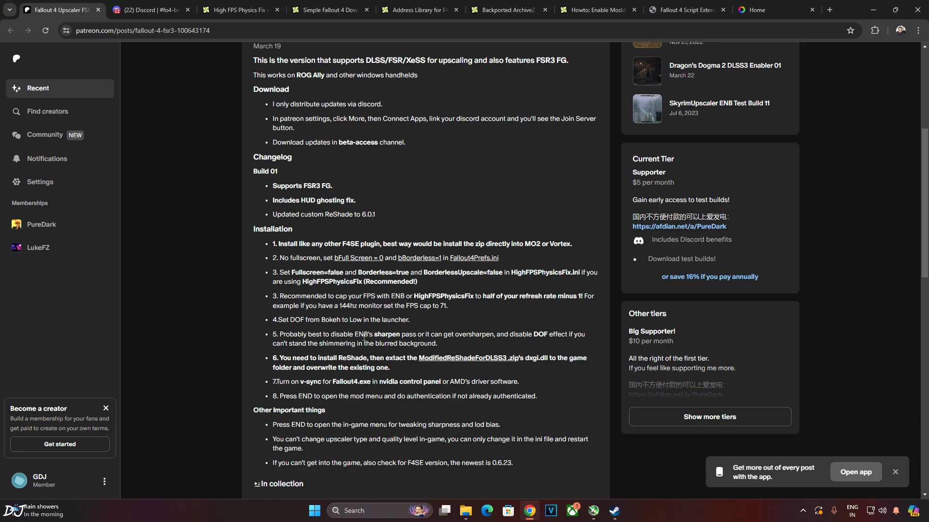
{"action": "mouse_move", "coordinate": [538, 350]}
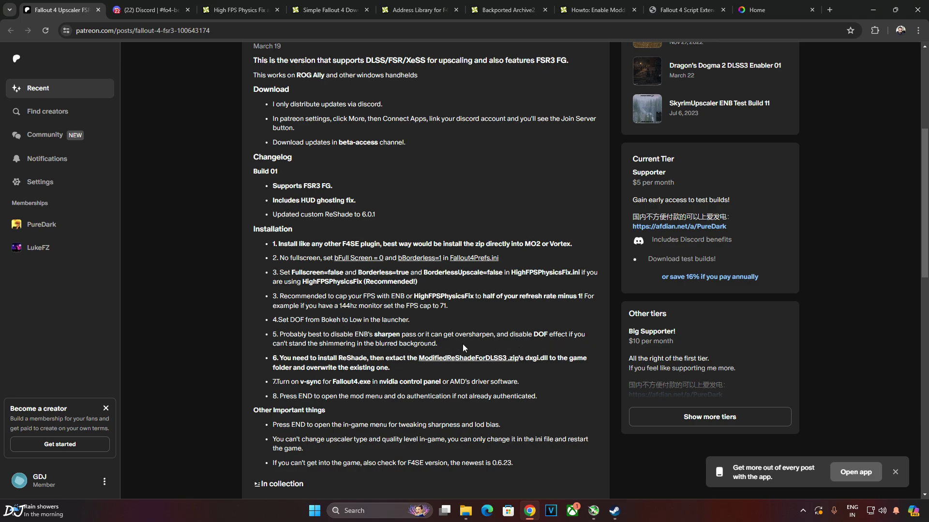
{"action": "mouse_move", "coordinate": [463, 347]}
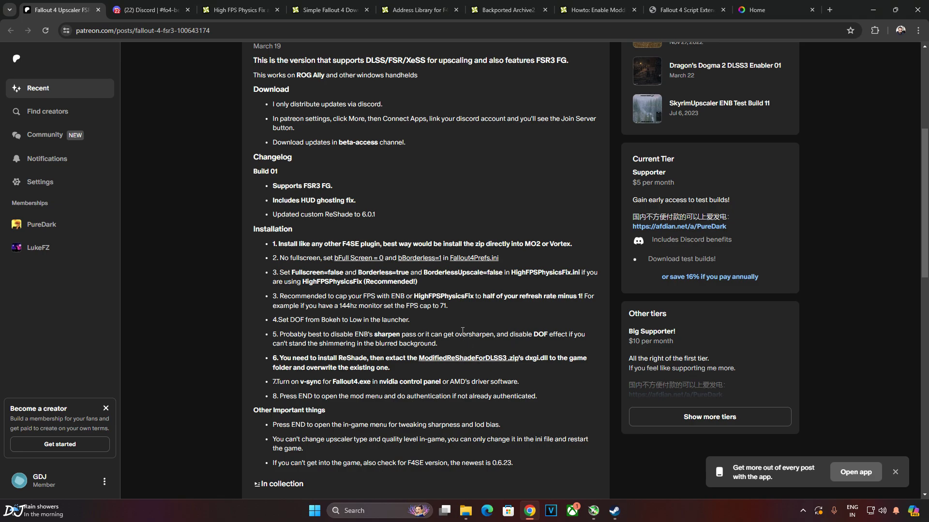
{"action": "mouse_move", "coordinate": [451, 393]}
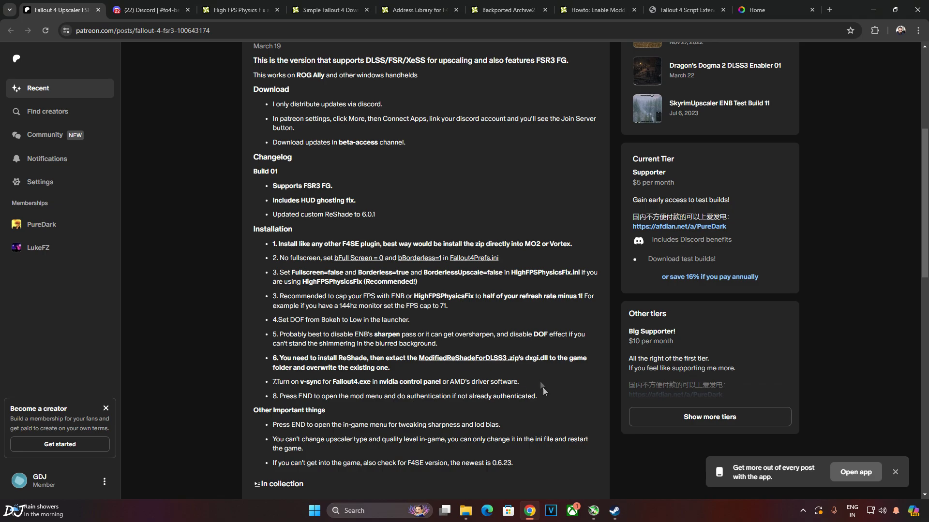
{"action": "mouse_move", "coordinate": [399, 412]}
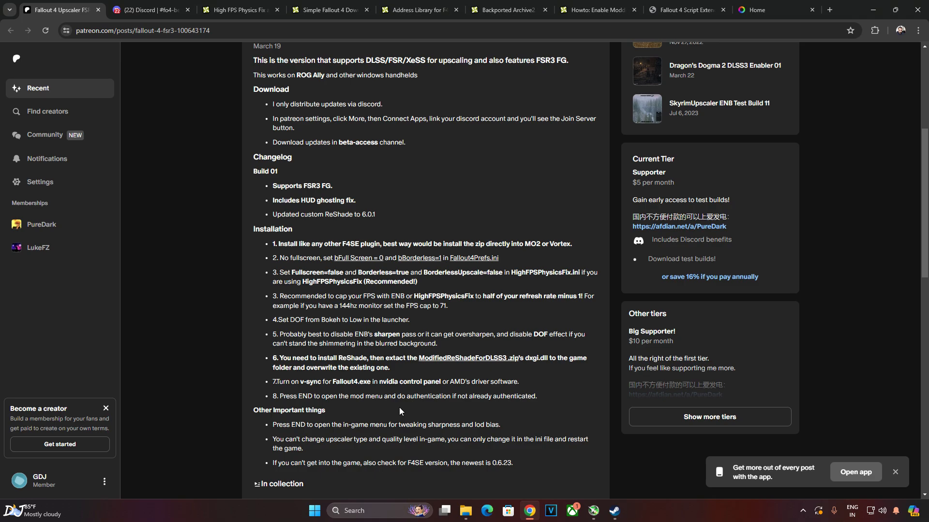
{"action": "mouse_move", "coordinate": [392, 410]}
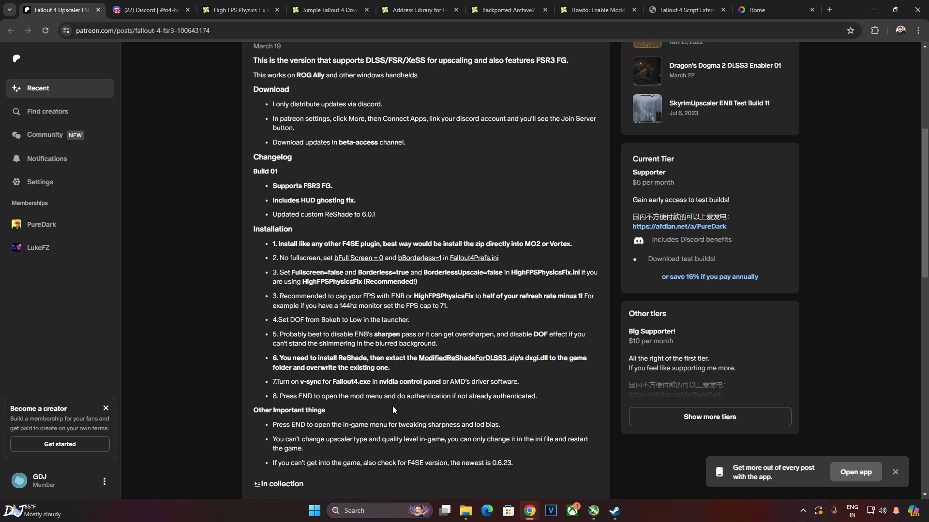
{"action": "mouse_move", "coordinate": [392, 412]}
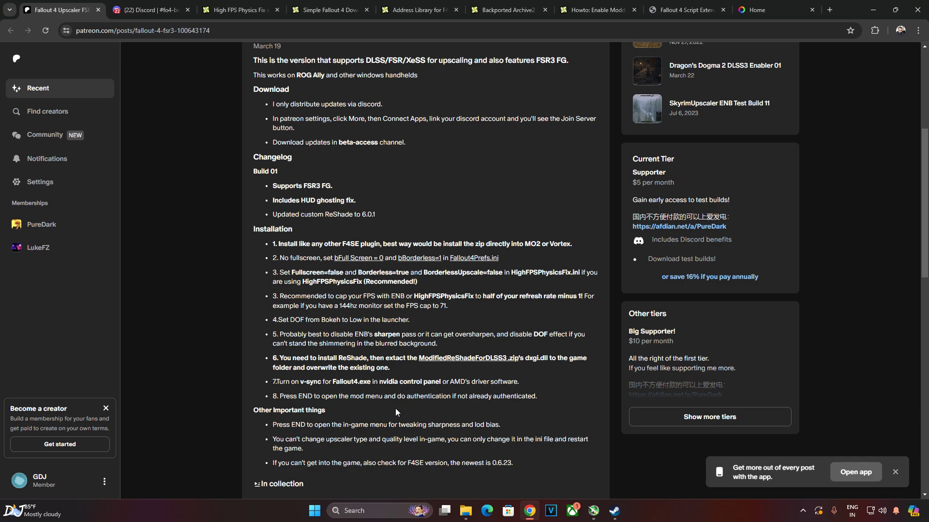
{"action": "mouse_move", "coordinate": [482, 418]}
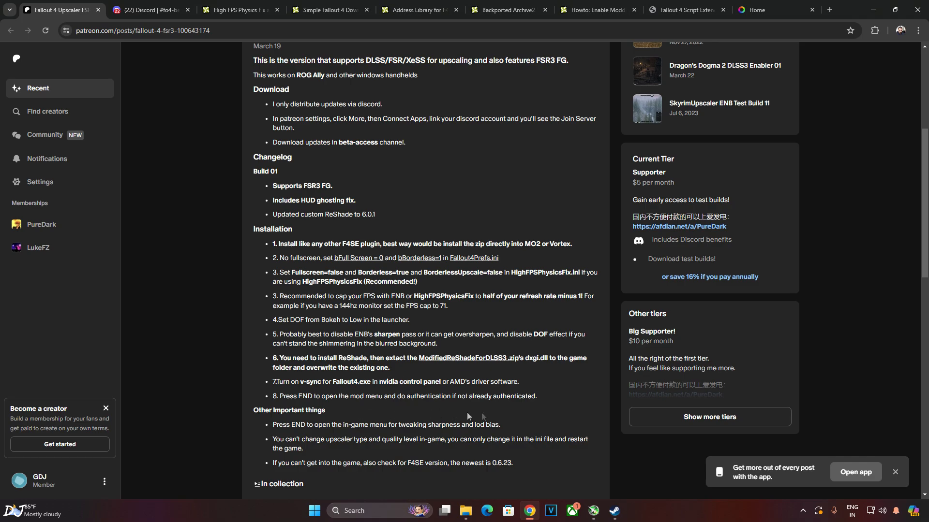
{"action": "mouse_move", "coordinate": [455, 416]}
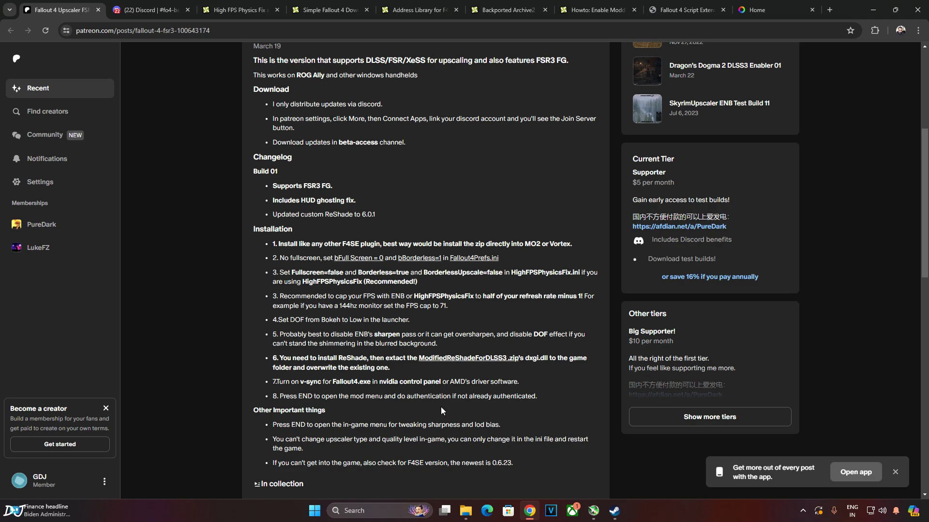
{"action": "mouse_move", "coordinate": [441, 408]}
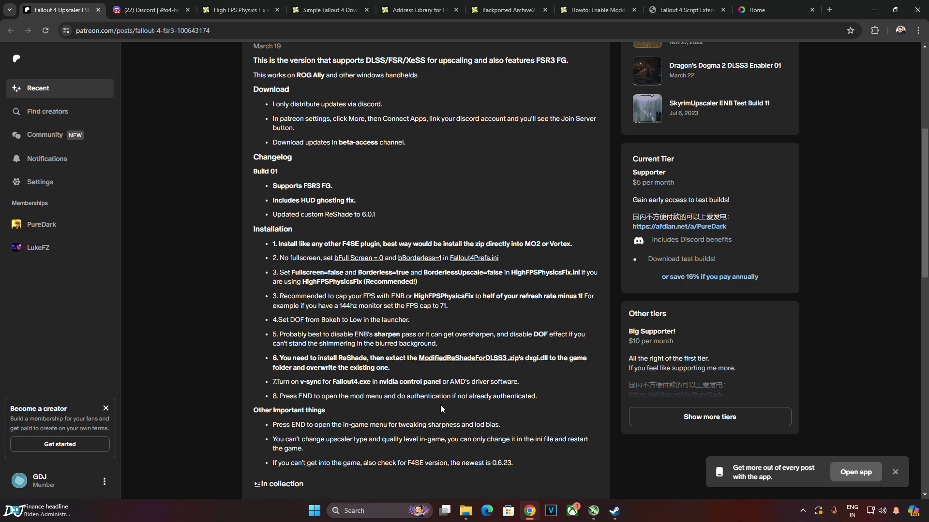
{"action": "mouse_move", "coordinate": [434, 412]}
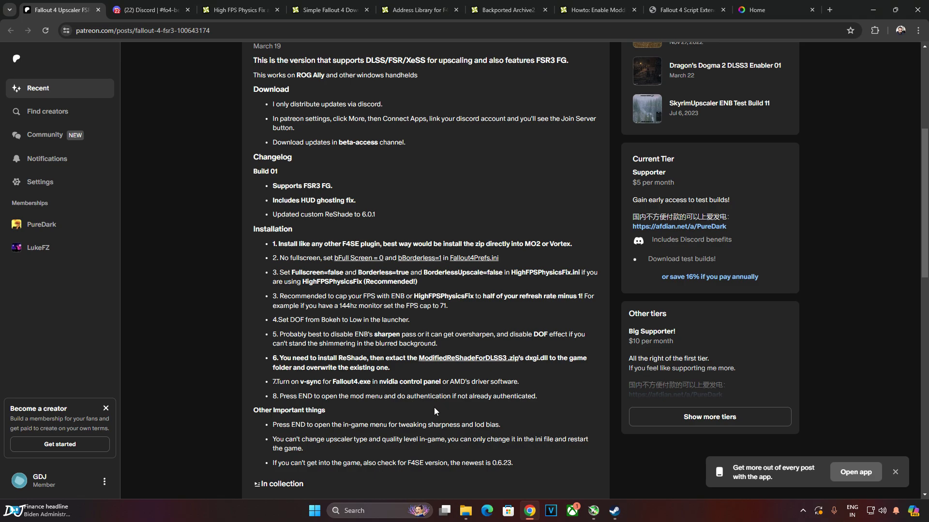
{"action": "mouse_move", "coordinate": [431, 411]}
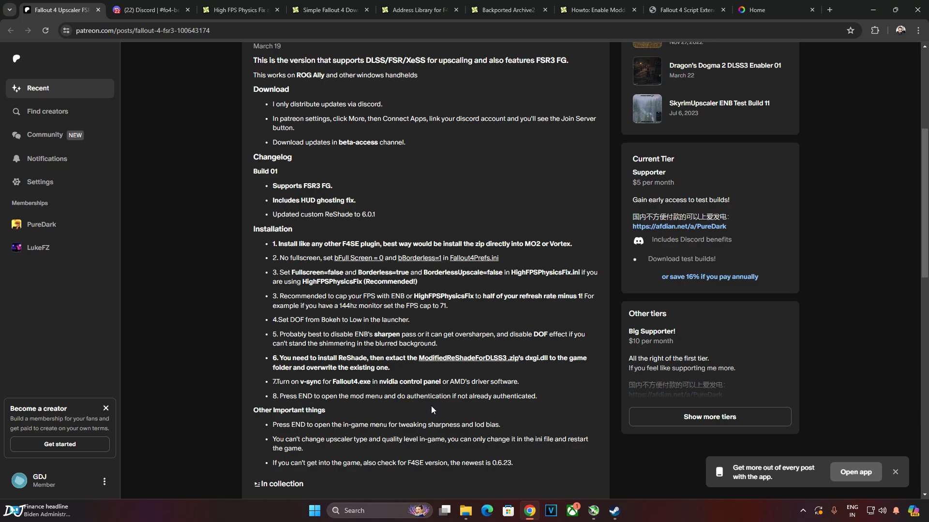
{"action": "mouse_move", "coordinate": [353, 437]}
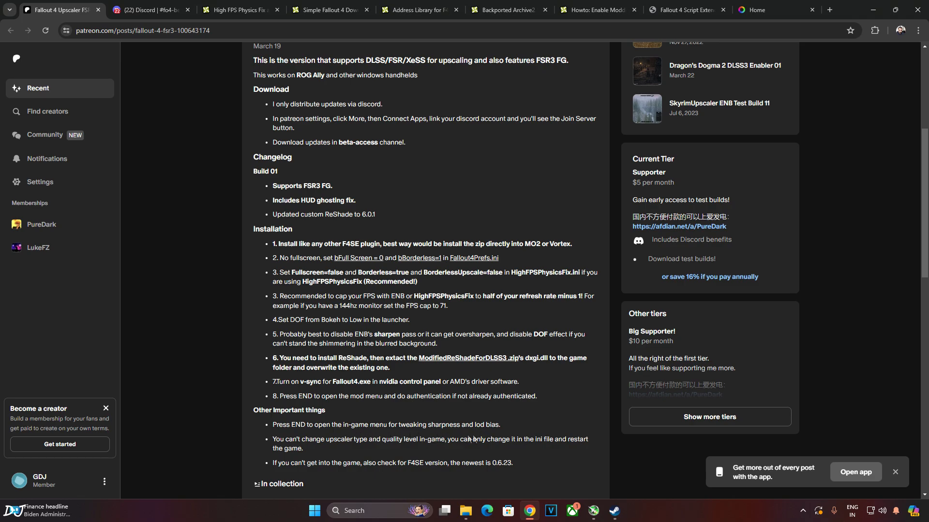
{"action": "mouse_move", "coordinate": [342, 451]}
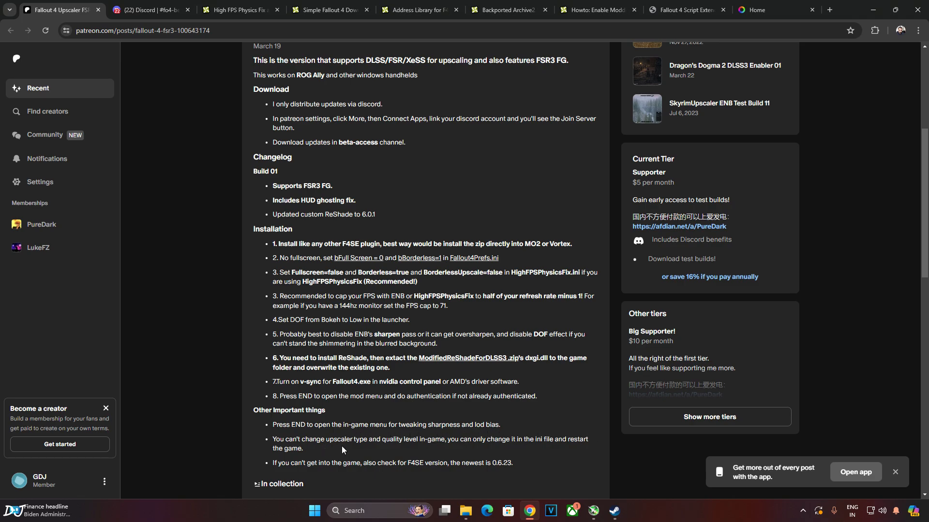
{"action": "mouse_move", "coordinate": [396, 454]}
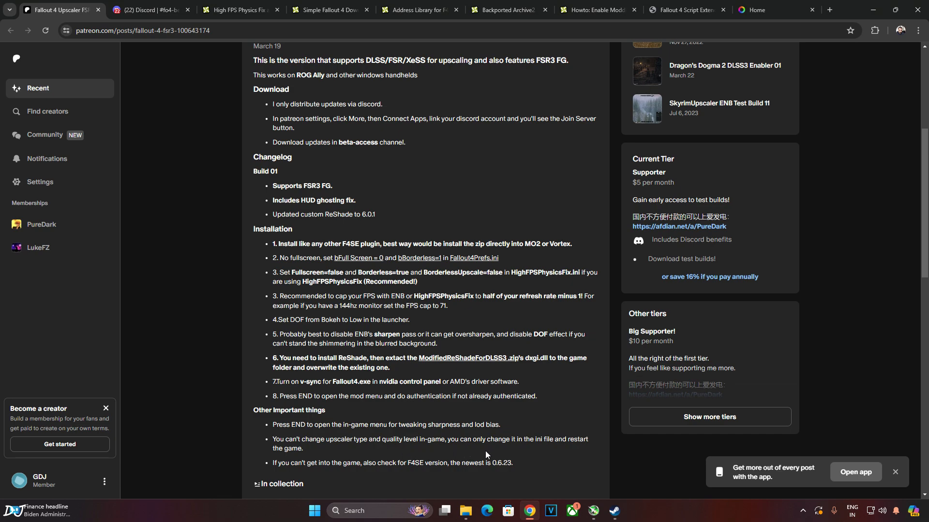
{"action": "mouse_move", "coordinate": [550, 452]}
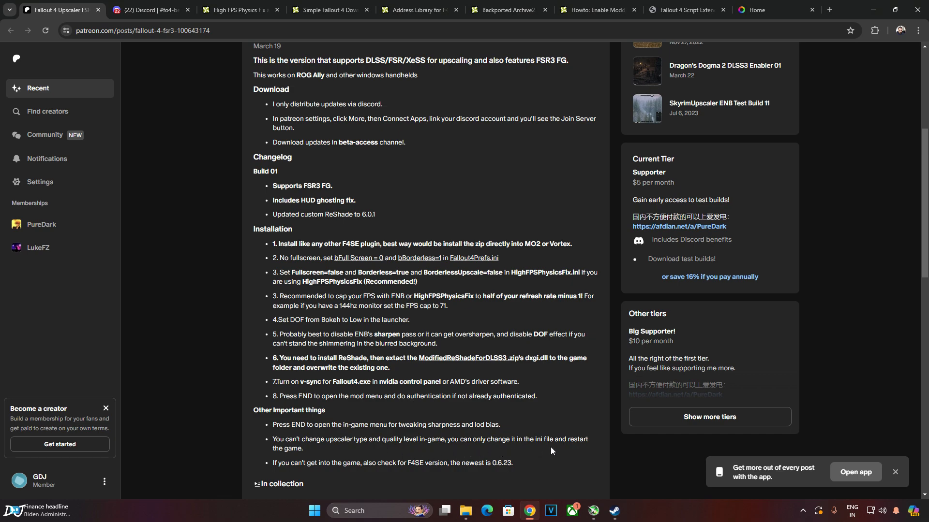
Review the fo4-beta-access channel, grab CustomReShade6.1.1.zip, and move to the High FPS Physics Fix page.
{"action": "left_click", "coordinate": [148, 10]}
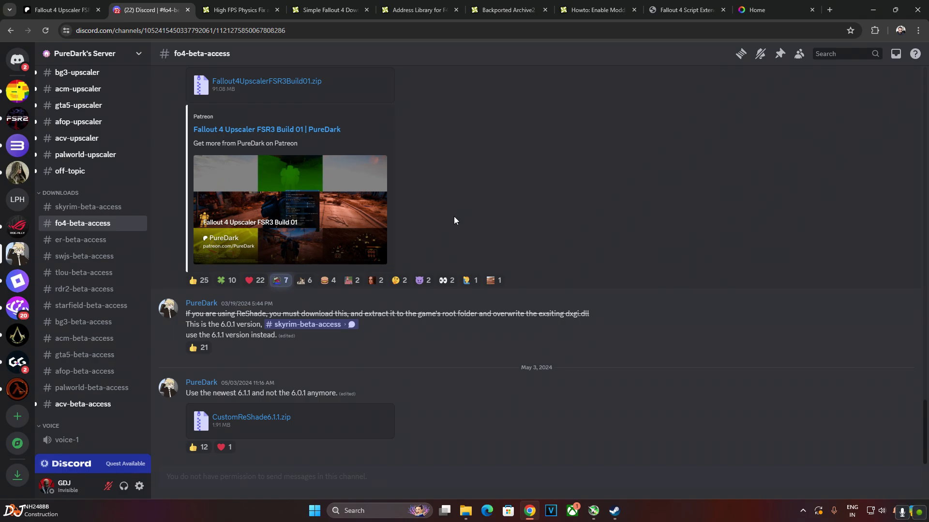
{"action": "mouse_move", "coordinate": [397, 225]}
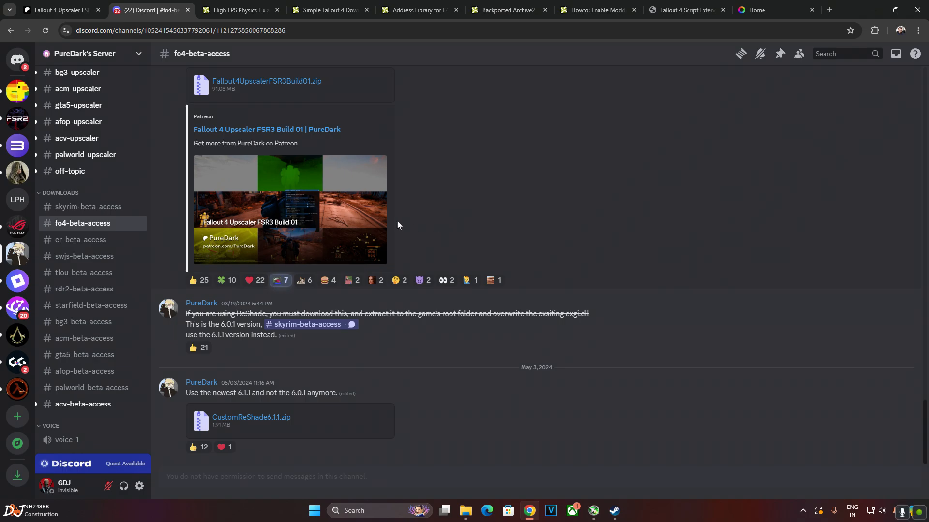
{"action": "mouse_move", "coordinate": [92, 255]}
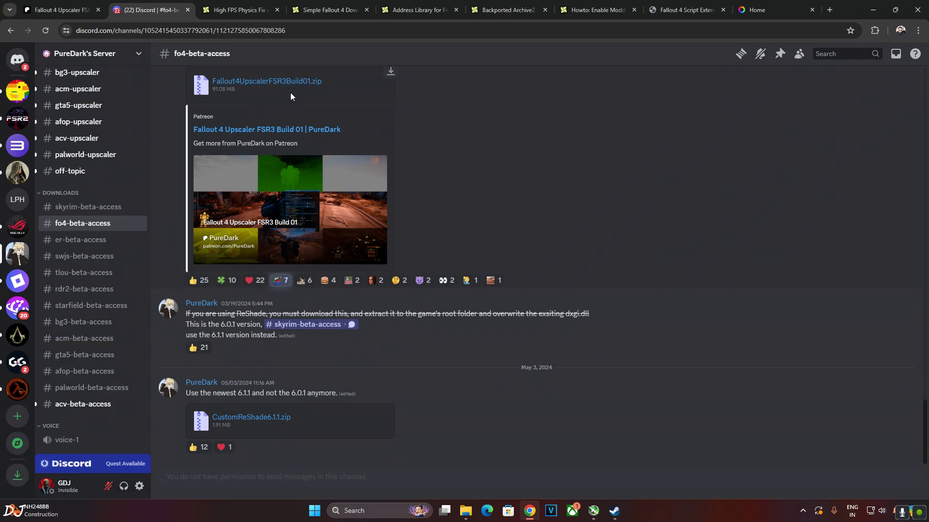
{"action": "mouse_move", "coordinate": [300, 99]}
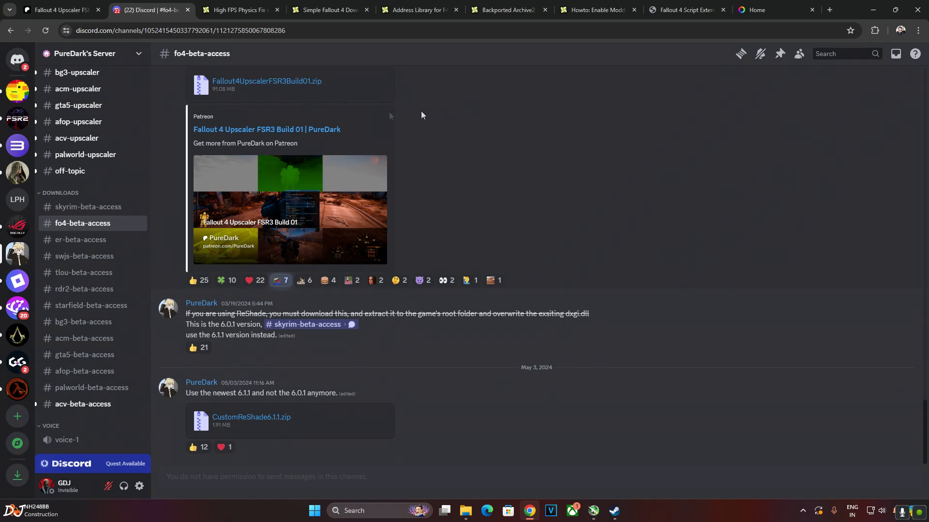
{"action": "mouse_move", "coordinate": [200, 173]}
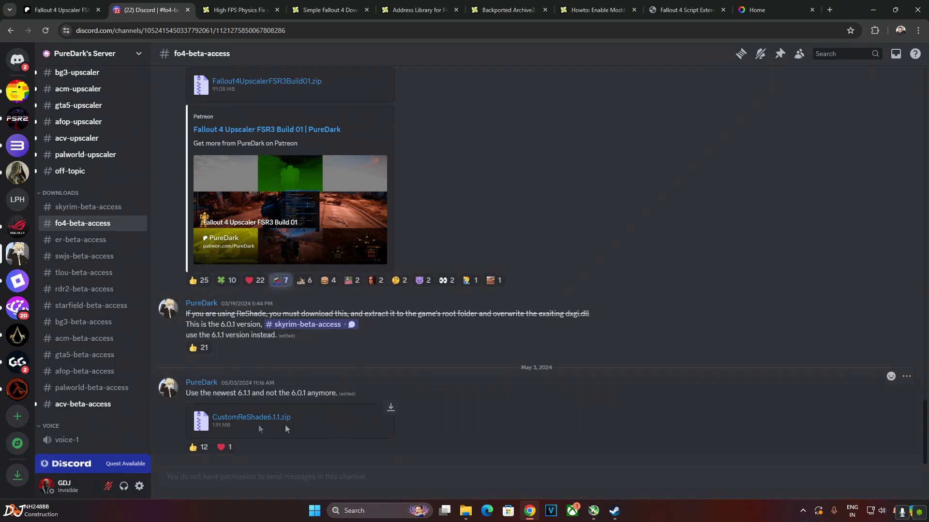
{"action": "mouse_move", "coordinate": [322, 421]}
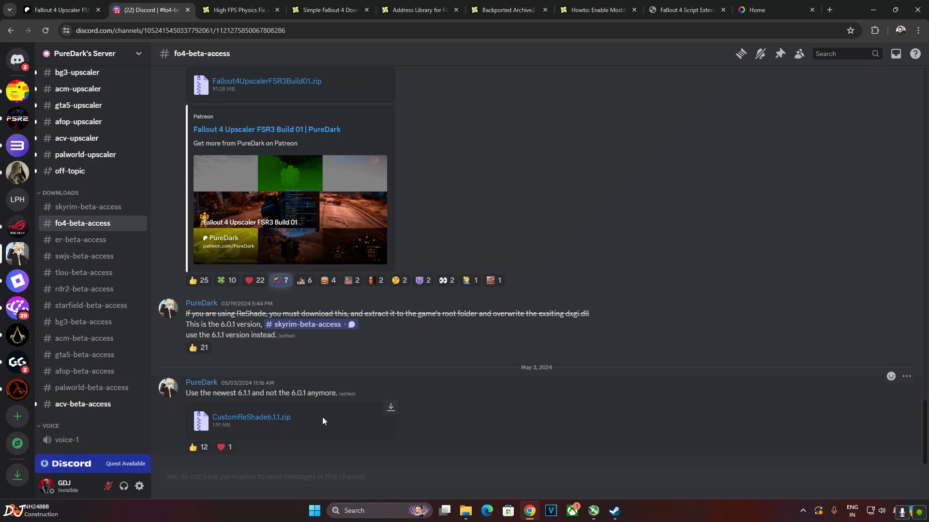
{"action": "left_click", "coordinate": [237, 9]}
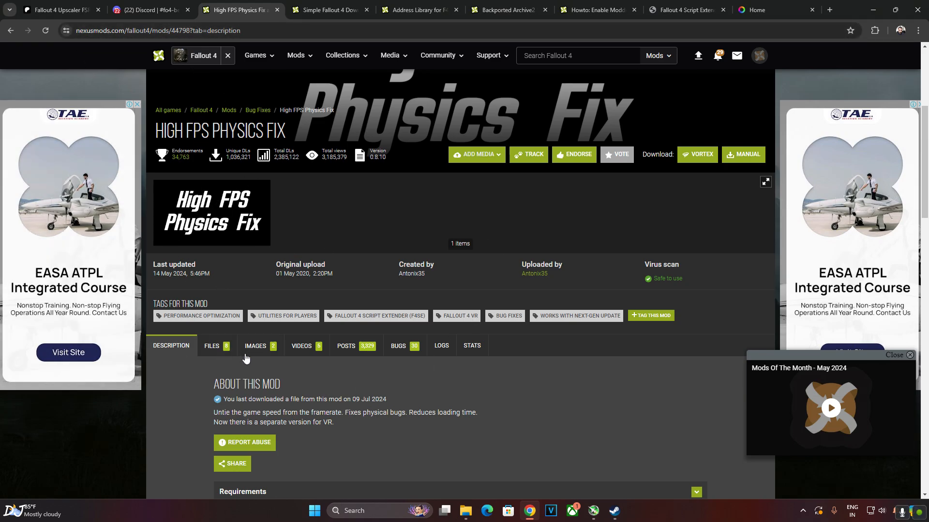
Download High FPS Physics Fix 0.8.6 for game 1.10.162–1.10.163, confirming the F4SE requirement notice.
{"action": "left_click", "coordinate": [212, 346]}
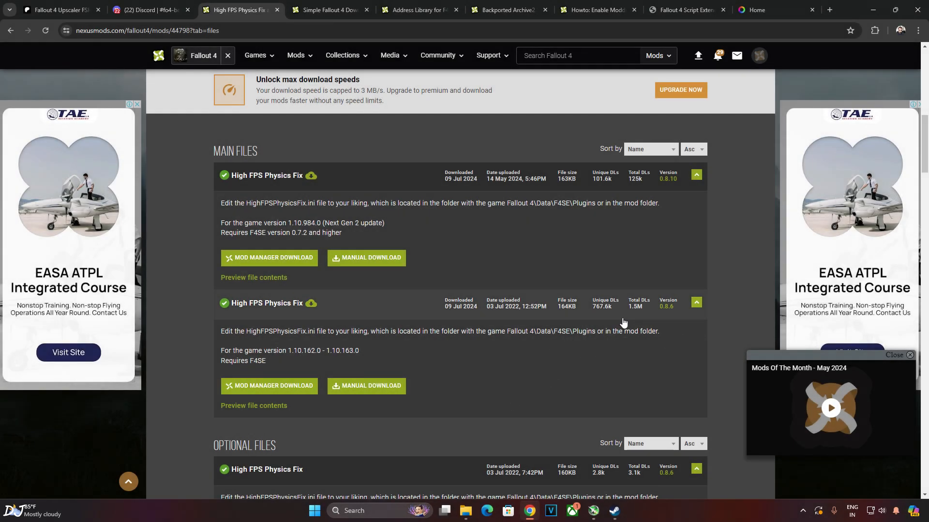
{"action": "mouse_move", "coordinate": [658, 193]}
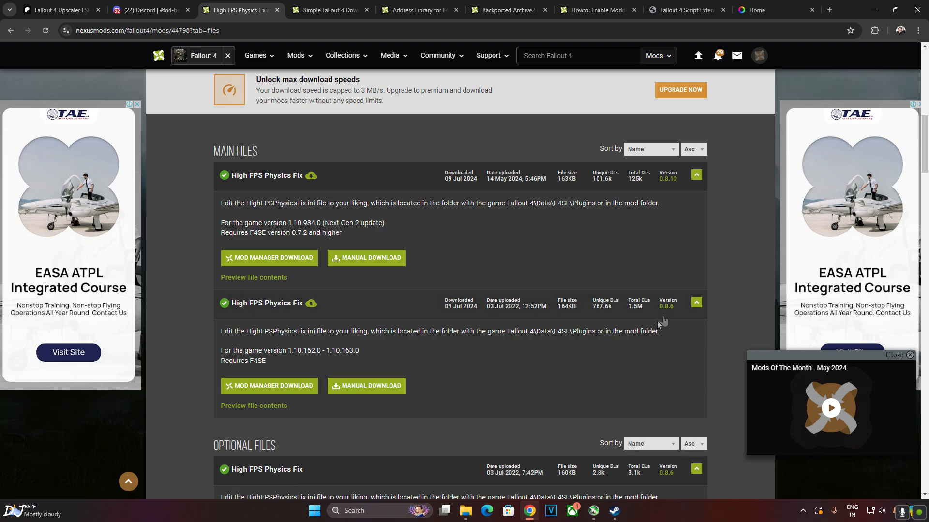
{"action": "mouse_move", "coordinate": [366, 386]}
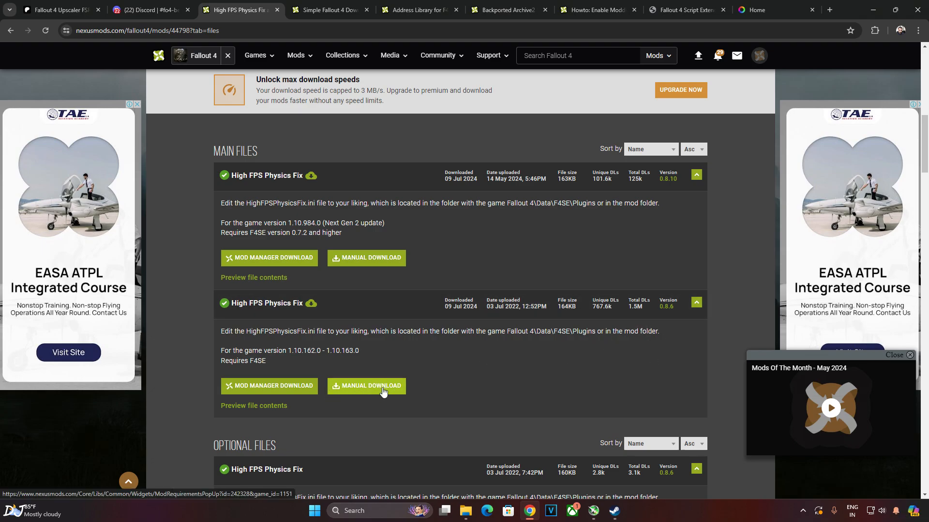
{"action": "left_click", "coordinate": [366, 386]}
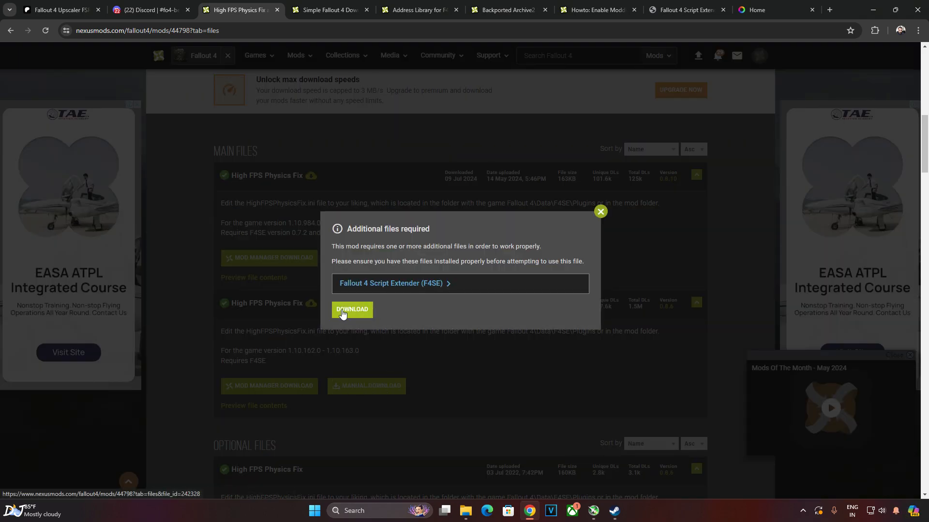
{"action": "left_click", "coordinate": [352, 309]}
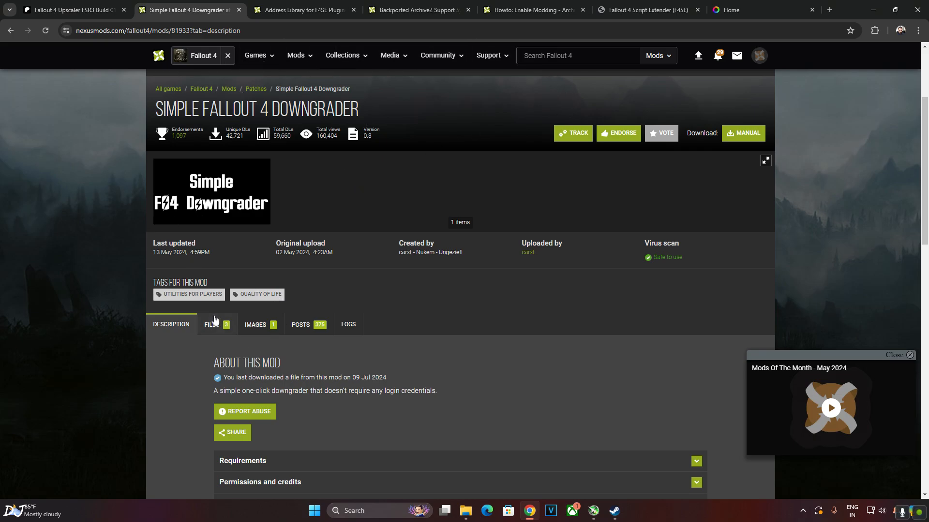
Download the Simple Fallout 4 Downgrader main file, confirming the requirements, and close its page.
{"action": "left_click", "coordinate": [212, 324]}
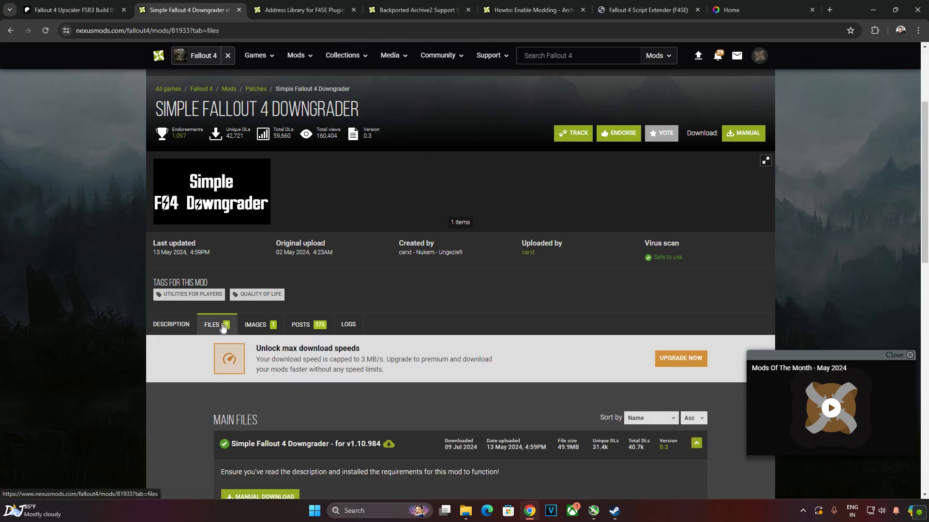
{"action": "scroll", "scroll_direction": "down", "scroll_amount": 3}
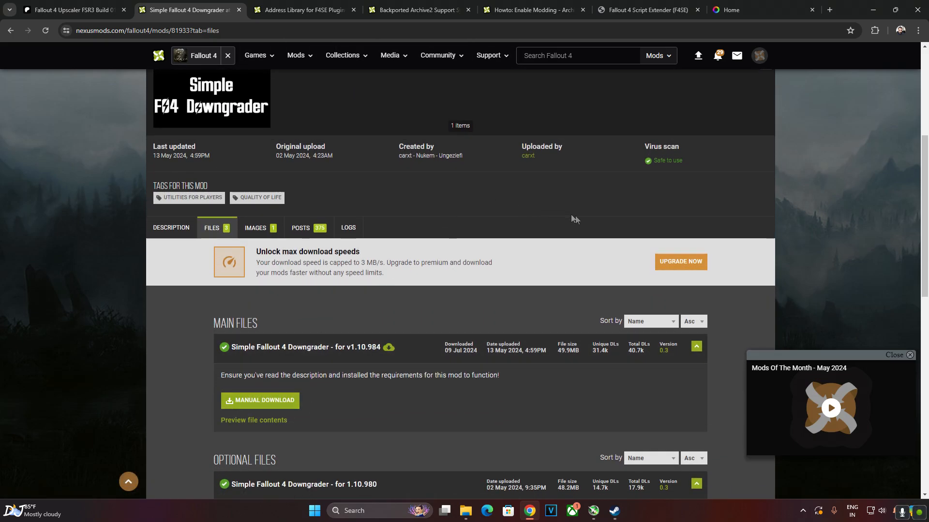
{"action": "mouse_move", "coordinate": [347, 400]}
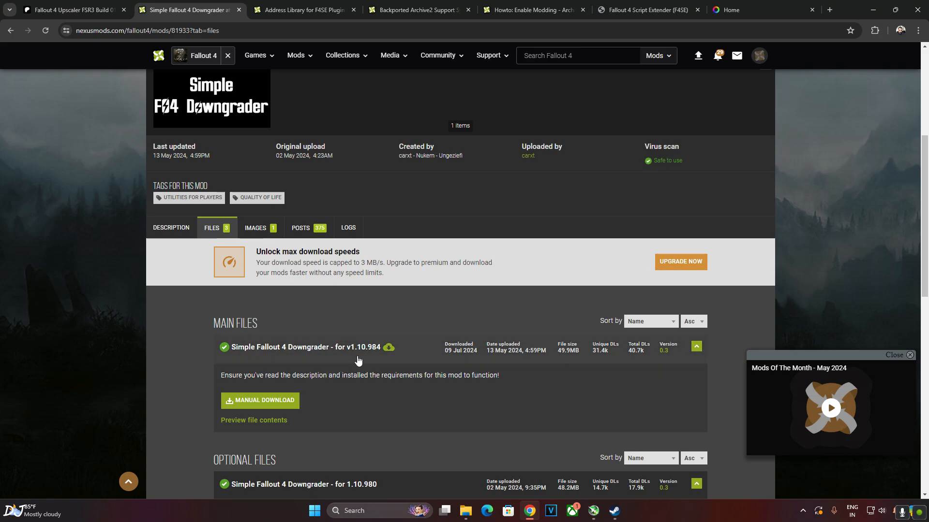
{"action": "mouse_move", "coordinate": [388, 358]}
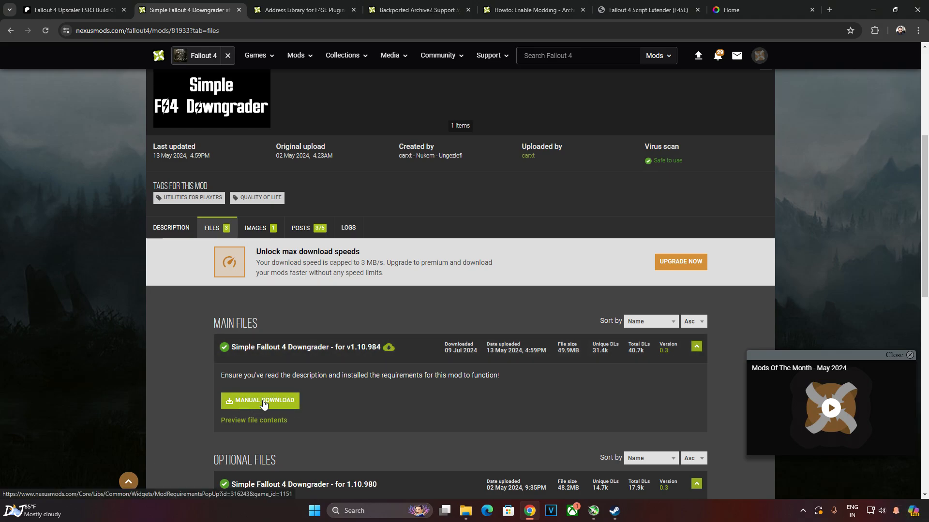
{"action": "left_click", "coordinate": [264, 401]}
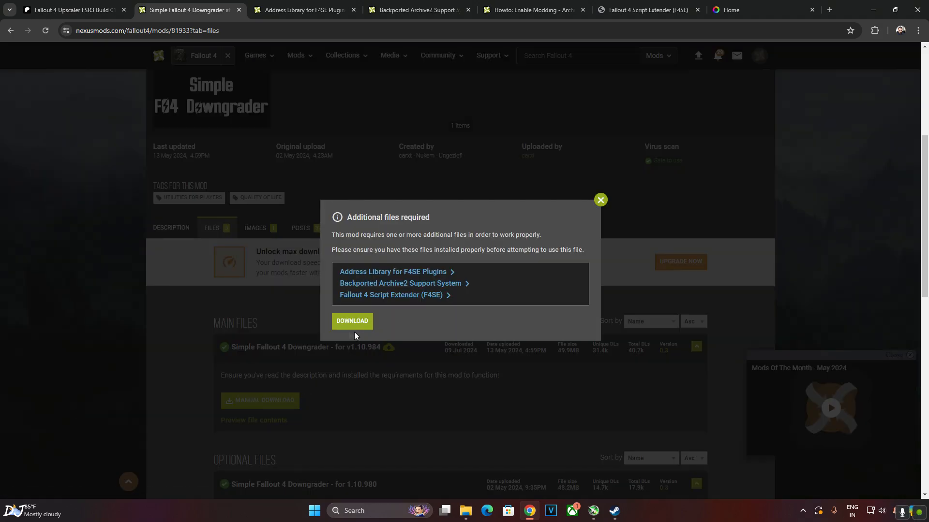
{"action": "left_click", "coordinate": [351, 320]}
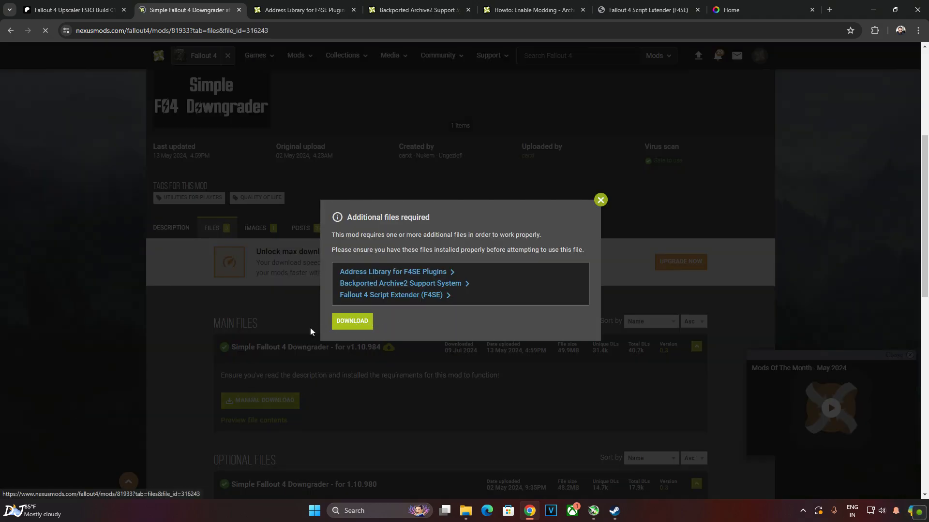
{"action": "left_click", "coordinate": [352, 321]}
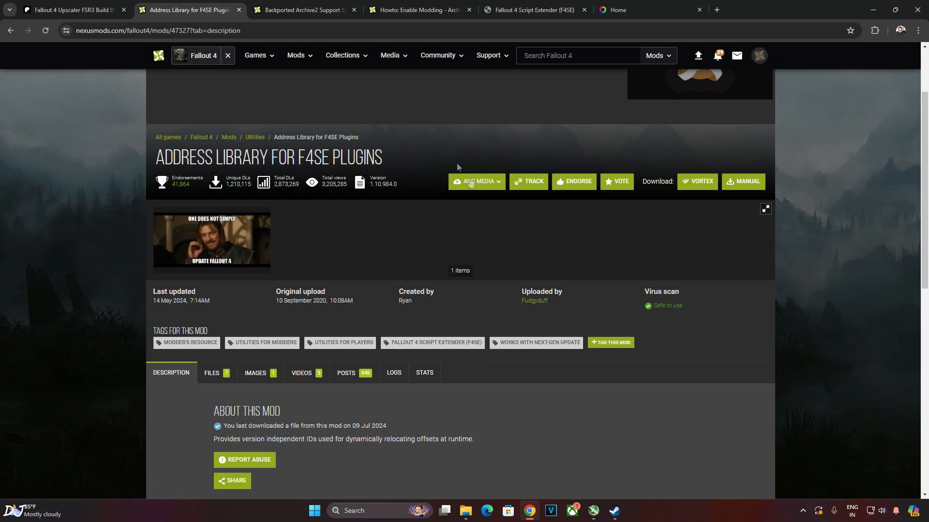
{"action": "mouse_move", "coordinate": [120, 194]}
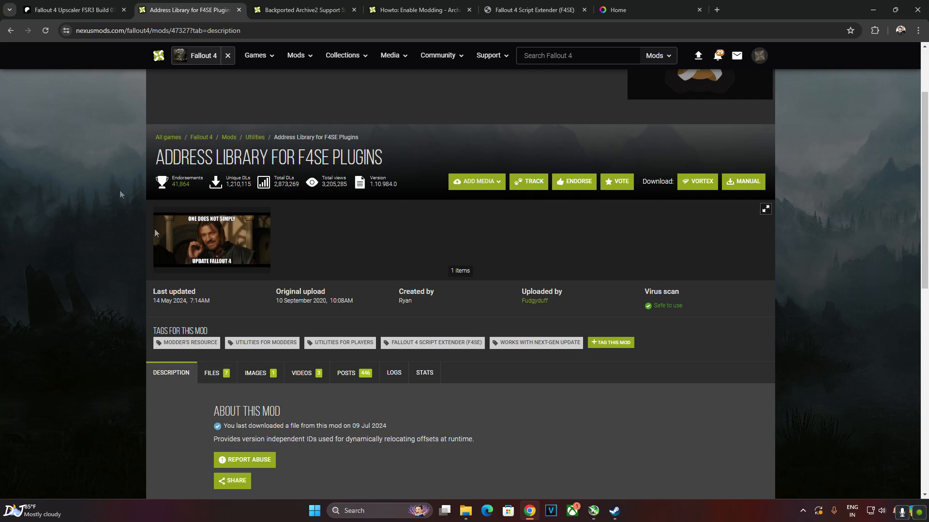
Download the Address Library - All In One file from its Files list.
{"action": "left_click", "coordinate": [212, 372]}
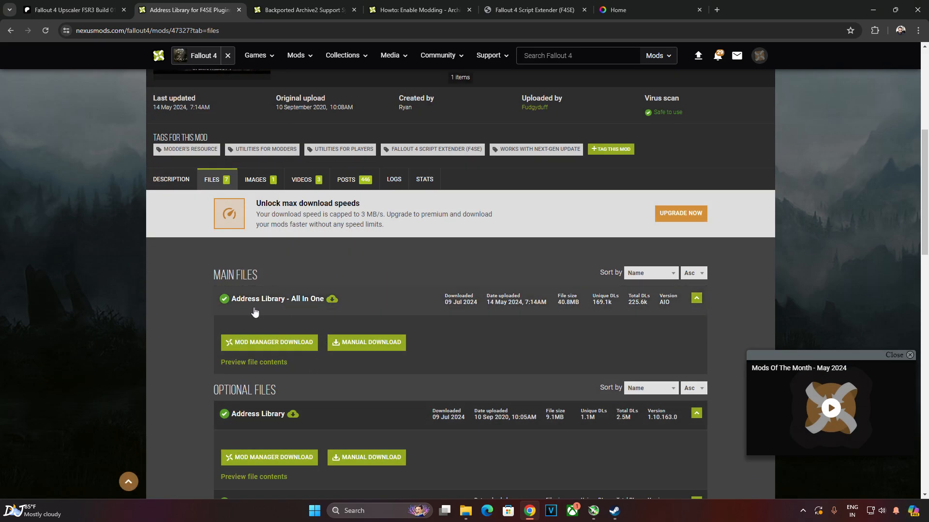
{"action": "mouse_move", "coordinate": [662, 312]}
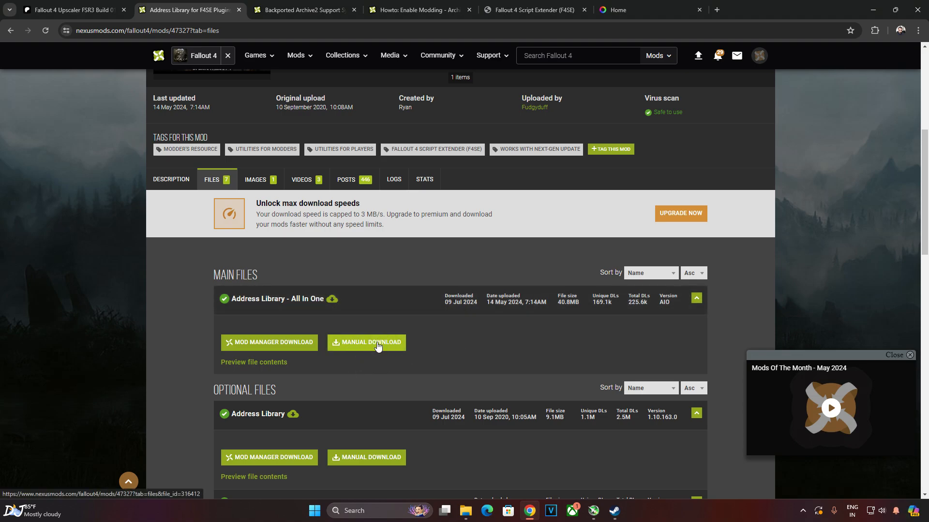
{"action": "left_click", "coordinate": [366, 342]}
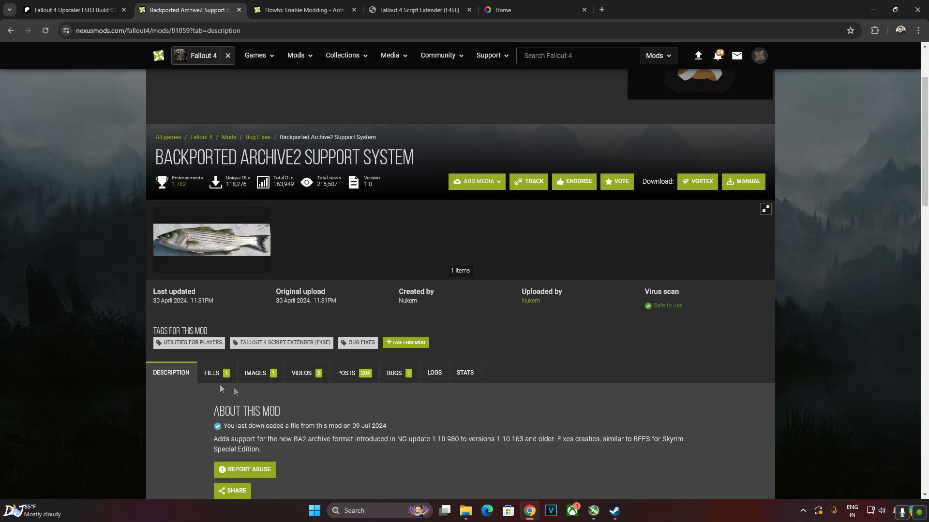
Download BackportedBA2Support-1_0, confirming the requirements notice, and close its page.
{"action": "left_click", "coordinate": [212, 372]}
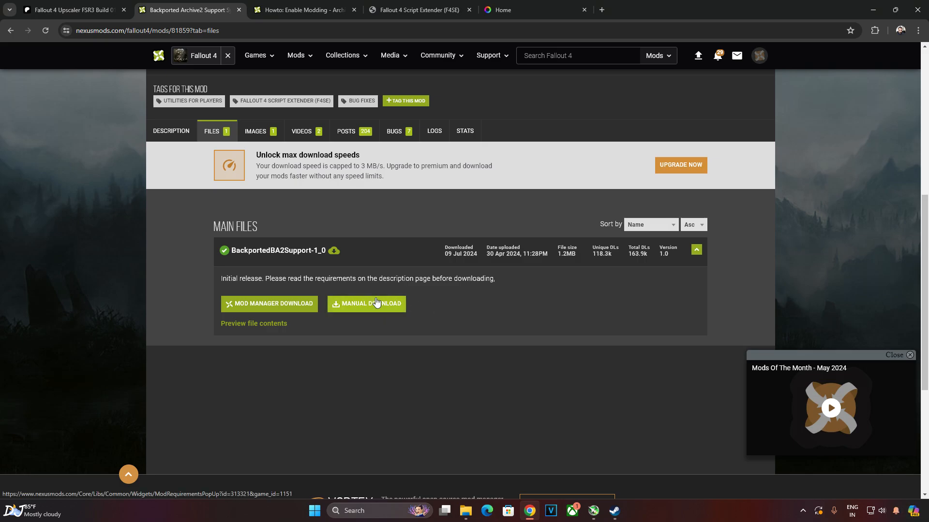
{"action": "left_click", "coordinate": [366, 303]}
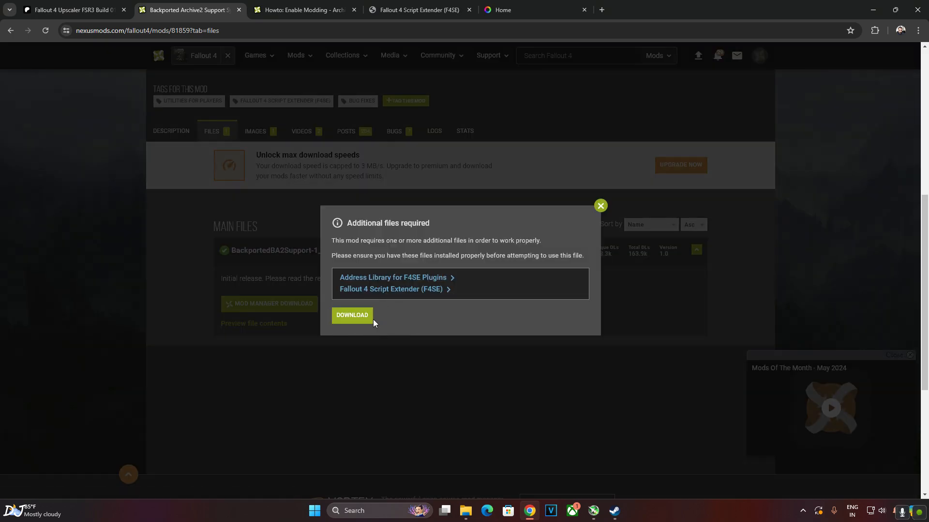
{"action": "left_click", "coordinate": [351, 315]}
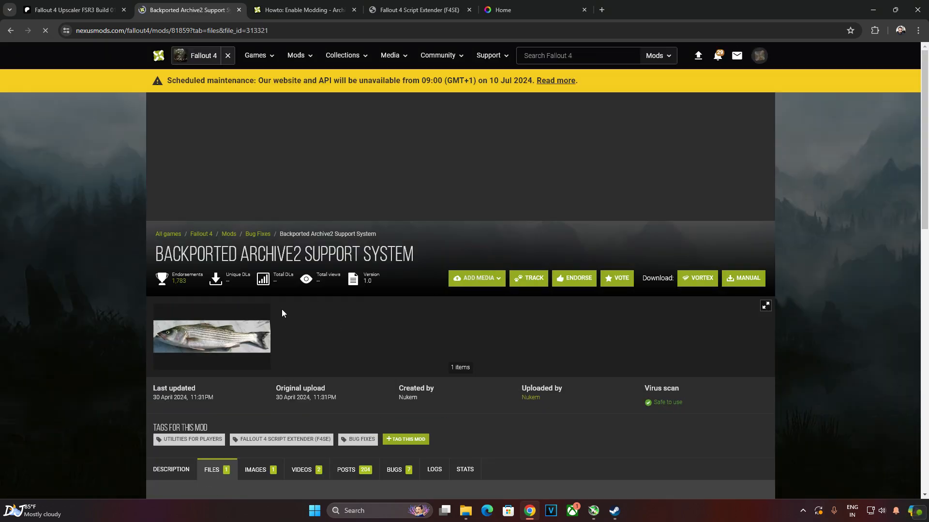
{"action": "left_click", "coordinate": [743, 278]}
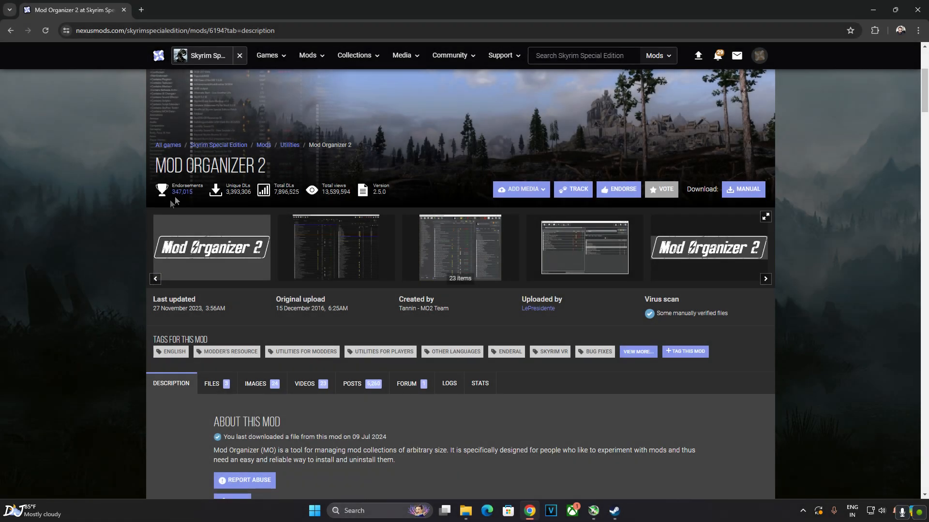
{"action": "mouse_move", "coordinate": [188, 401]}
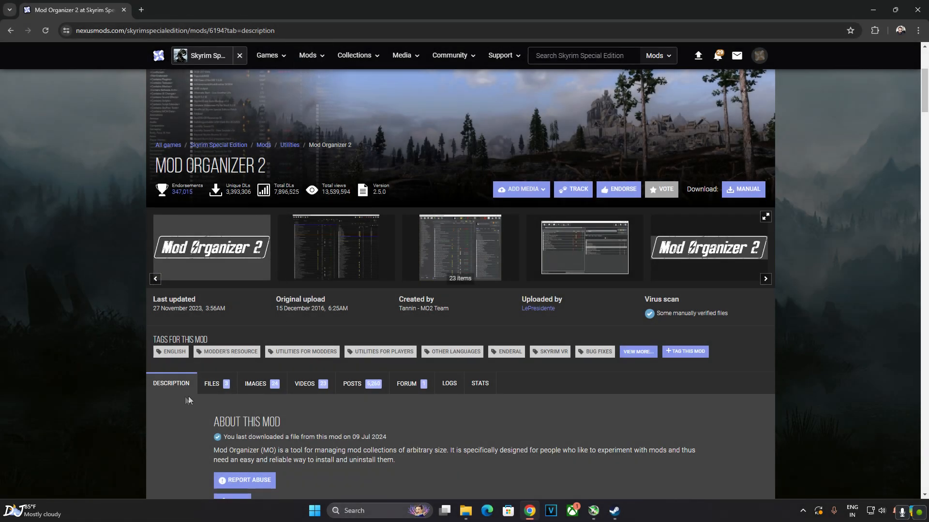
Download the Mod Organizer 2 main file and close its page.
{"action": "left_click", "coordinate": [211, 383]}
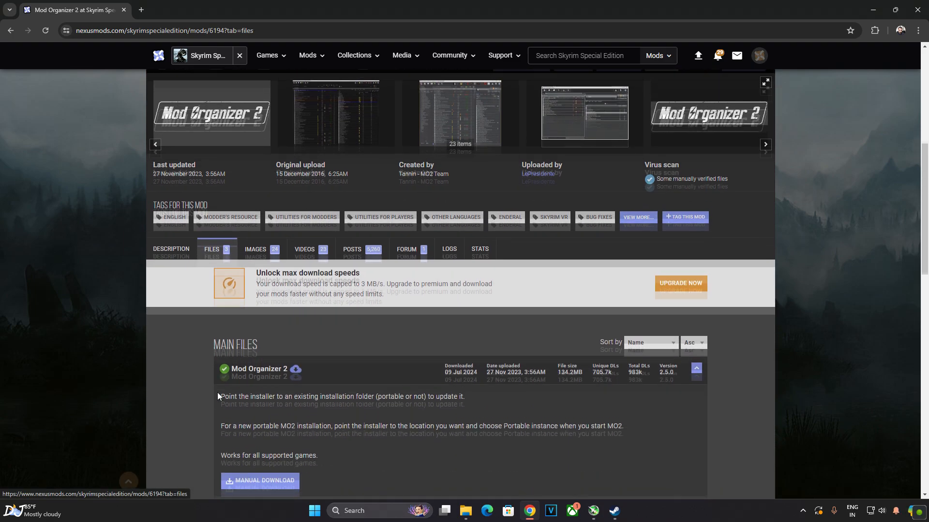
{"action": "scroll", "scroll_direction": "down", "scroll_amount": 3}
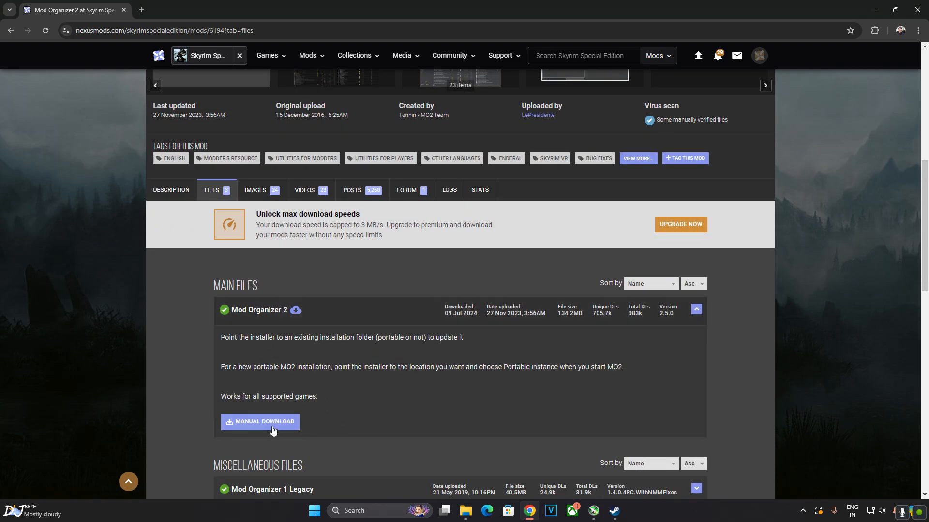
{"action": "left_click", "coordinate": [260, 421]}
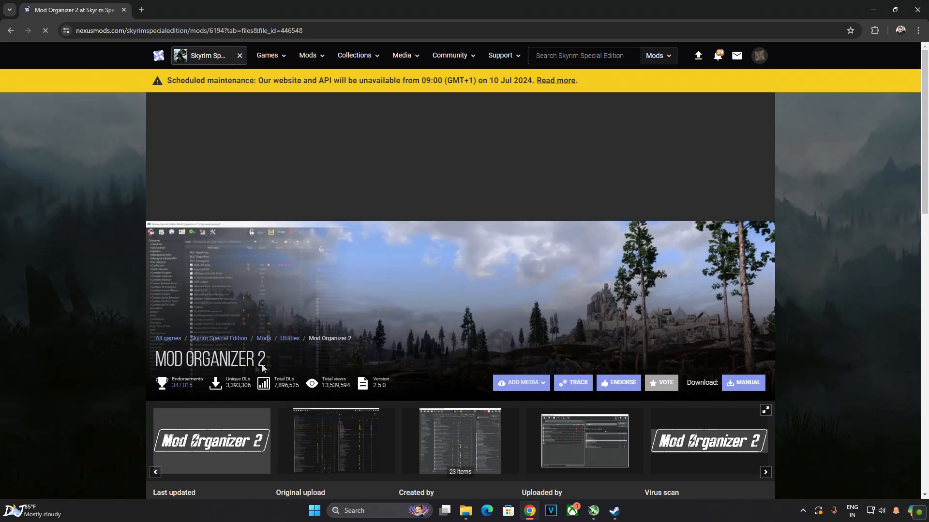
{"action": "left_click", "coordinate": [743, 383]}
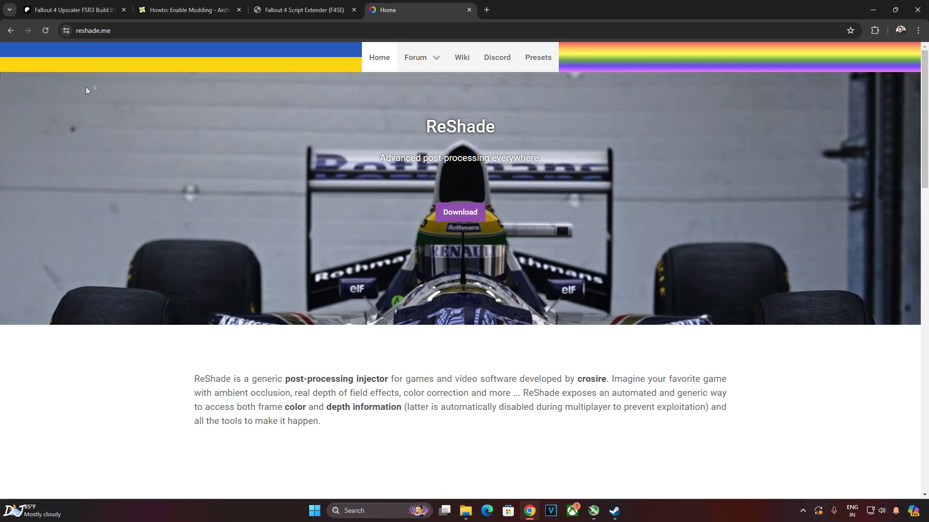
{"action": "mouse_move", "coordinate": [480, 199]}
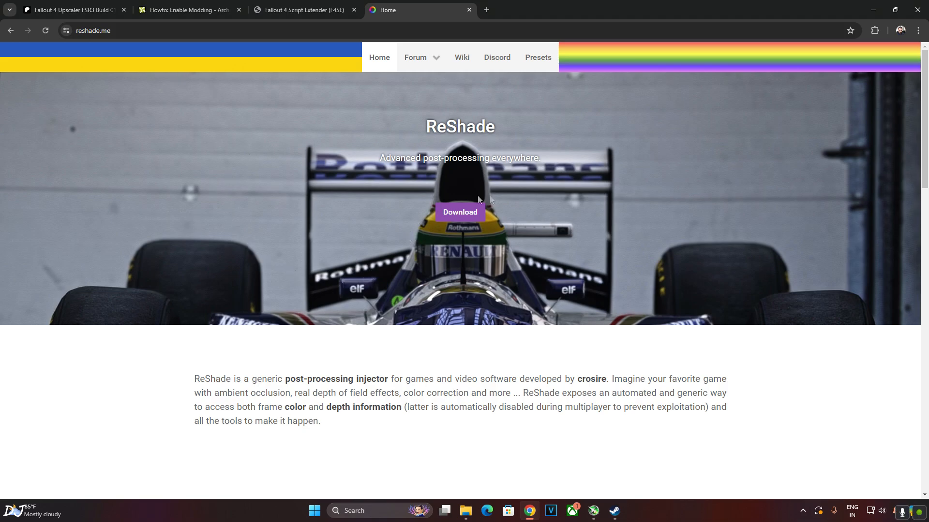
Download the ReShade 6.1.1 setup without add-on support from reshade.me.
{"action": "left_click", "coordinate": [460, 212]}
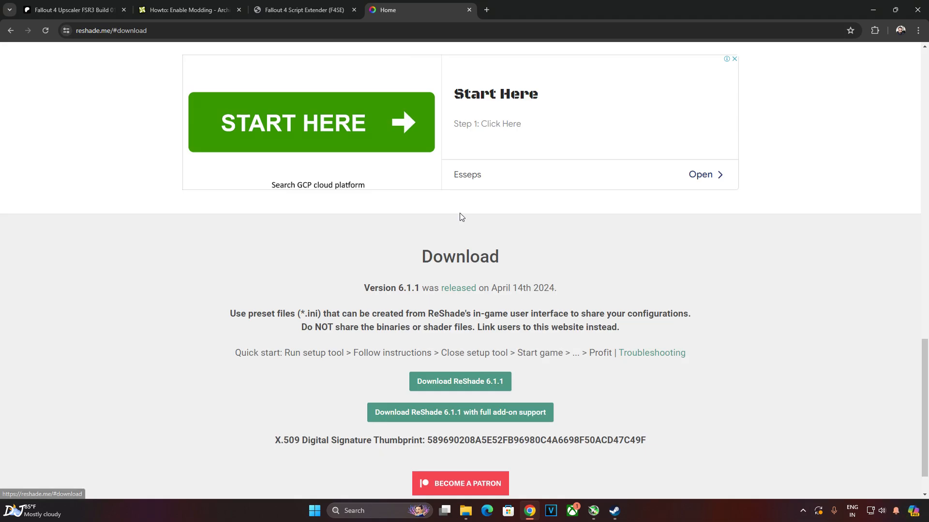
{"action": "mouse_move", "coordinate": [485, 394]}
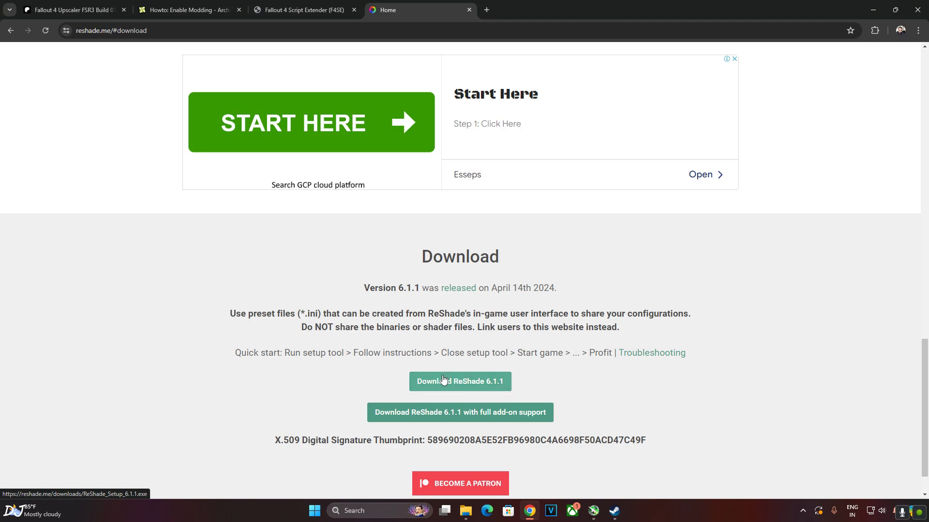
{"action": "left_click", "coordinate": [303, 10]}
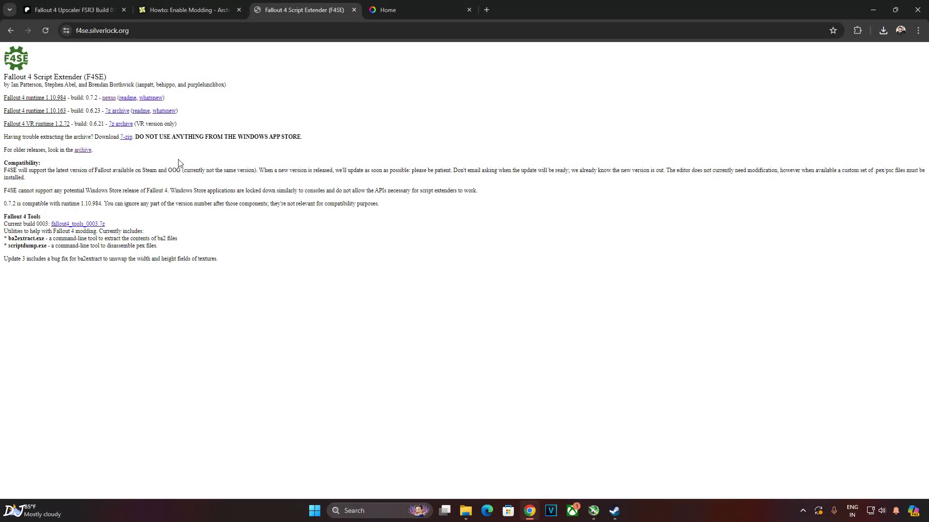
{"action": "mouse_move", "coordinate": [124, 81]}
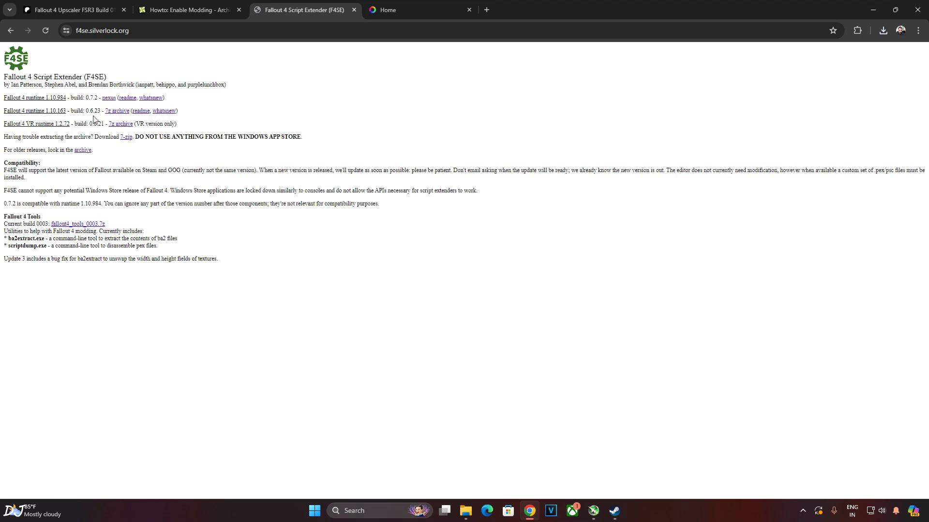
{"action": "mouse_move", "coordinate": [123, 117]}
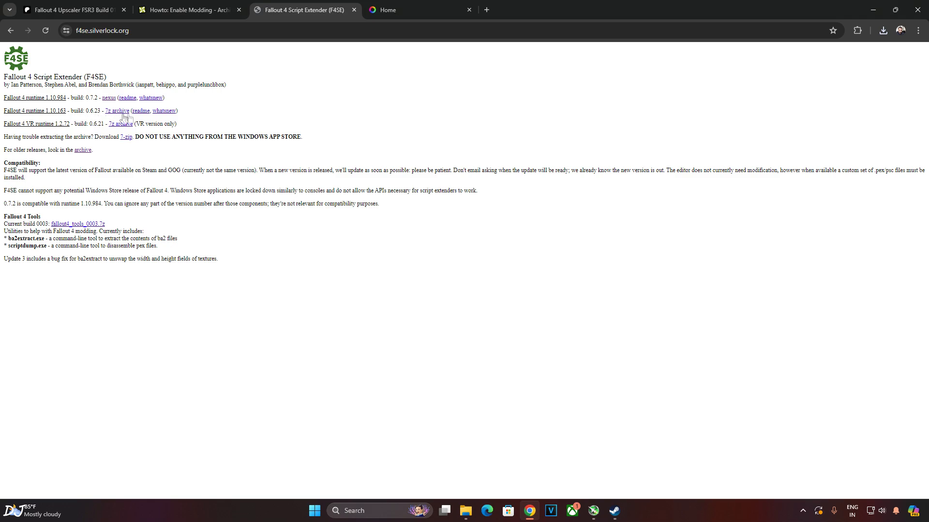
{"action": "mouse_move", "coordinate": [120, 111]}
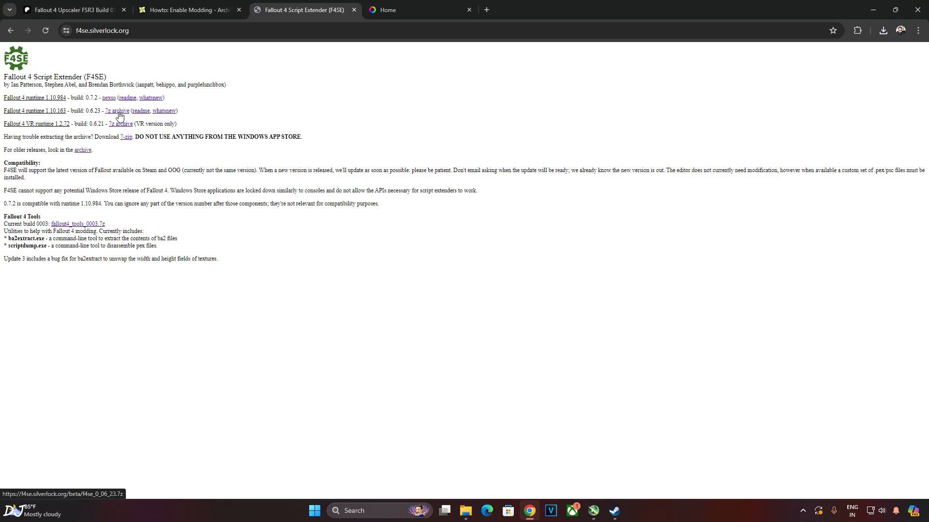
Download the F4SE 0.6.23 7z archive for Fallout 4 runtime 1.10.163.
{"action": "left_click", "coordinate": [613, 511]}
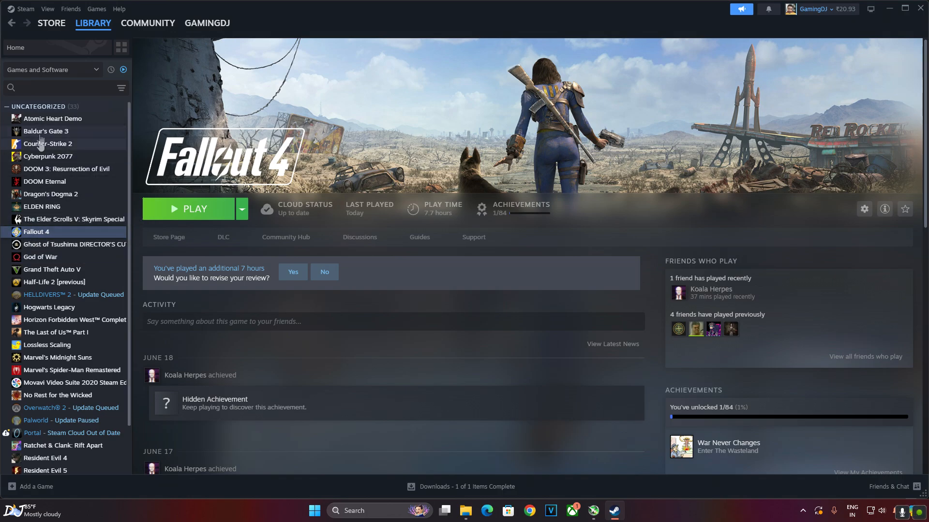
Browse Fallout 4's local installation folder from its Steam library entry.
{"action": "right_click", "coordinate": [36, 232]}
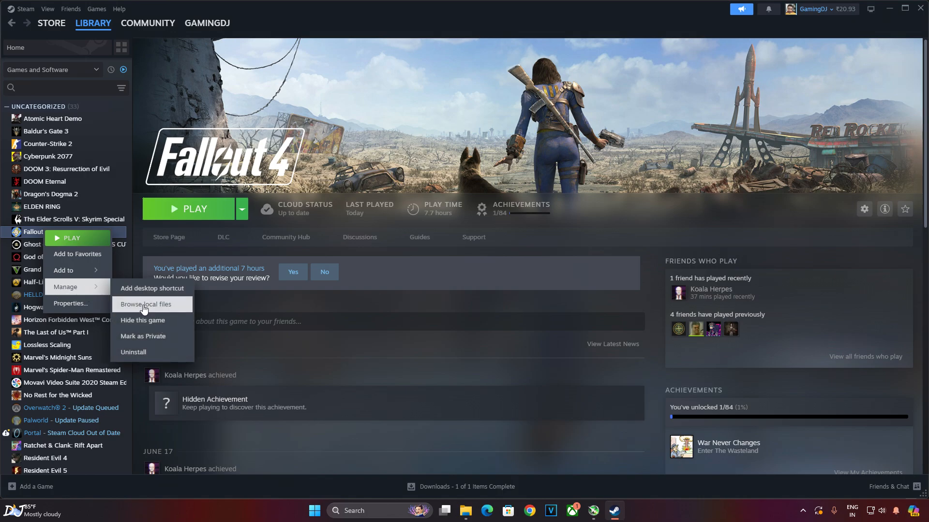
{"action": "left_click", "coordinate": [146, 304]}
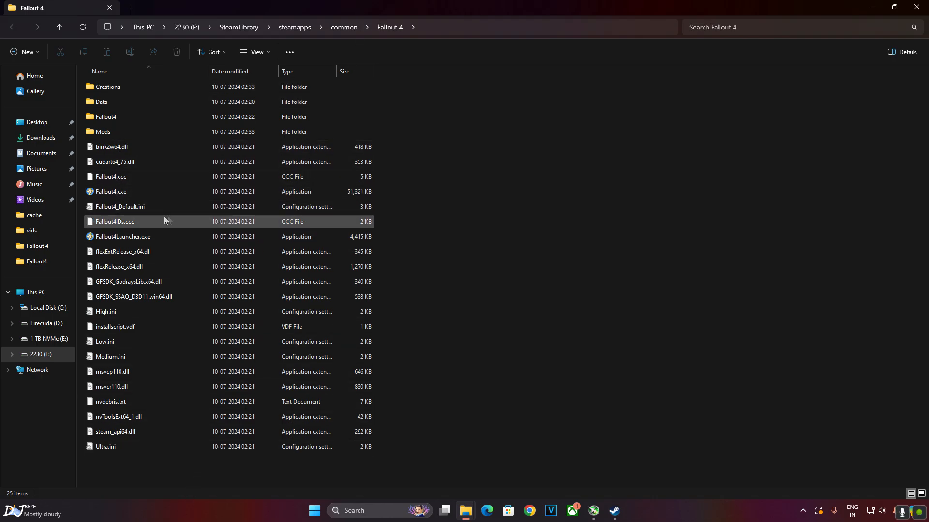
Launch Fallout4.exe and apply the Ultra video quality preset.
{"action": "left_click", "coordinate": [110, 191]}
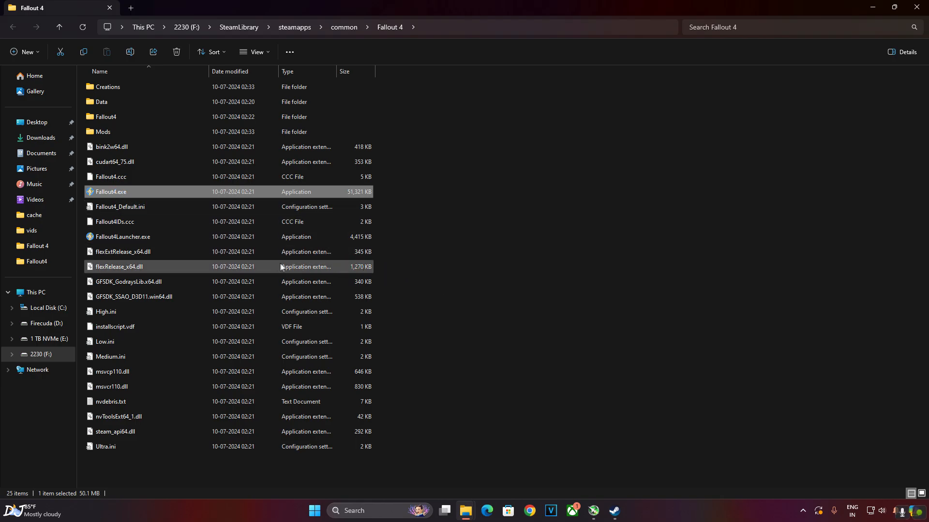
{"action": "double_click", "coordinate": [110, 192]}
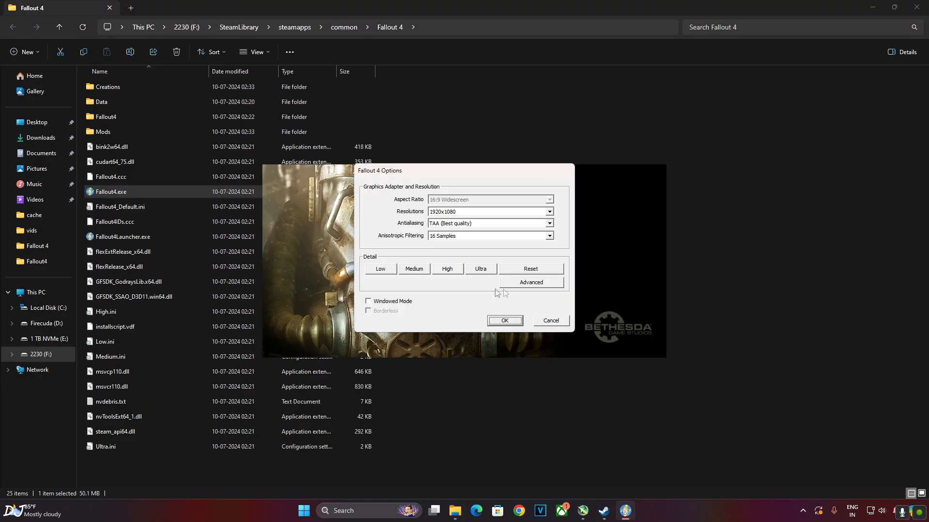
{"action": "left_click", "coordinate": [480, 269]}
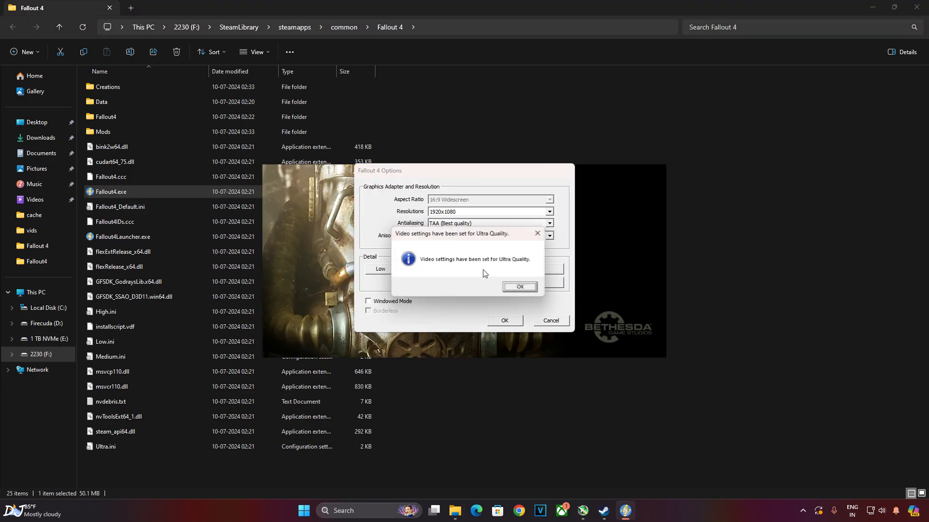
{"action": "left_click", "coordinate": [519, 287]}
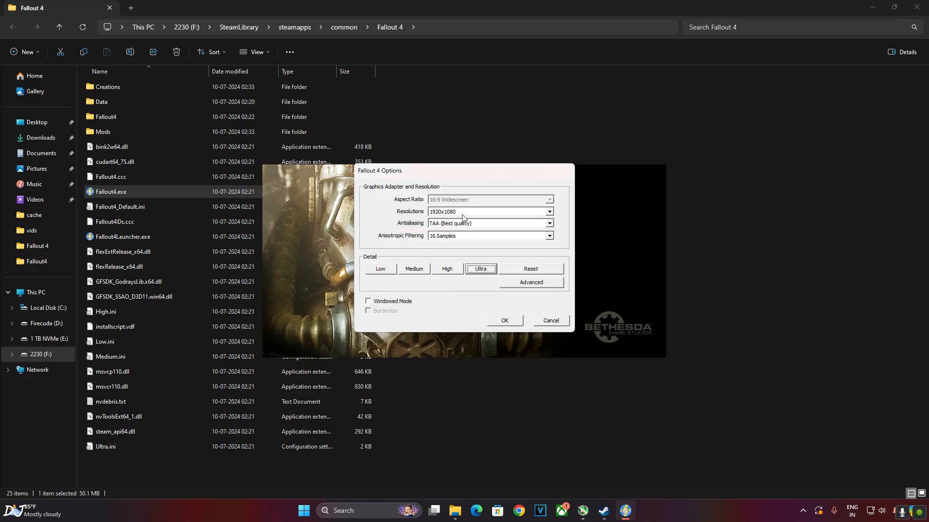
{"action": "mouse_move", "coordinate": [511, 287]}
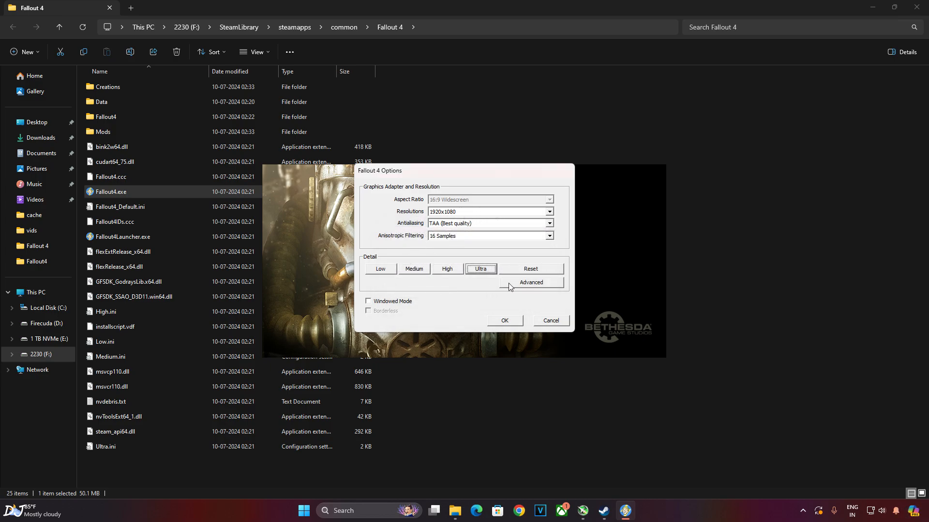
In Advanced options, turn off Motion Blur and choose a Depth of Field quality.
{"action": "left_click", "coordinate": [531, 282]}
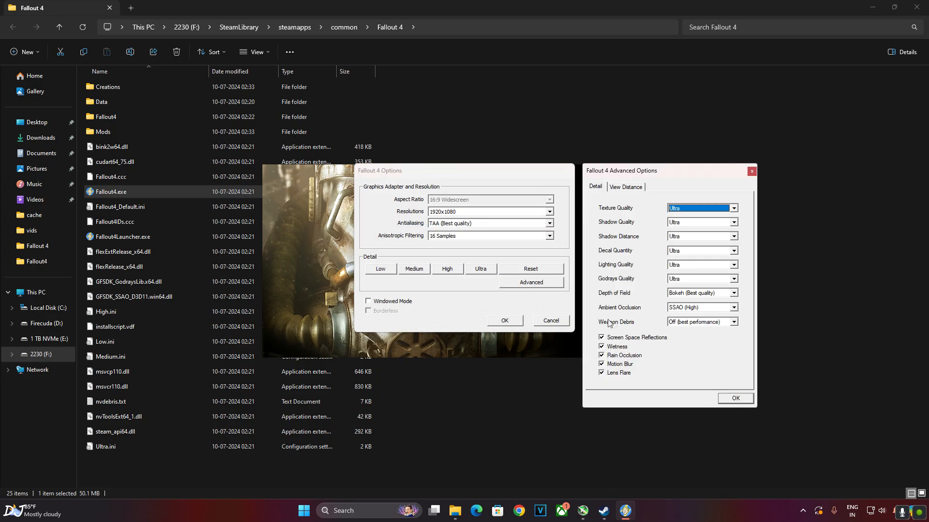
{"action": "left_click", "coordinate": [600, 364]}
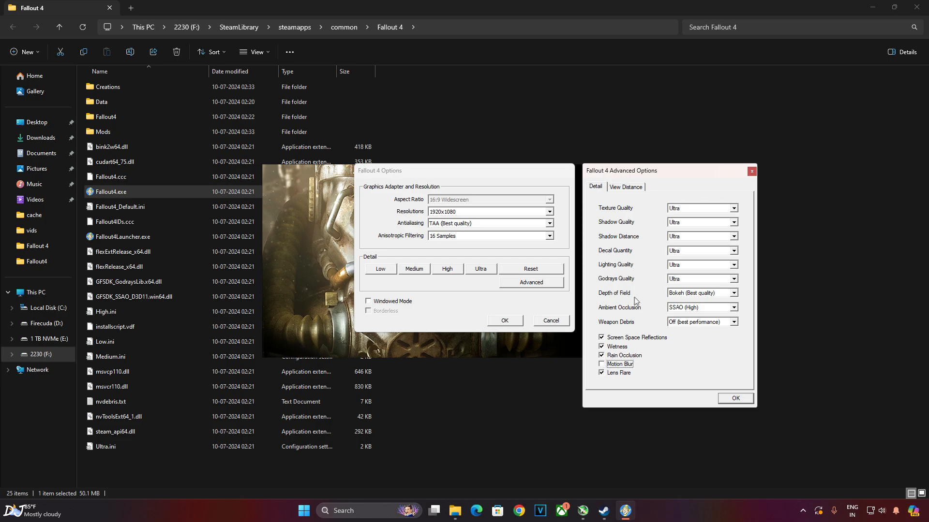
{"action": "left_click", "coordinate": [735, 292]}
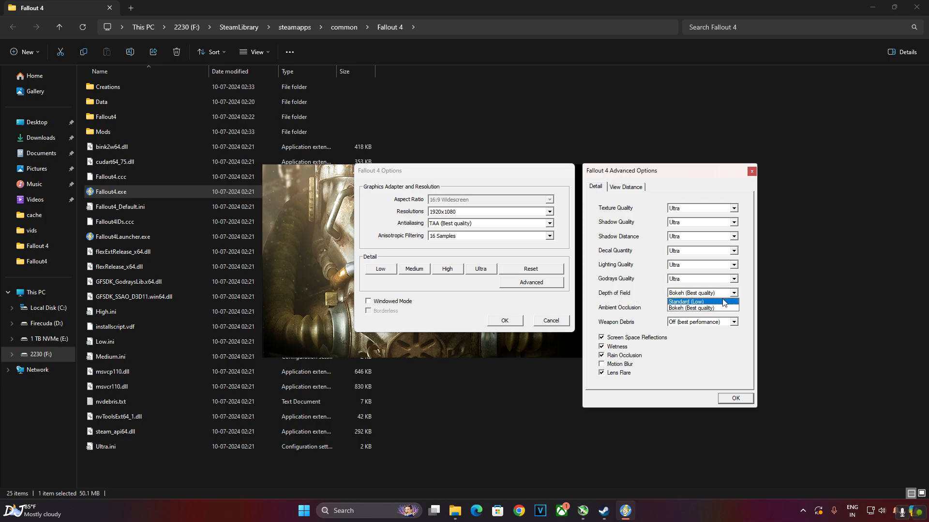
{"action": "left_click", "coordinate": [686, 302]}
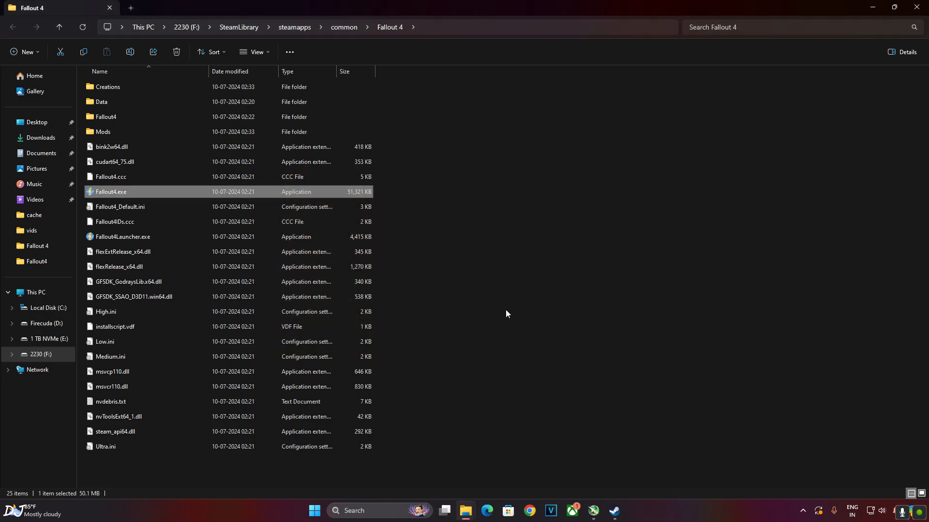
{"action": "mouse_move", "coordinate": [107, 117]}
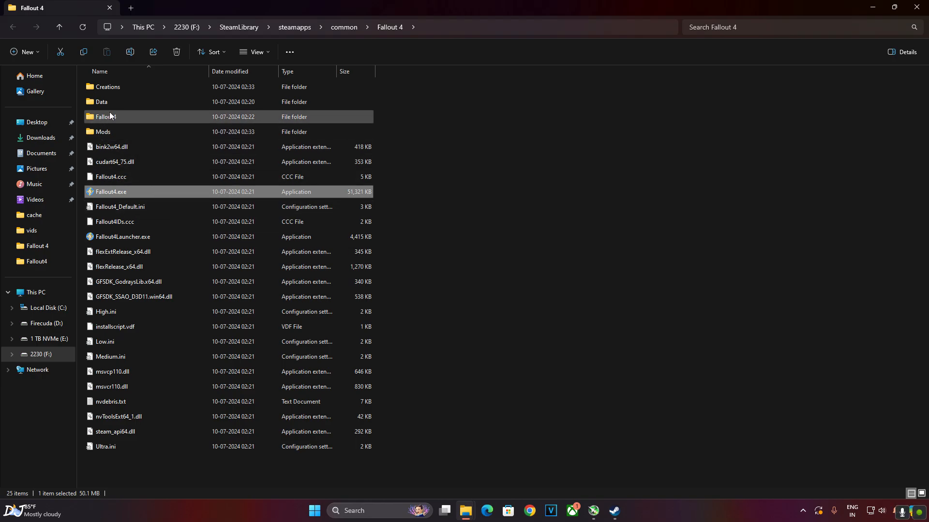
Open Fallout4Prefs.ini from the Fallout4 subfolder in Notepad.
{"action": "double_click", "coordinate": [104, 117]}
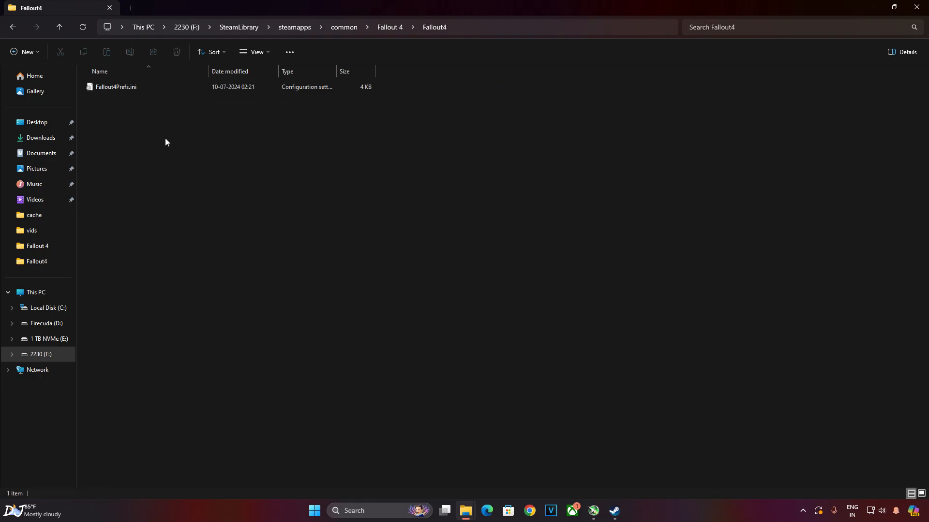
{"action": "left_click", "coordinate": [115, 86]}
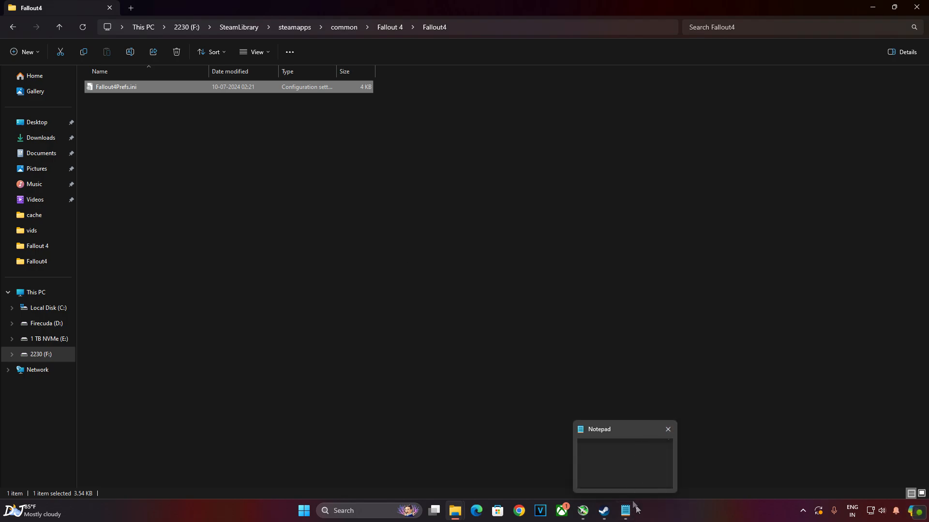
{"action": "left_click", "coordinate": [625, 511]}
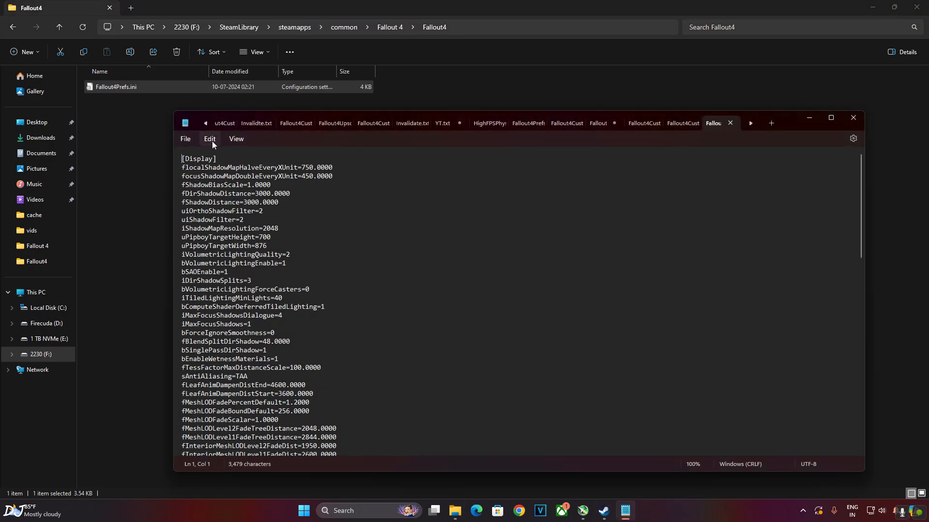
Search Fallout4Prefs.ini for 'bfull' to locate the bFull Screen line below bBorderless=1.
{"action": "type", "text": "bfull"}
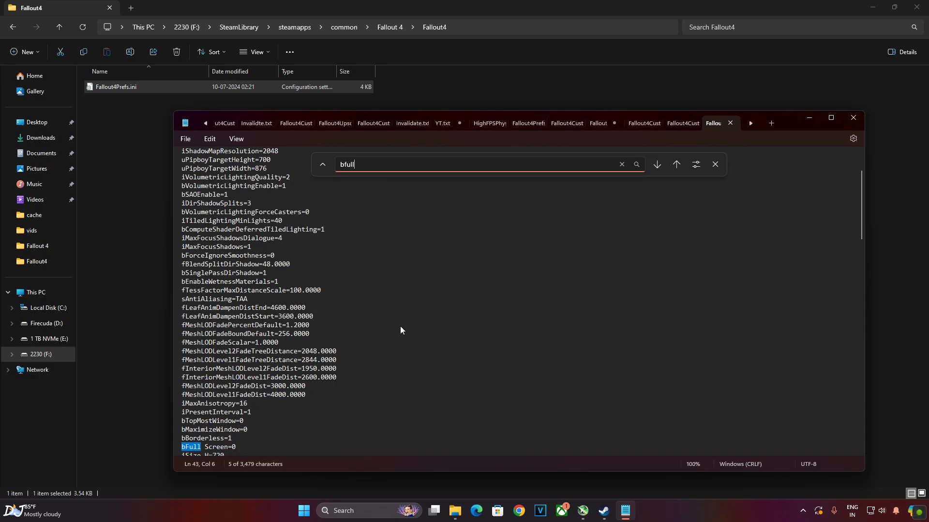
{"action": "mouse_move", "coordinate": [250, 452]}
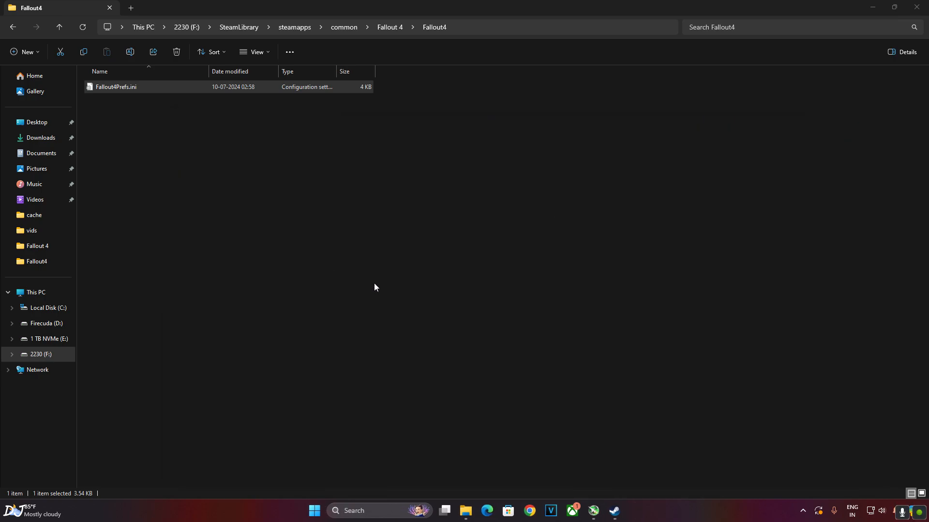
{"action": "mouse_move", "coordinate": [367, 309]}
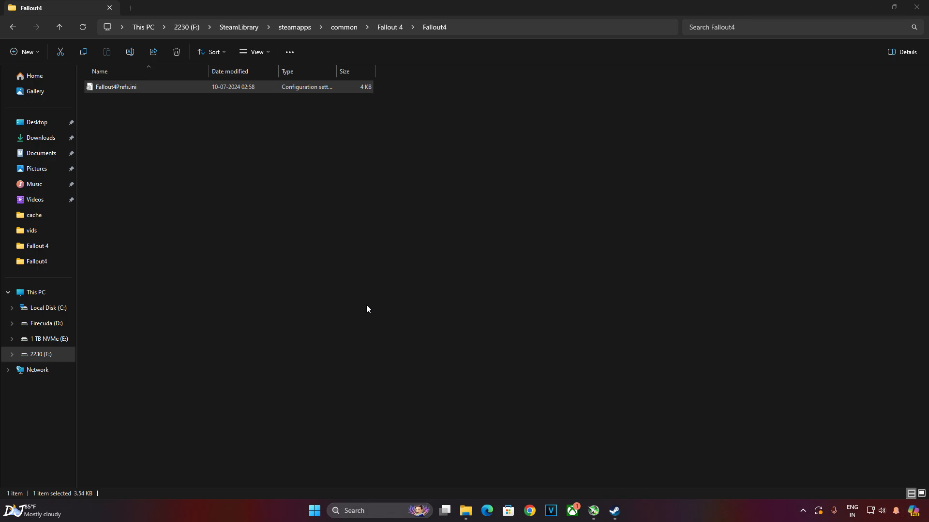
{"action": "mouse_move", "coordinate": [369, 311]}
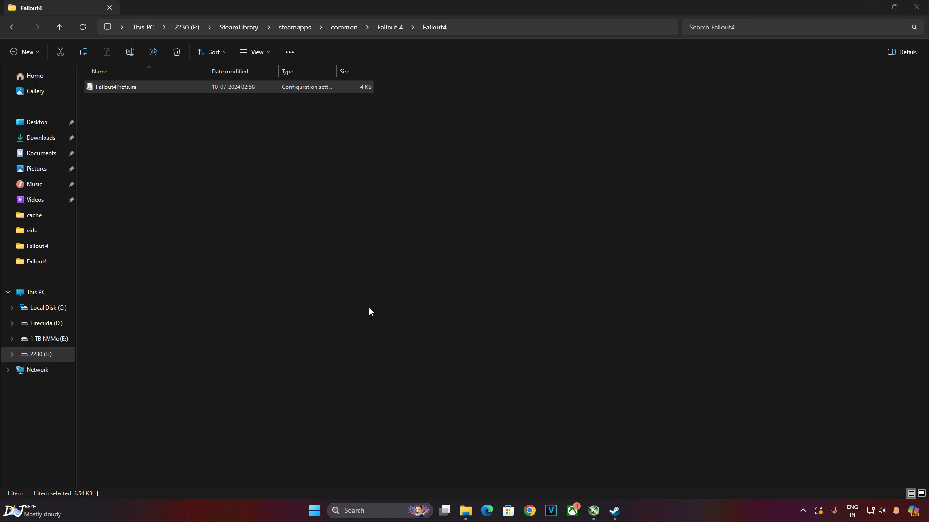
Launch NVIDIA Control Panel from the Start menu search.
{"action": "type", "text": "n"}
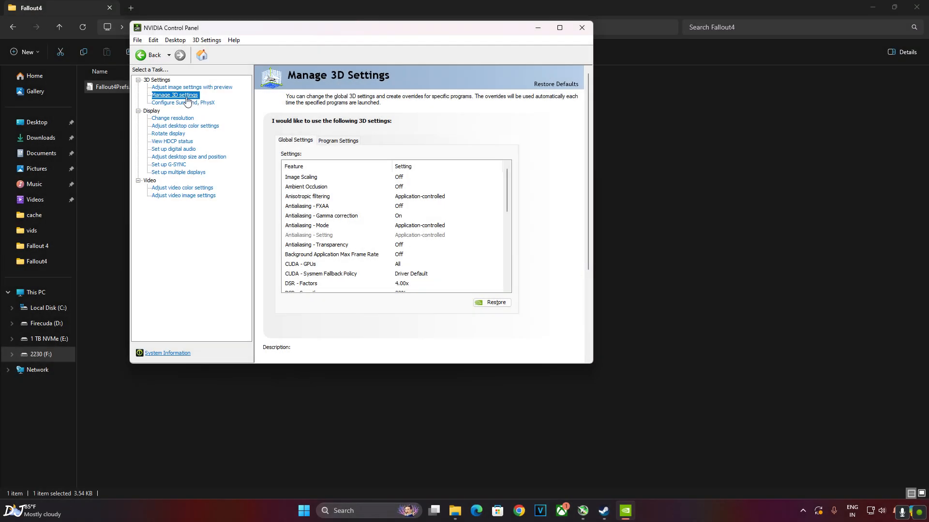
Check Fallout 4's program profile shows Vertical sync On, then return to Global Settings.
{"action": "left_click", "coordinate": [338, 140]}
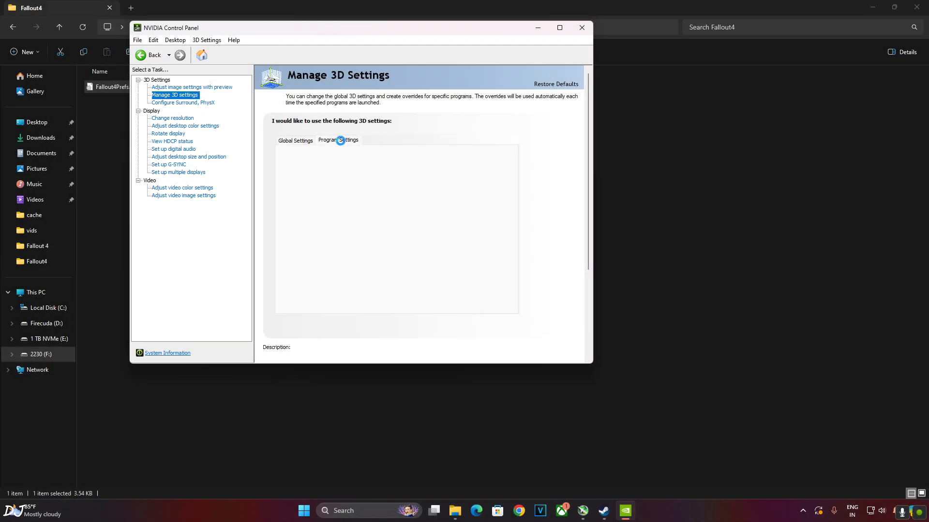
{"action": "left_click", "coordinate": [339, 140]}
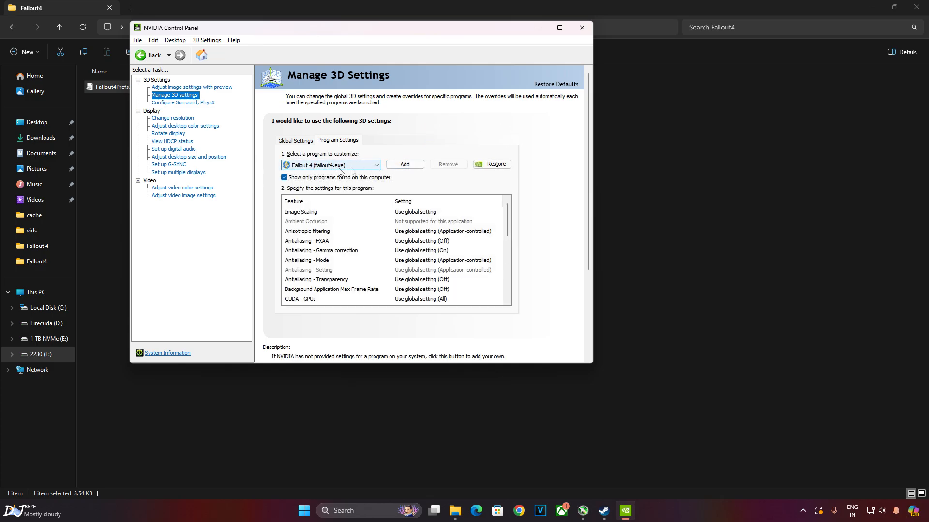
{"action": "scroll", "scroll_direction": "down", "scroll_amount": 3}
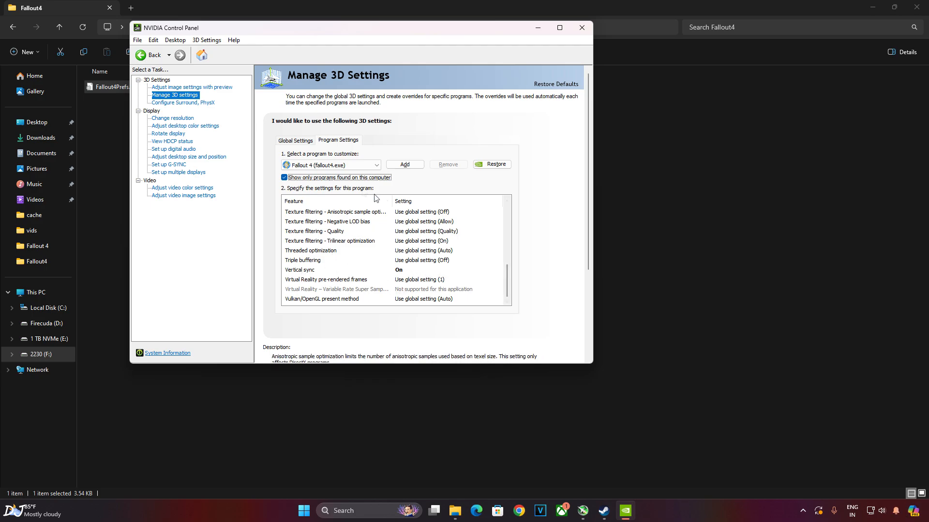
{"action": "left_click", "coordinate": [294, 140]}
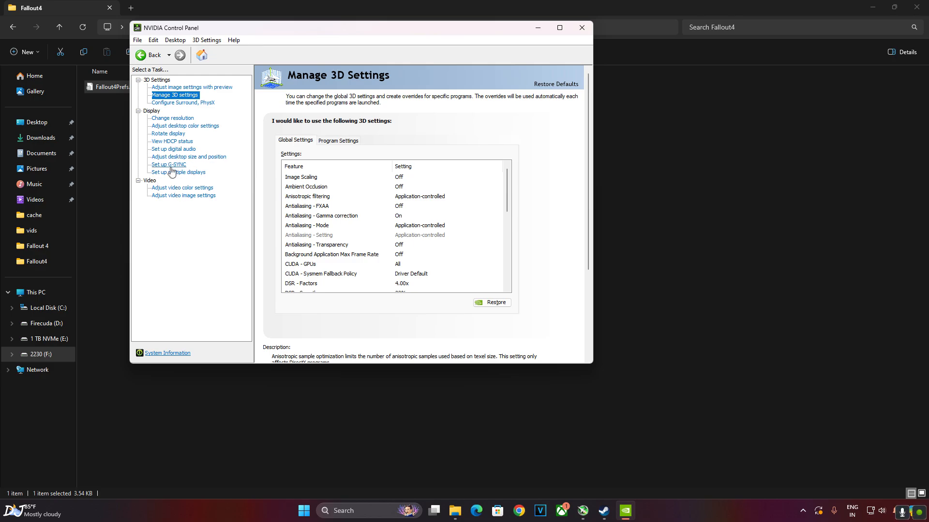
Confirm G-SYNC Compatible is enabled for windowed and full screen, then close NVIDIA Control Panel.
{"action": "left_click", "coordinate": [168, 164]}
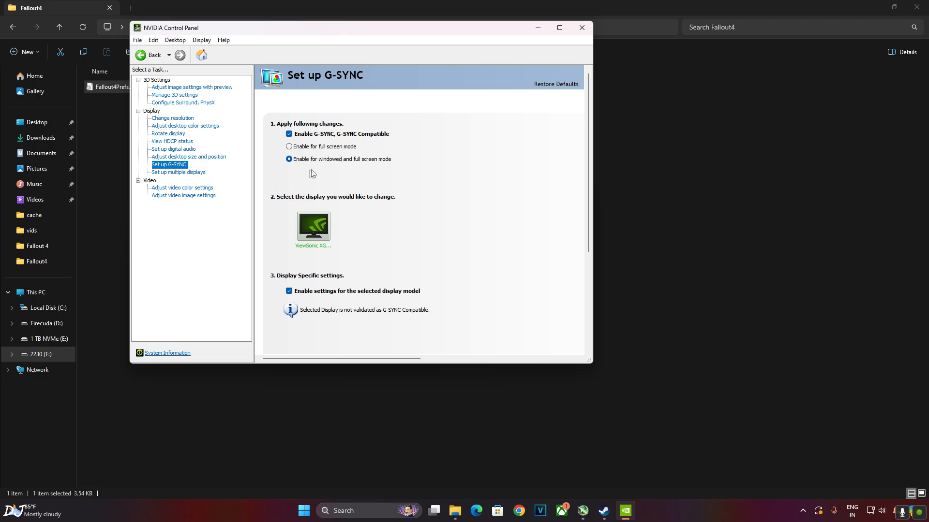
{"action": "mouse_move", "coordinate": [312, 303]}
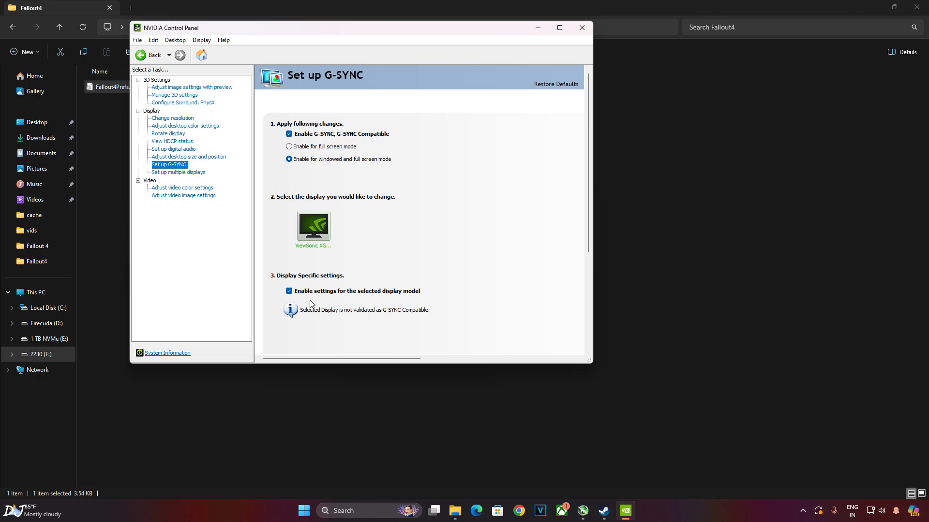
{"action": "mouse_move", "coordinate": [444, 298]}
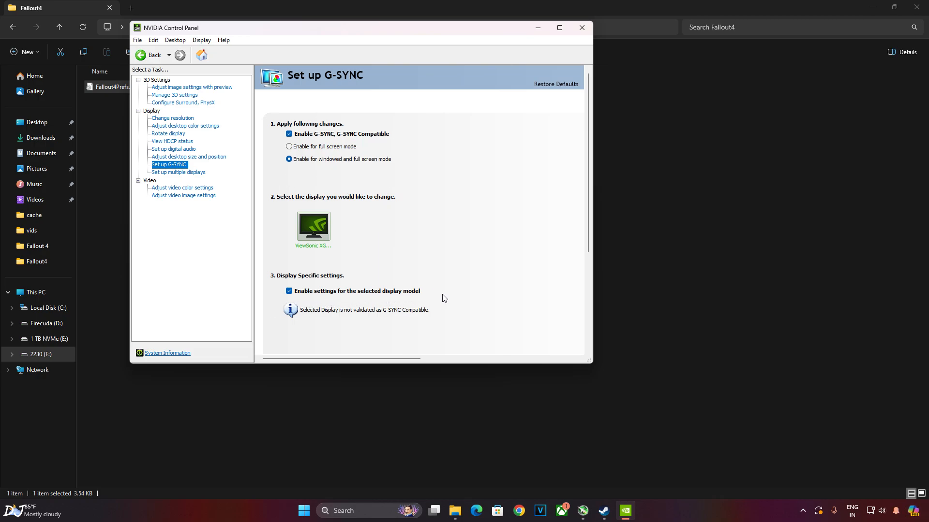
{"action": "mouse_move", "coordinate": [556, 356]}
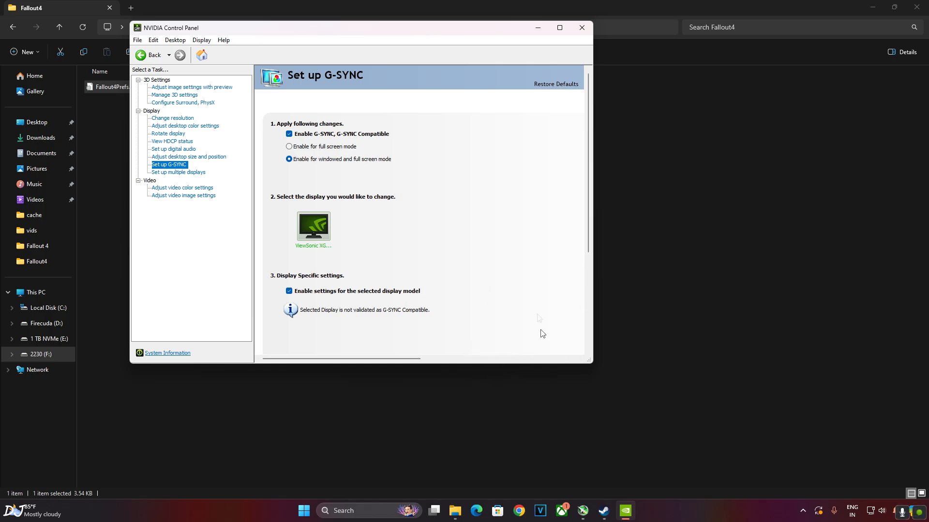
{"action": "left_click", "coordinate": [558, 27]}
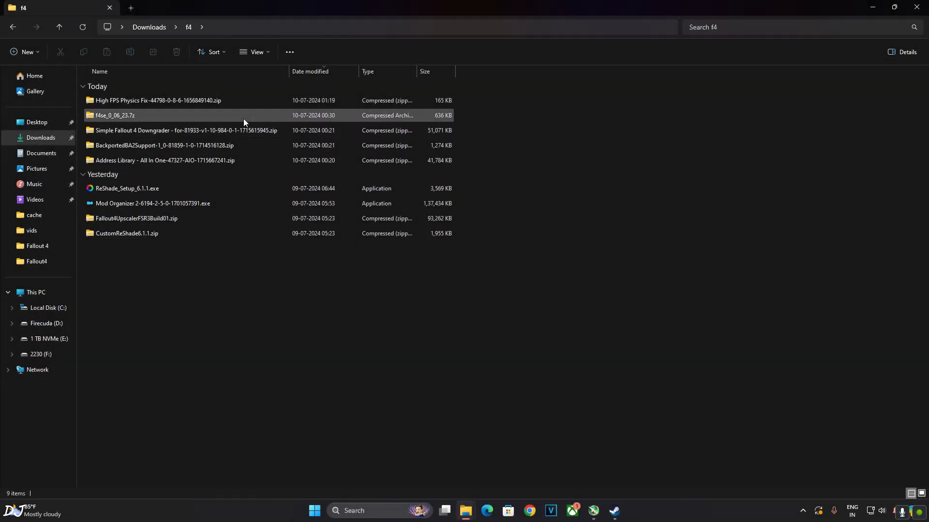
{"action": "mouse_move", "coordinate": [156, 257]}
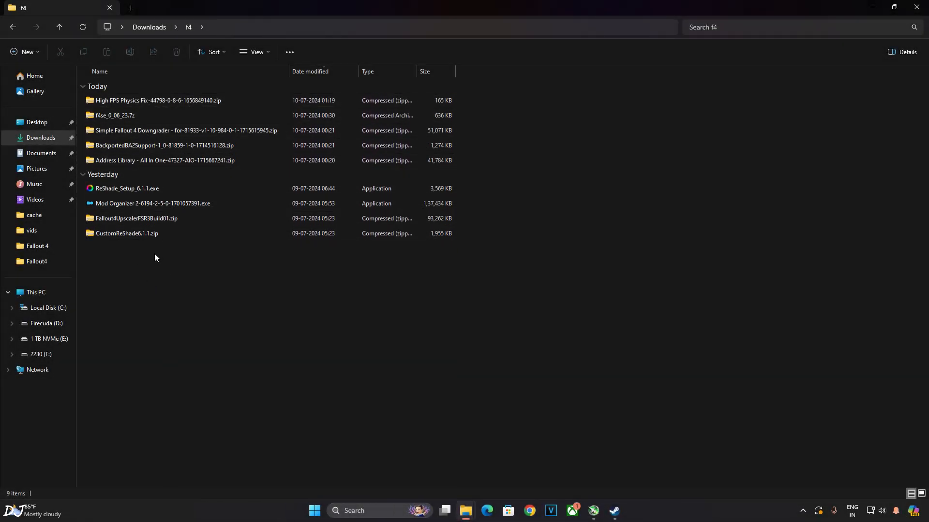
Browse into the f4se_0_06_23.7z archive and its f4se_0_06_23 folder.
{"action": "left_click", "coordinate": [115, 115]}
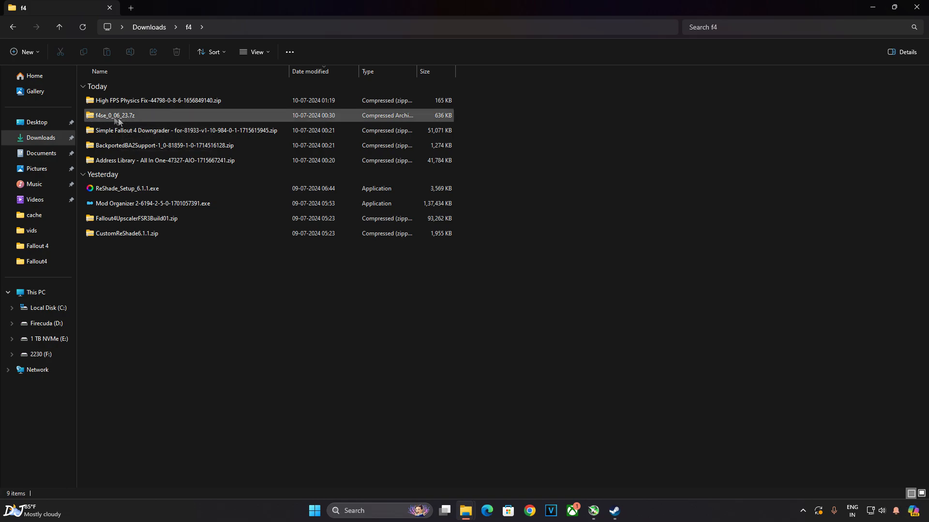
{"action": "double_click", "coordinate": [114, 115]}
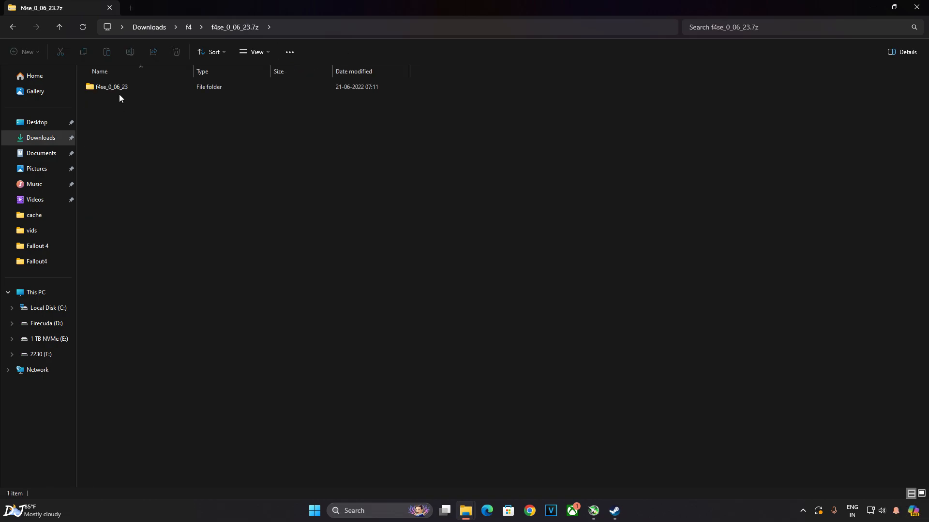
{"action": "left_click", "coordinate": [110, 86]}
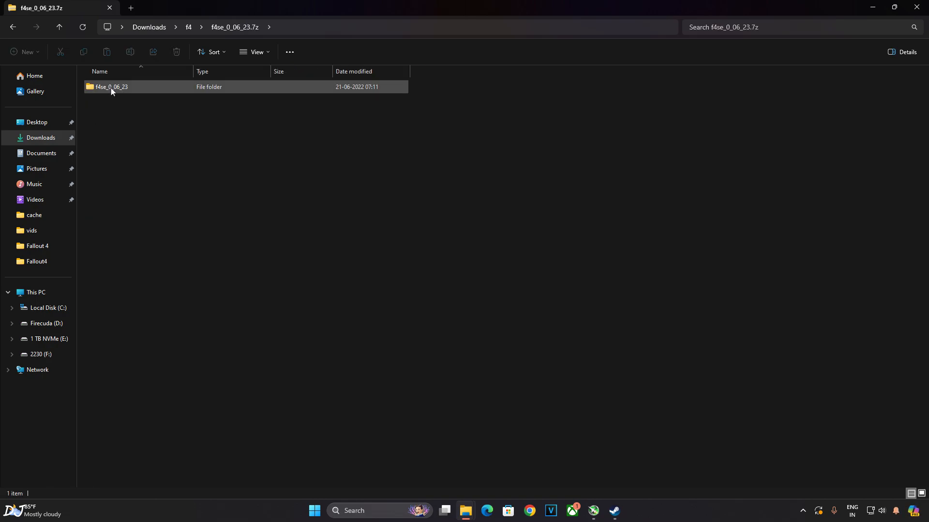
{"action": "double_click", "coordinate": [111, 87]}
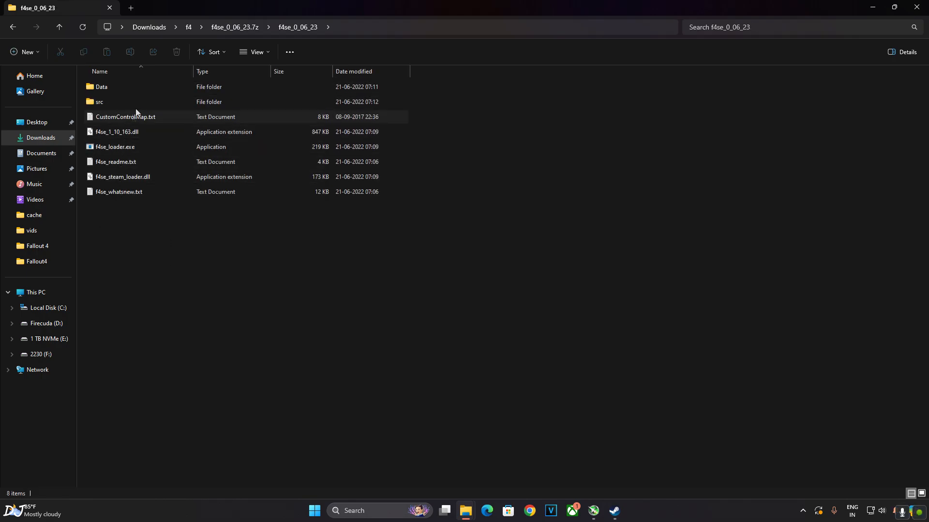
Select all the script extender files and bring up their context actions for copying to the Fallout 4 folder.
{"action": "left_click", "coordinate": [125, 117]}
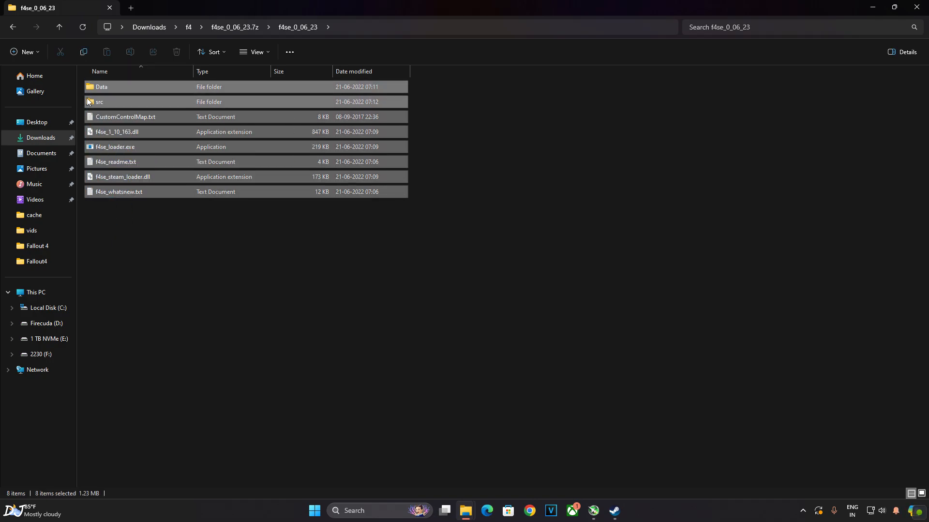
{"action": "right_click", "coordinate": [125, 117]}
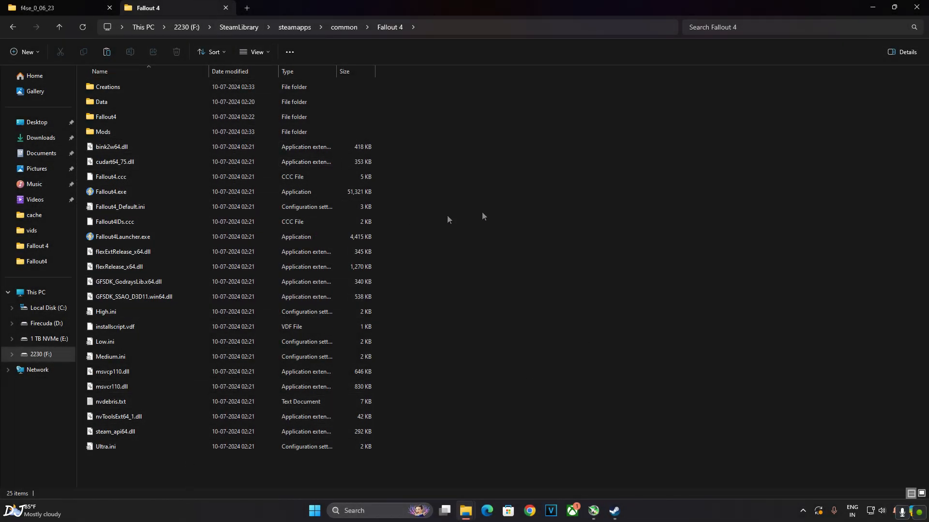
{"action": "right_click", "coordinate": [483, 216]}
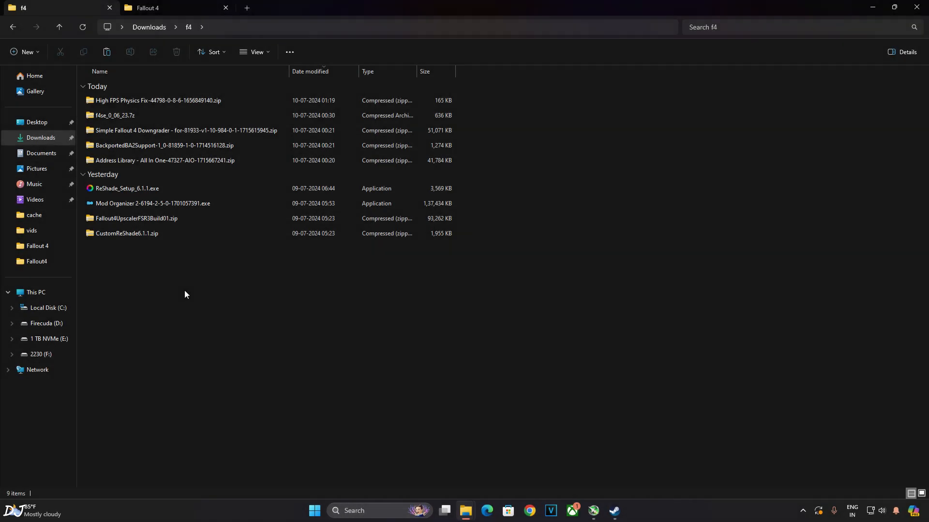
Run the Mod Organizer 2 installer with UAC approval, keeping the C:\Modding\MO2 location.
{"action": "left_click", "coordinate": [152, 203]}
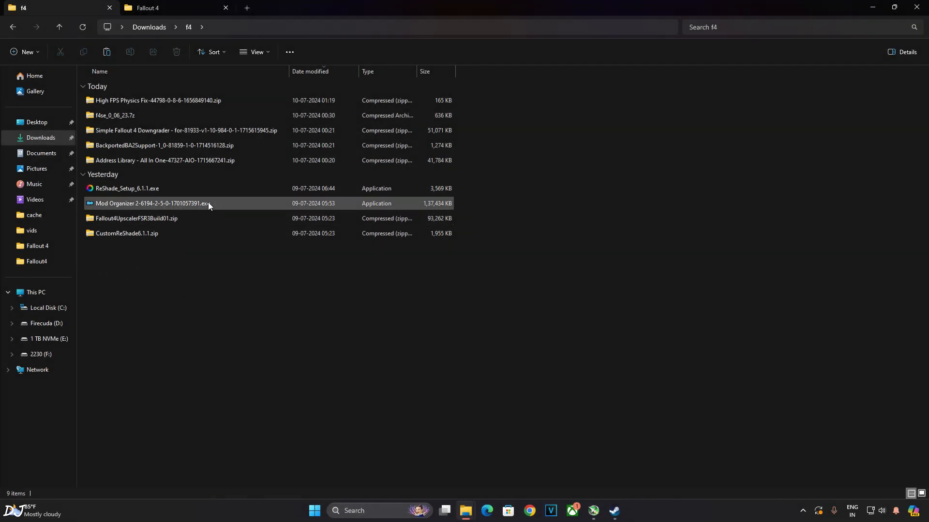
{"action": "mouse_move", "coordinate": [182, 203]}
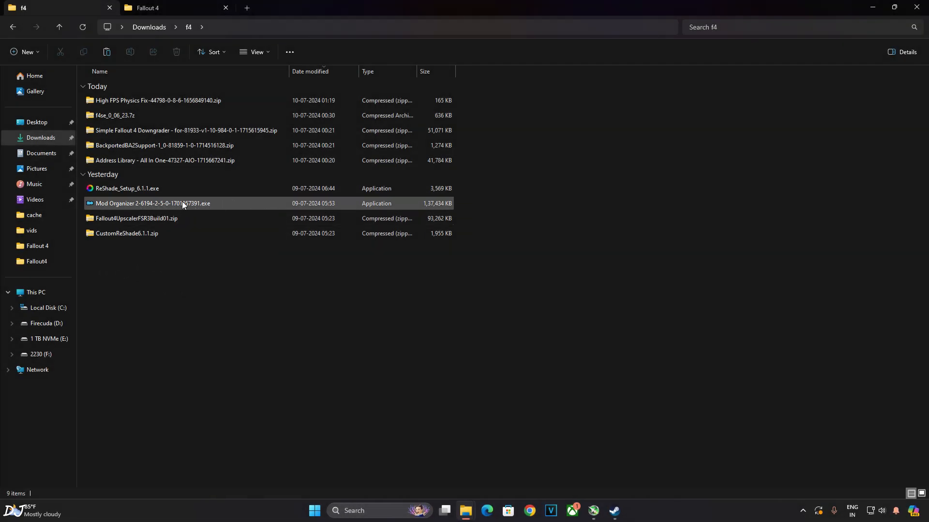
{"action": "double_click", "coordinate": [152, 203]}
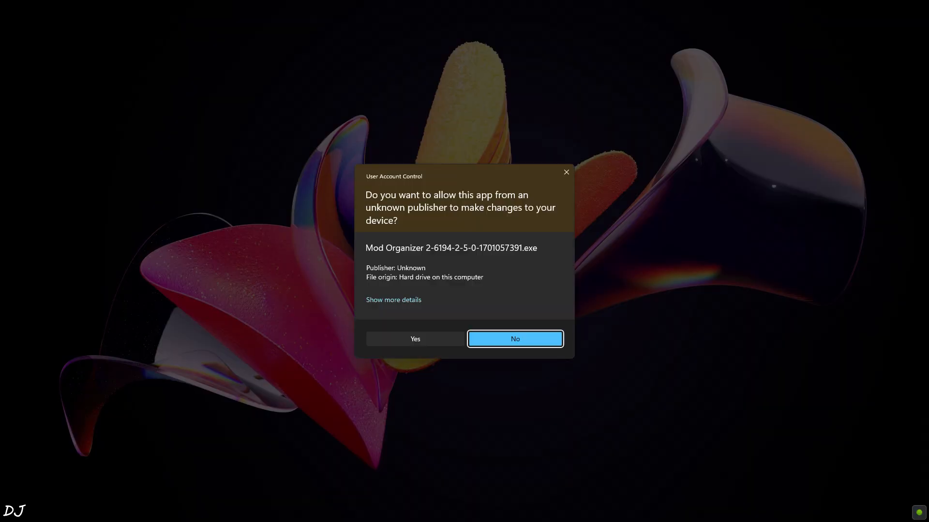
{"action": "left_click", "coordinate": [415, 339]}
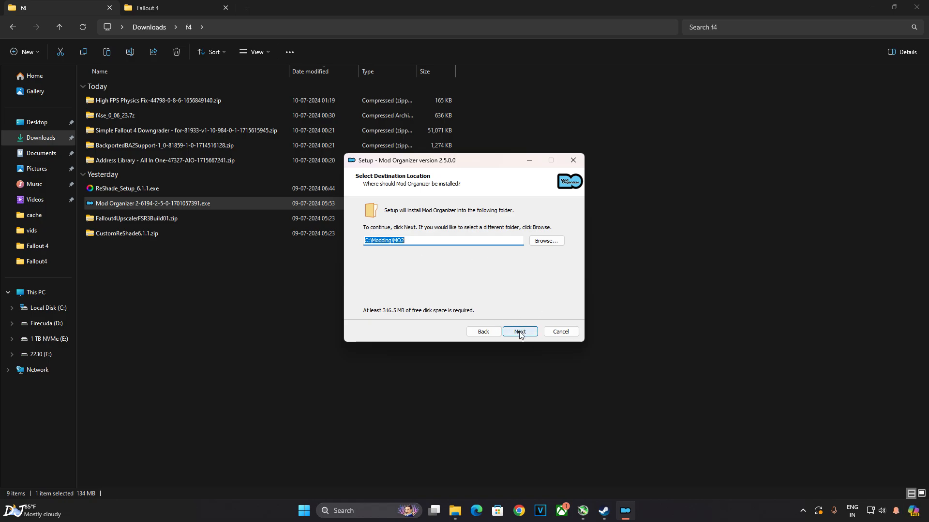
{"action": "left_click", "coordinate": [520, 332]}
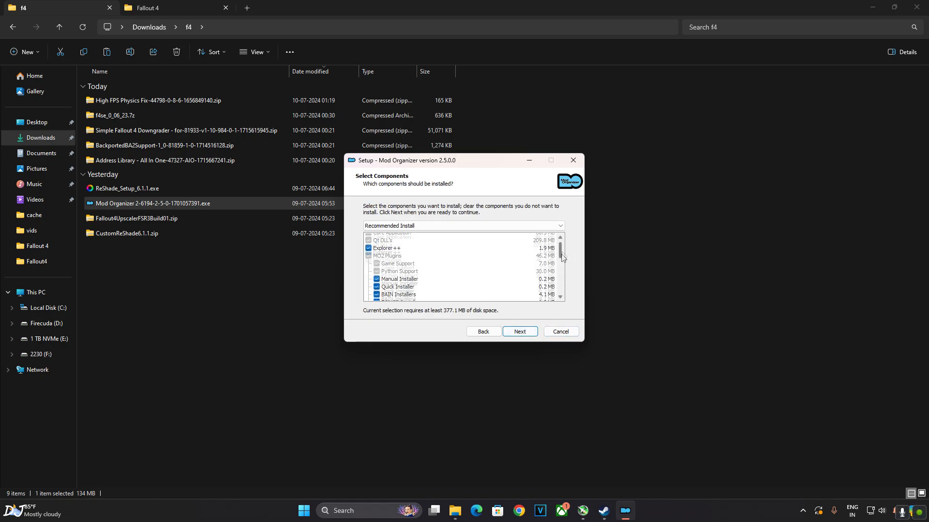
Keep the recommended components and shortcuts, install Mod Organizer 2.5.0 and launch it.
{"action": "scroll", "scroll_direction": "down", "scroll_amount": 3}
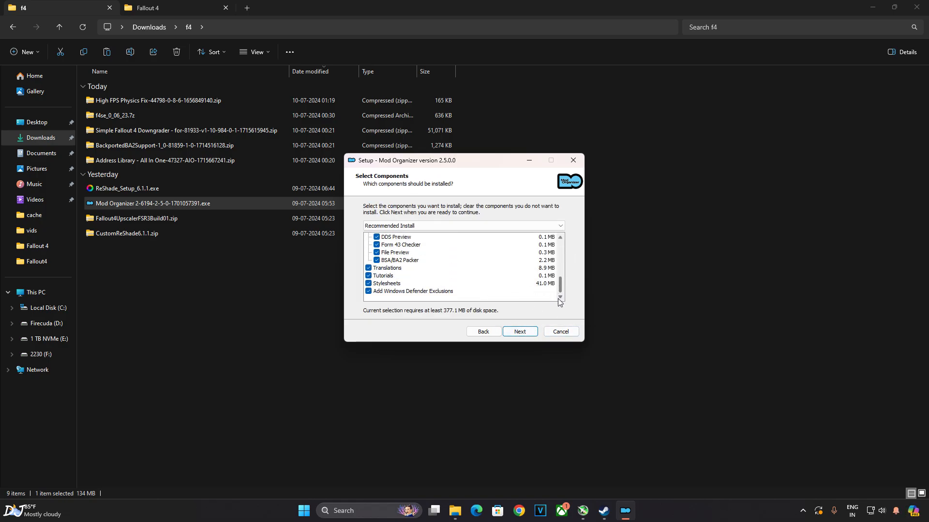
{"action": "left_click", "coordinate": [518, 331]}
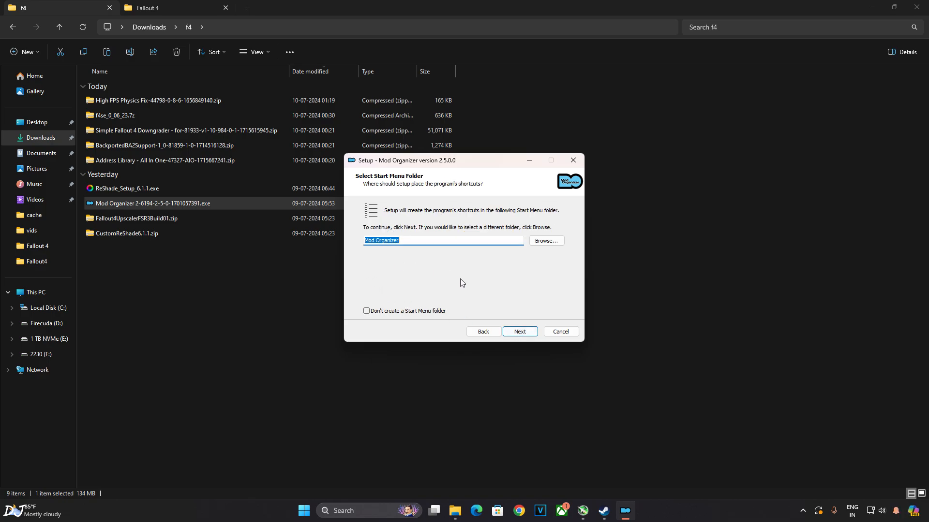
{"action": "left_click", "coordinate": [520, 331]}
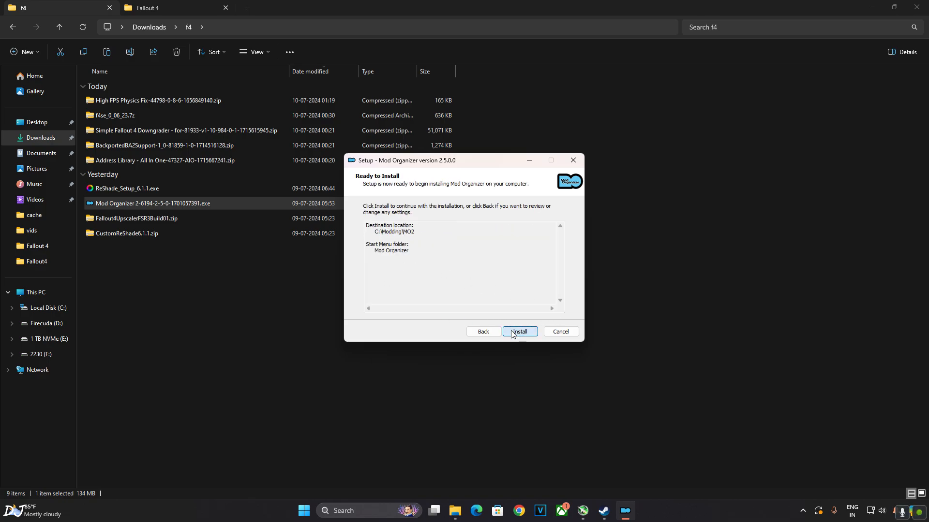
{"action": "left_click", "coordinate": [519, 331]}
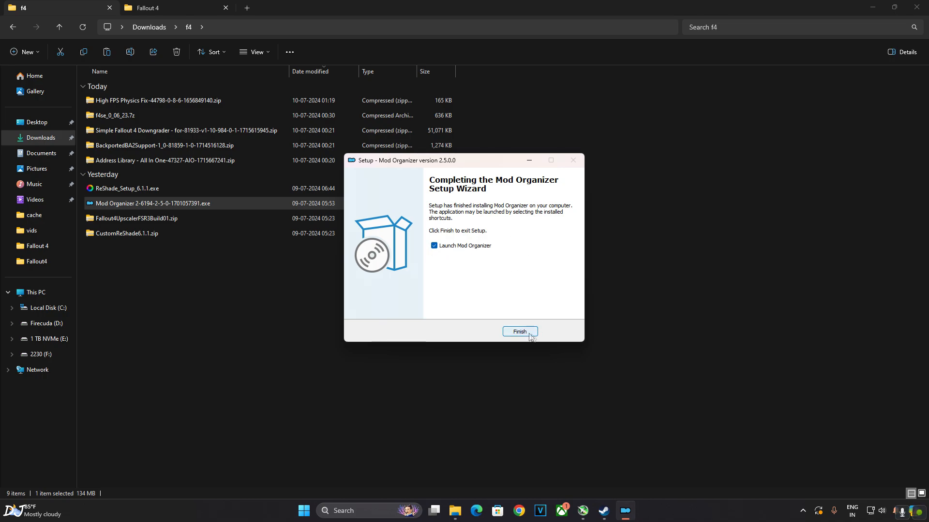
{"action": "left_click", "coordinate": [520, 331]}
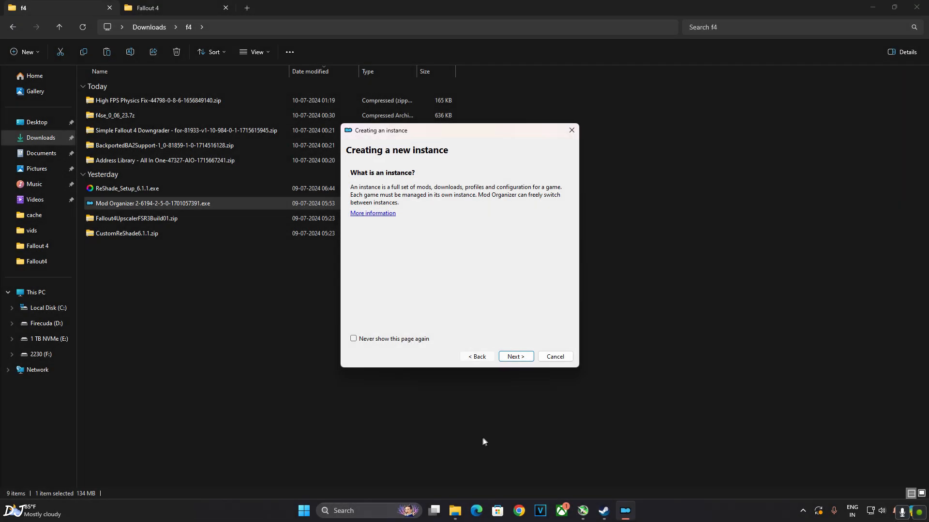
{"action": "mouse_move", "coordinate": [514, 356]}
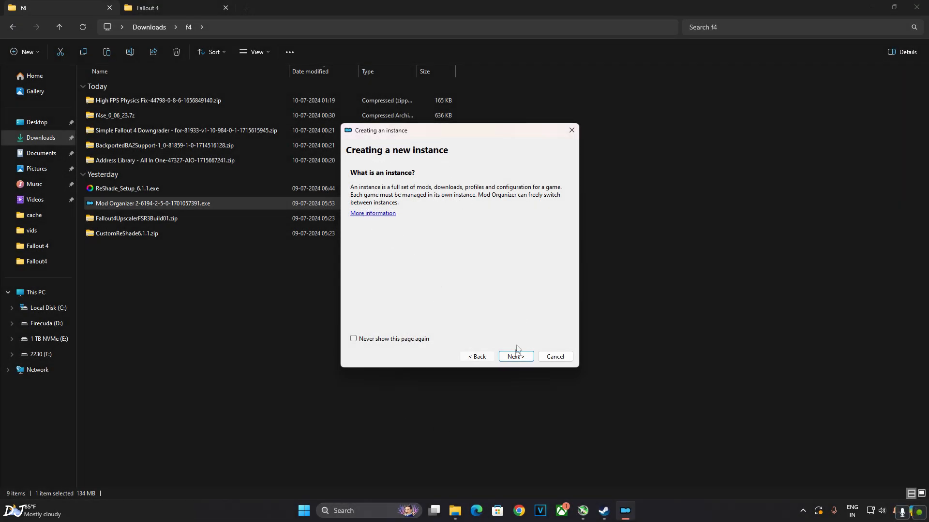
Start a portable instance for Fallout 4 with automatic archive invalidation kept on.
{"action": "left_click", "coordinate": [515, 357]}
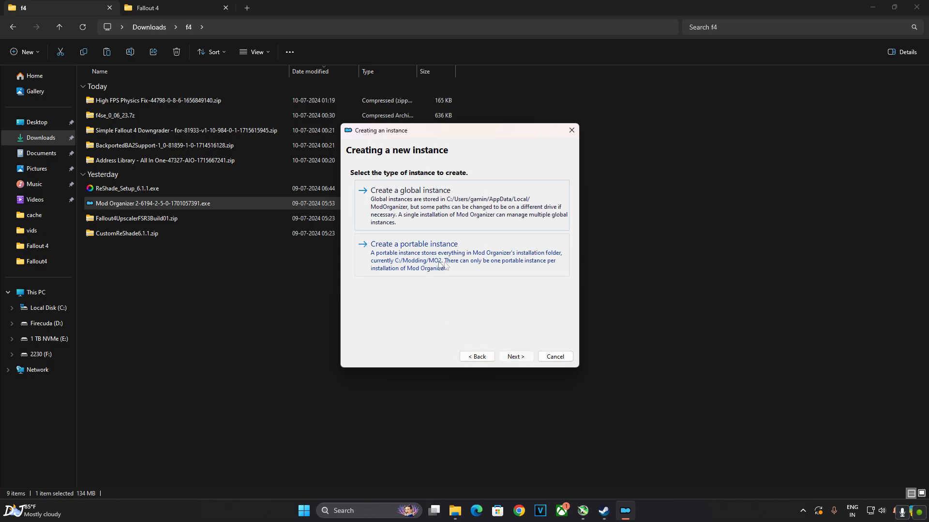
{"action": "left_click", "coordinate": [514, 356]}
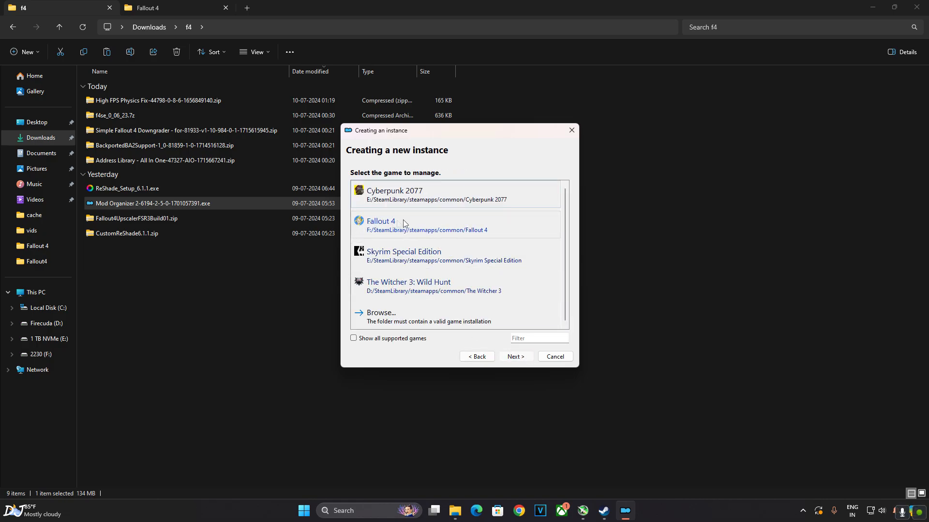
{"action": "left_click", "coordinate": [514, 358]}
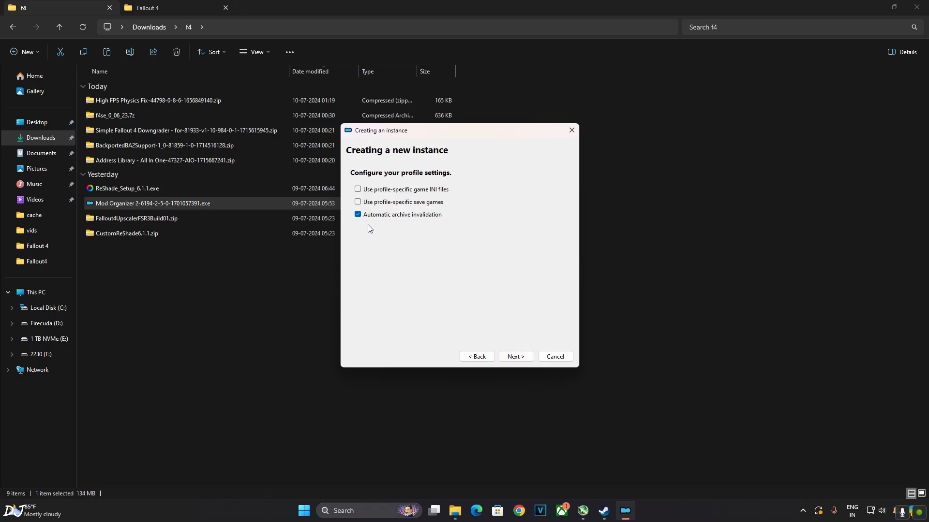
{"action": "left_click", "coordinate": [513, 356]}
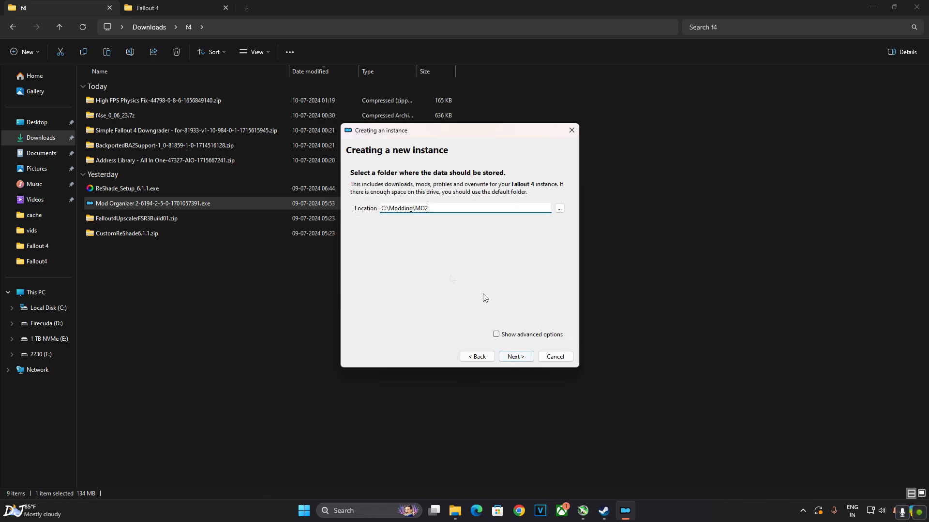
Accept the default data folder, skip Nexus linking, create the instance and decline the tutorial.
{"action": "left_click", "coordinate": [514, 356]}
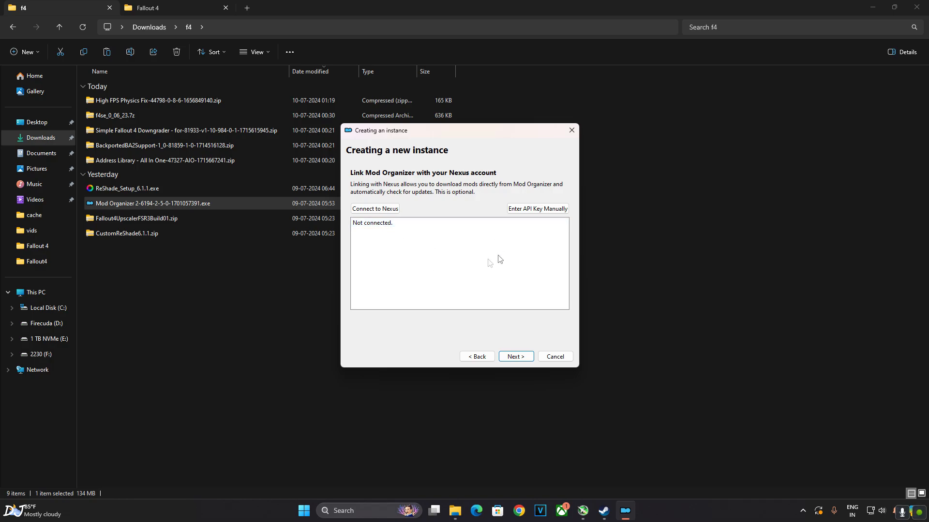
{"action": "mouse_move", "coordinate": [533, 326]}
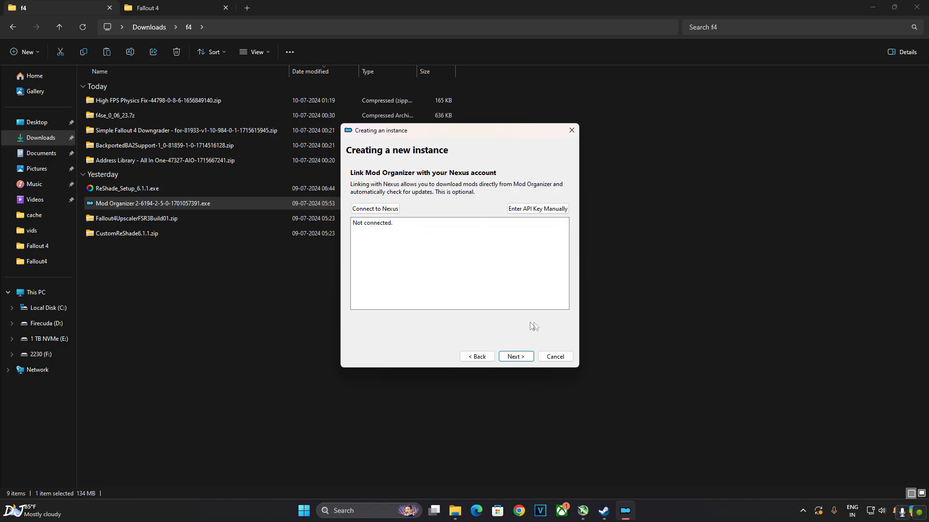
{"action": "left_click", "coordinate": [514, 357]}
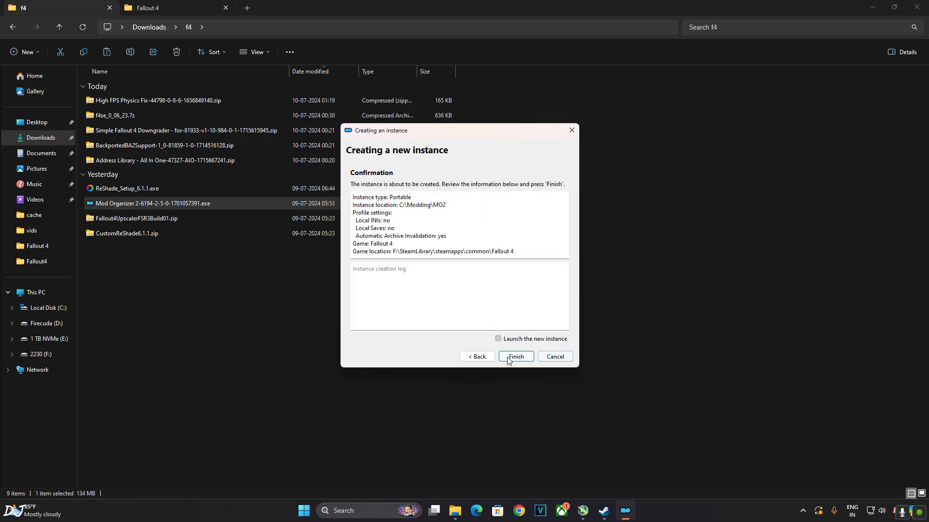
{"action": "left_click", "coordinate": [514, 358]}
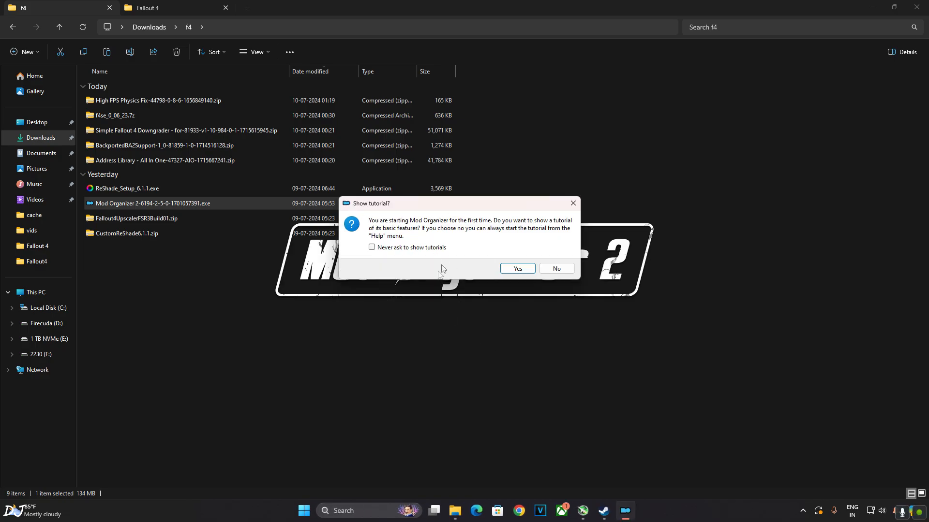
{"action": "left_click", "coordinate": [555, 268]}
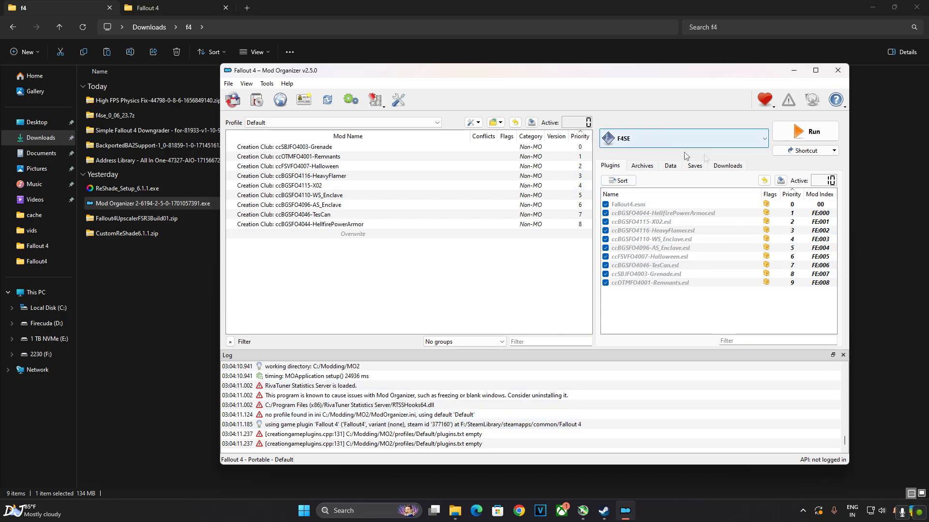
{"action": "mouse_move", "coordinate": [256, 99]}
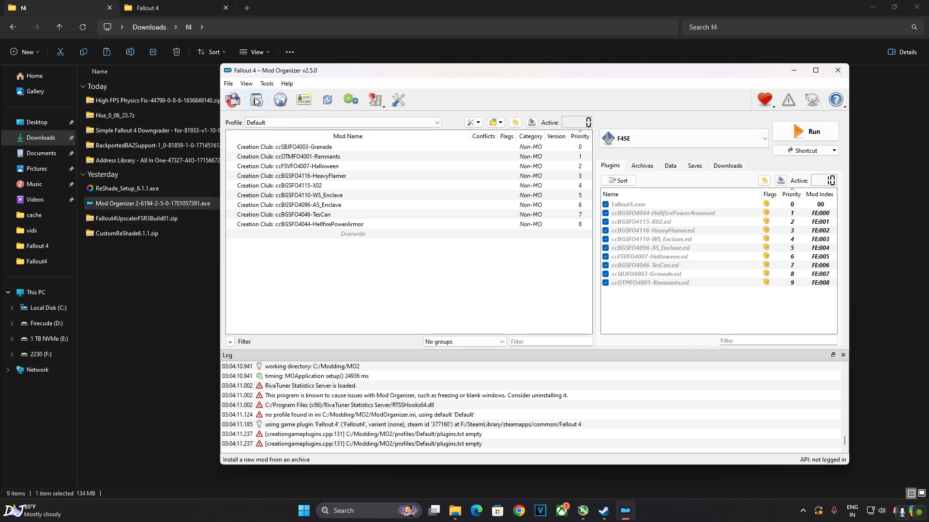
{"action": "mouse_move", "coordinate": [256, 99]}
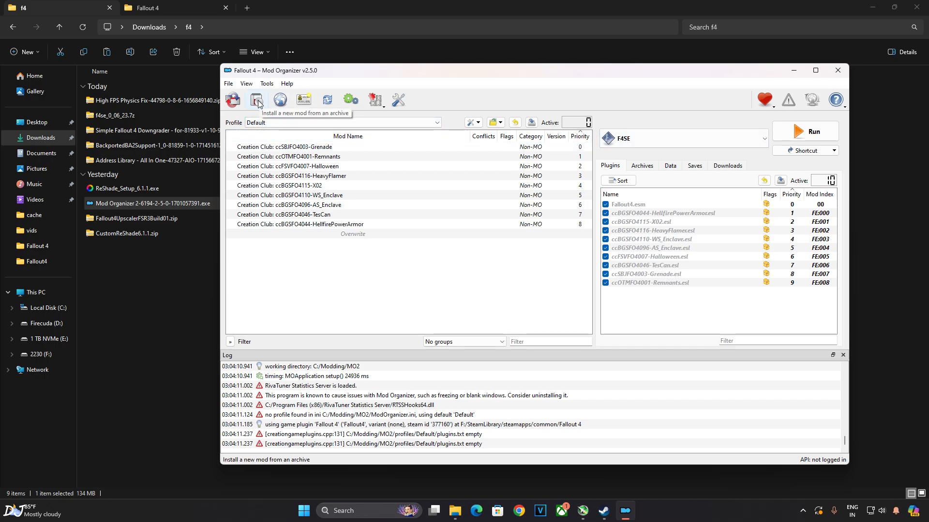
Install the 'Fallout' mod archive from Downloads\f4 via Quick Install and enable it at priority 9.
{"action": "left_click", "coordinate": [256, 100]}
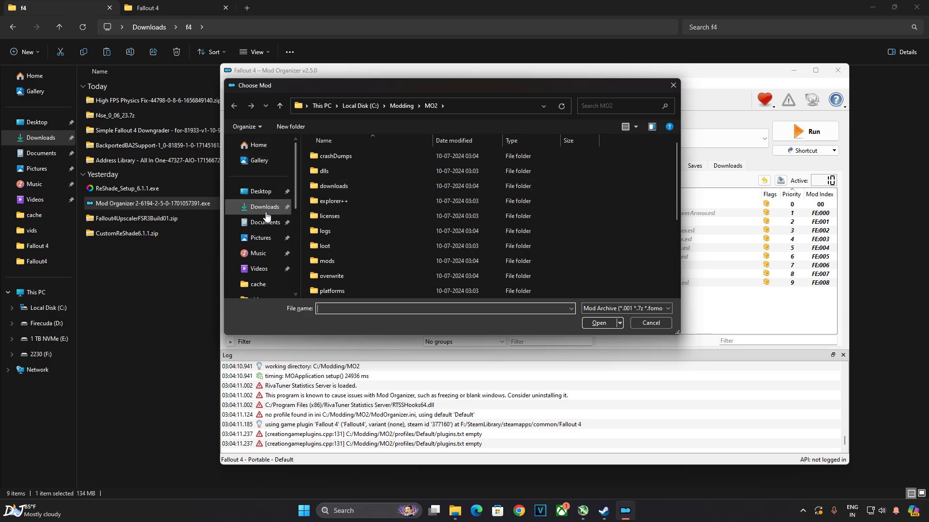
{"action": "left_click", "coordinate": [265, 207]}
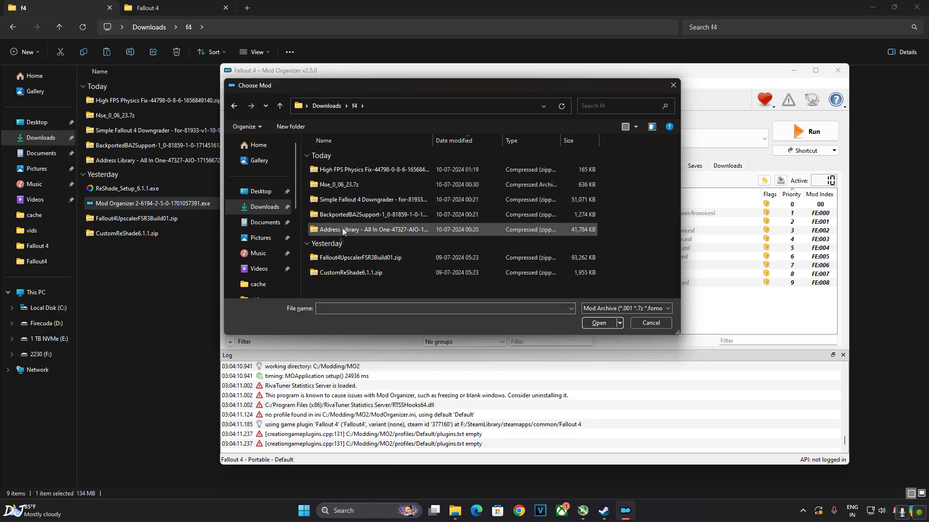
{"action": "left_click", "coordinate": [358, 257]}
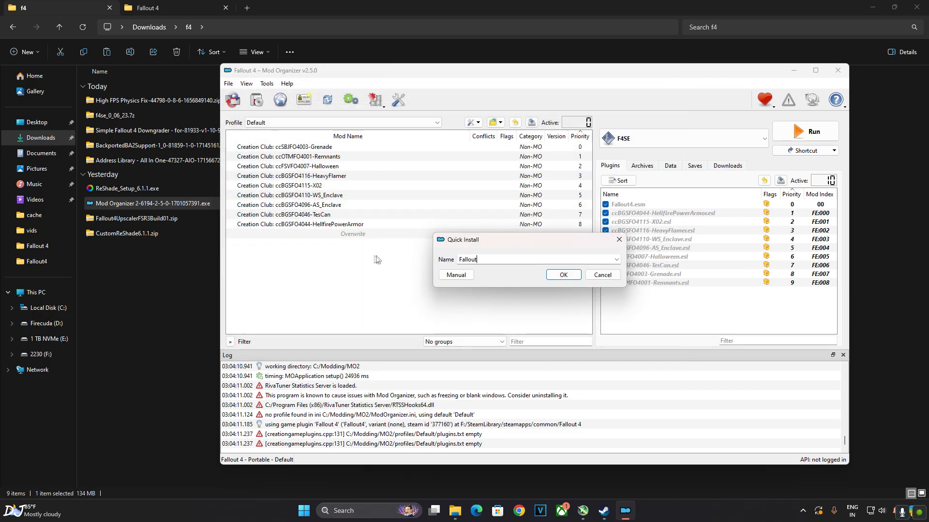
{"action": "left_click", "coordinate": [562, 273]}
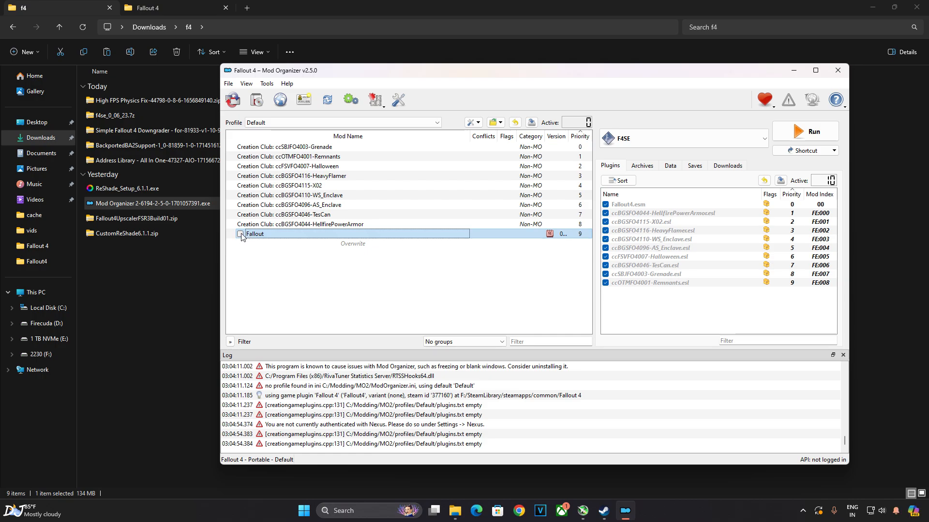
{"action": "left_click", "coordinate": [241, 233]}
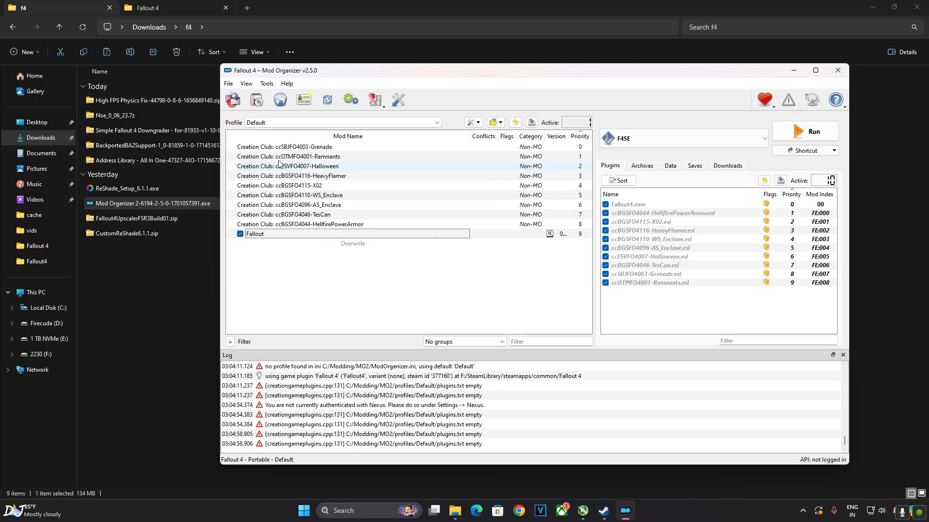
{"action": "mouse_move", "coordinate": [255, 100]}
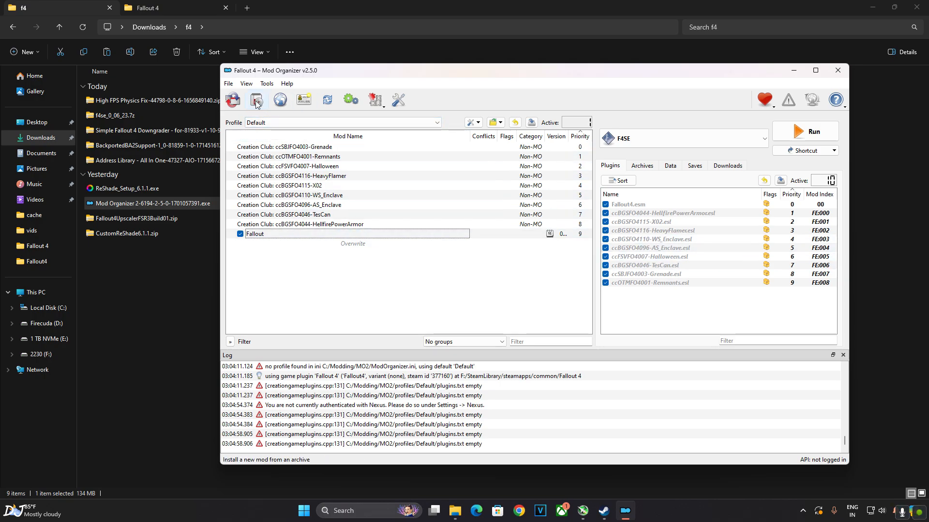
Install Address Library - All In One from Downloads\f4 and enable it at priority 10.
{"action": "left_click", "coordinate": [256, 99]}
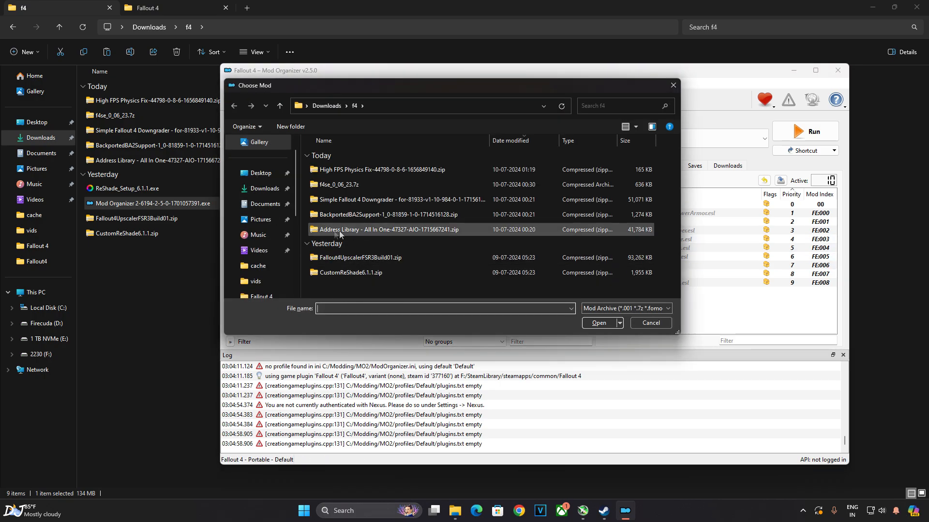
{"action": "mouse_move", "coordinate": [444, 238]}
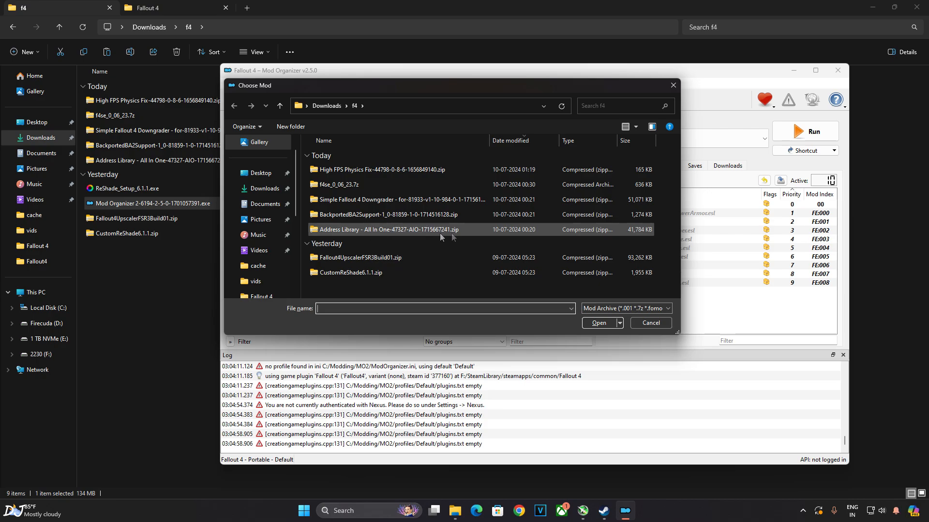
{"action": "mouse_move", "coordinate": [366, 235]}
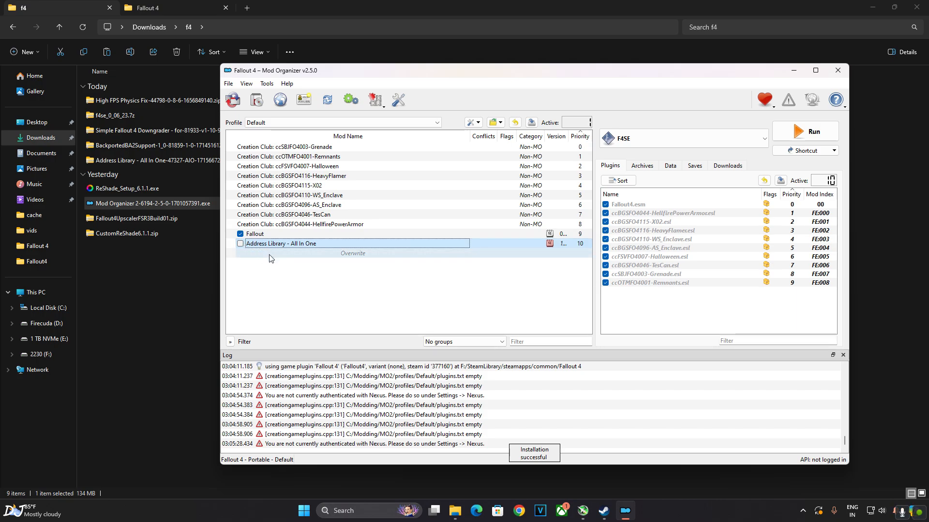
{"action": "left_click", "coordinate": [241, 244]}
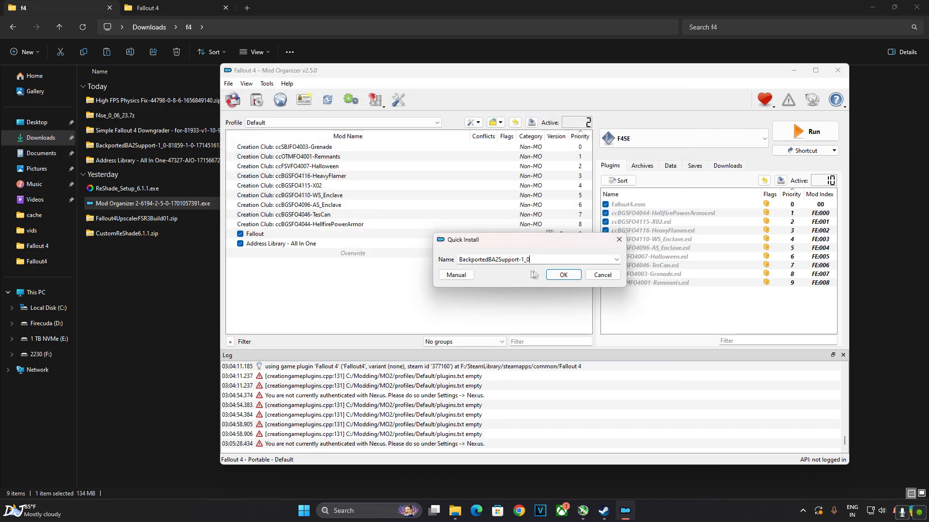
Confirm the BackportedBA2Support-1_0 Quick Install and enable it at priority 11.
{"action": "left_click", "coordinate": [561, 275]}
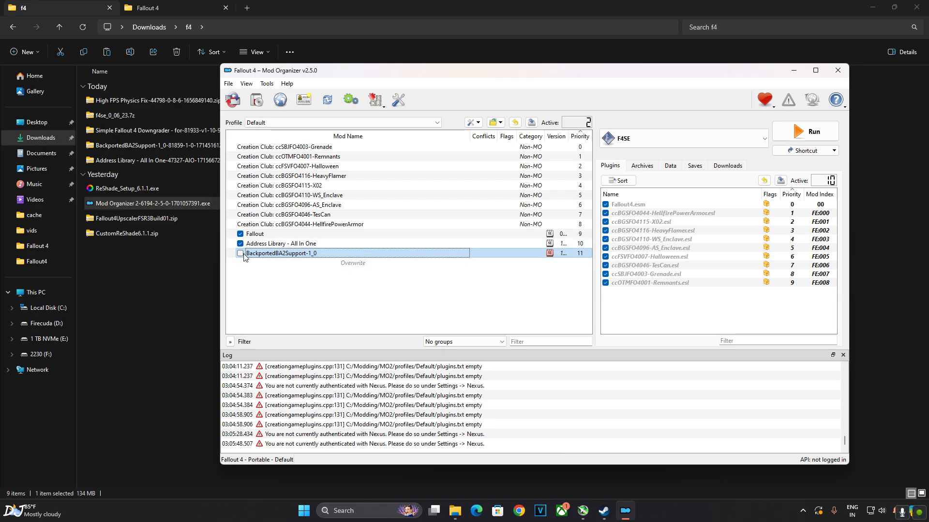
{"action": "left_click", "coordinate": [241, 252]}
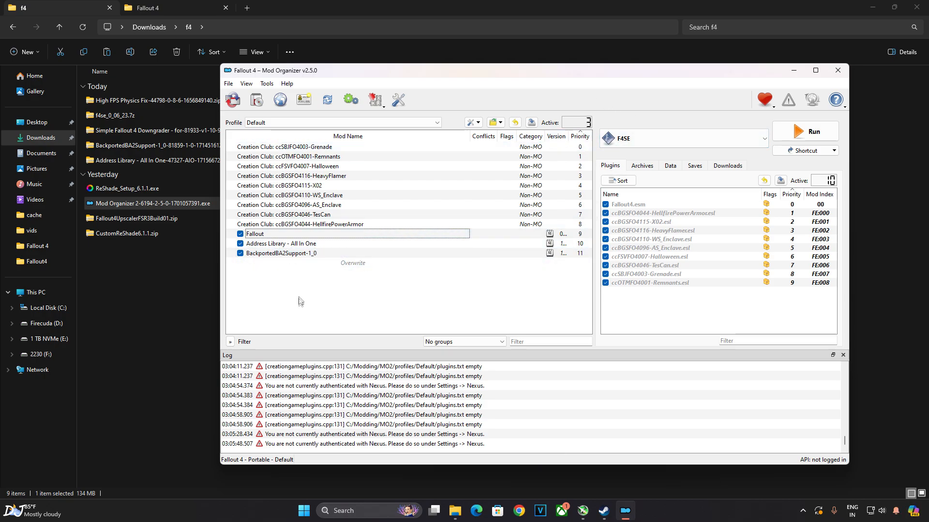
{"action": "mouse_move", "coordinate": [292, 293]}
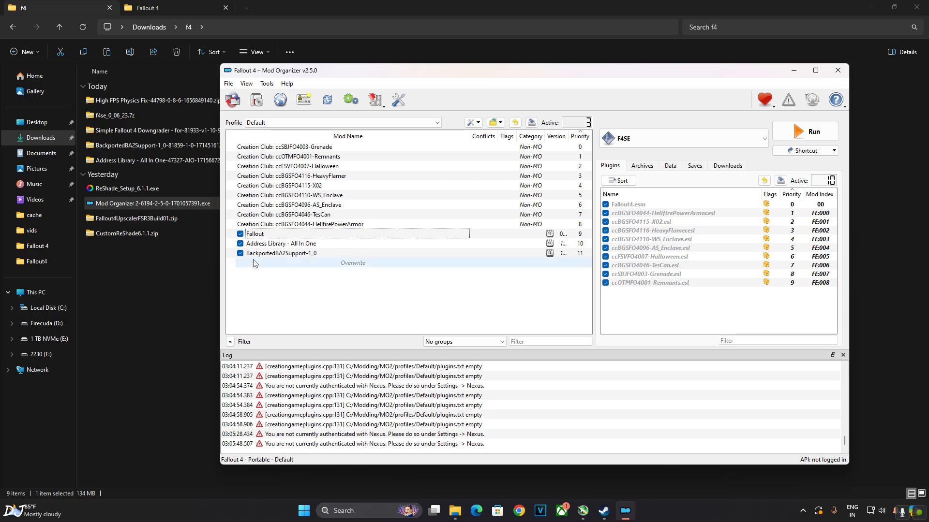
Show the Fallout mod's files in Explorer and enter its F4SE folder.
{"action": "right_click", "coordinate": [254, 233]}
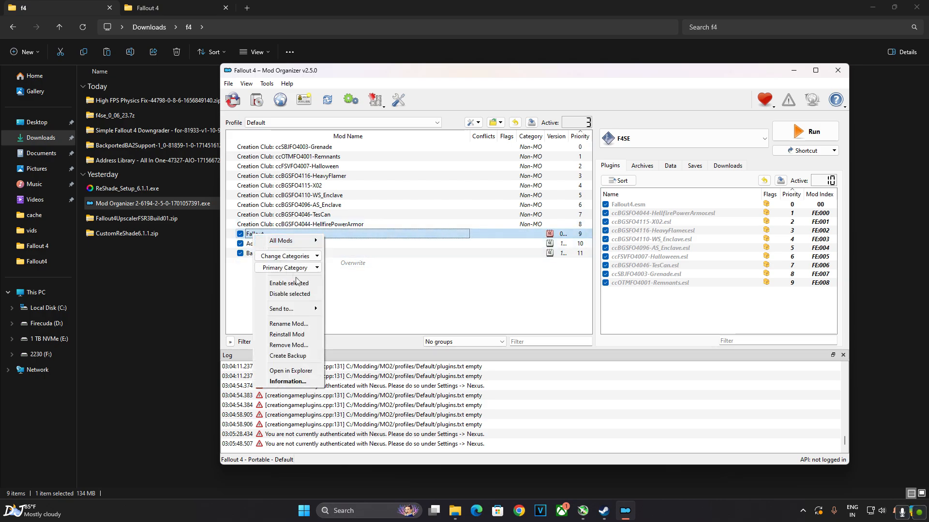
{"action": "mouse_move", "coordinate": [290, 371]}
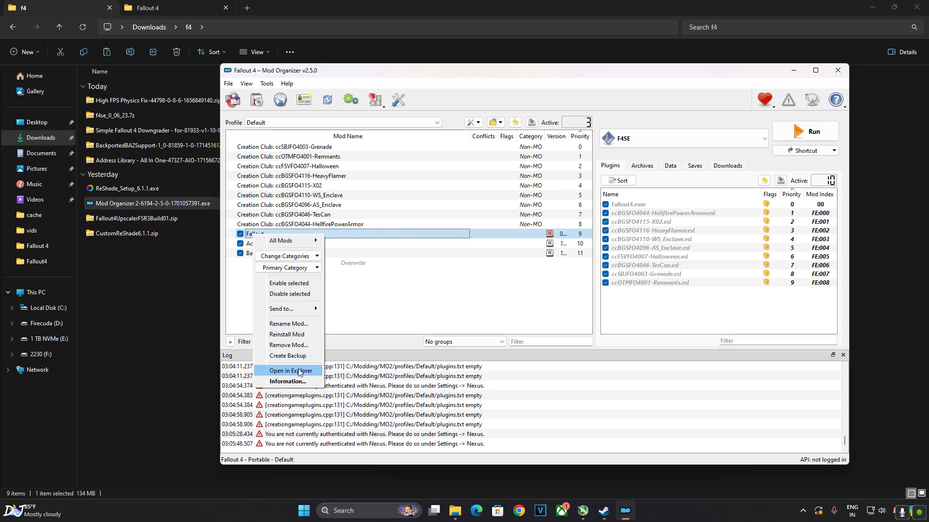
{"action": "left_click", "coordinate": [289, 371]}
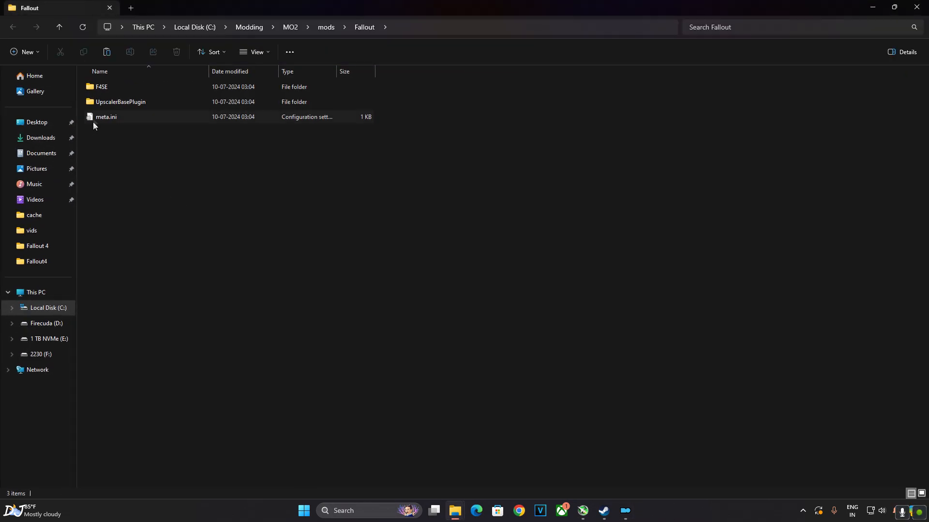
{"action": "left_click", "coordinate": [102, 86]}
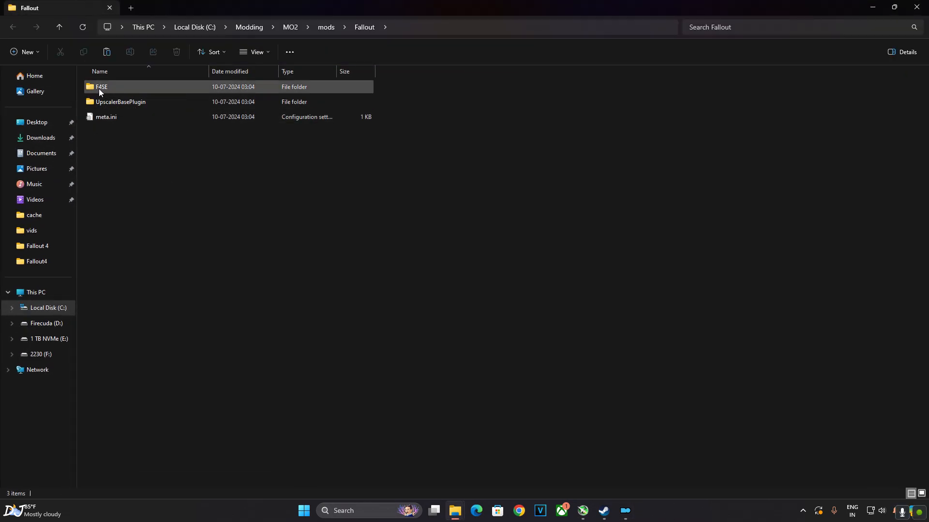
{"action": "double_click", "coordinate": [101, 86]}
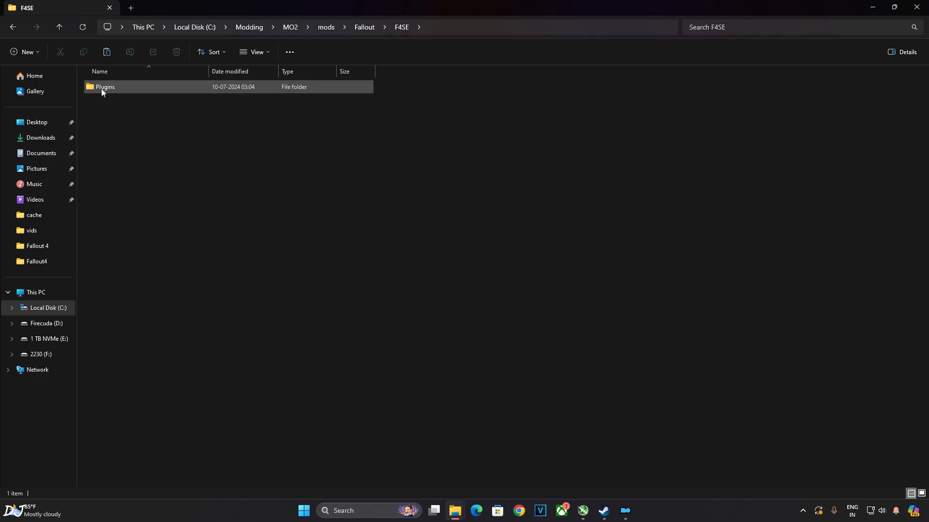
Go into Plugins and load Fallout4Upscaler.ini in Notepad.
{"action": "double_click", "coordinate": [104, 87]}
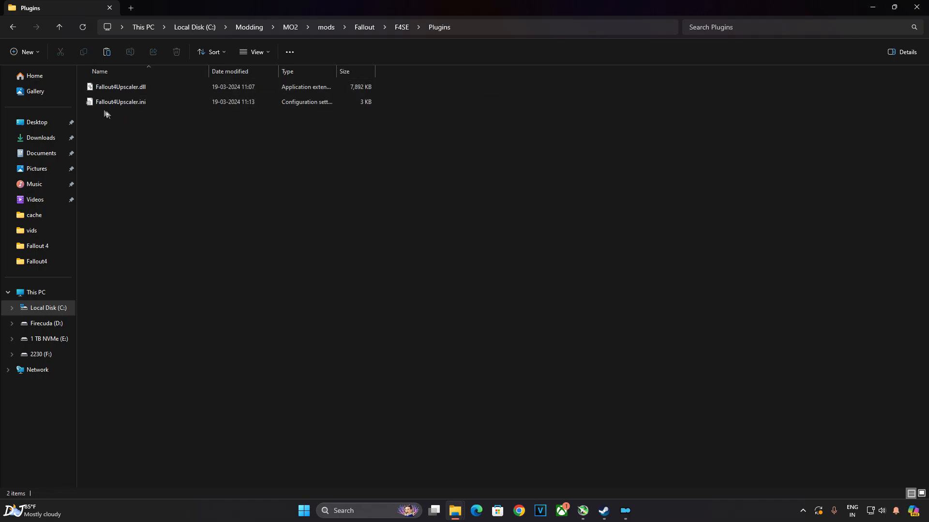
{"action": "left_click", "coordinate": [120, 101]}
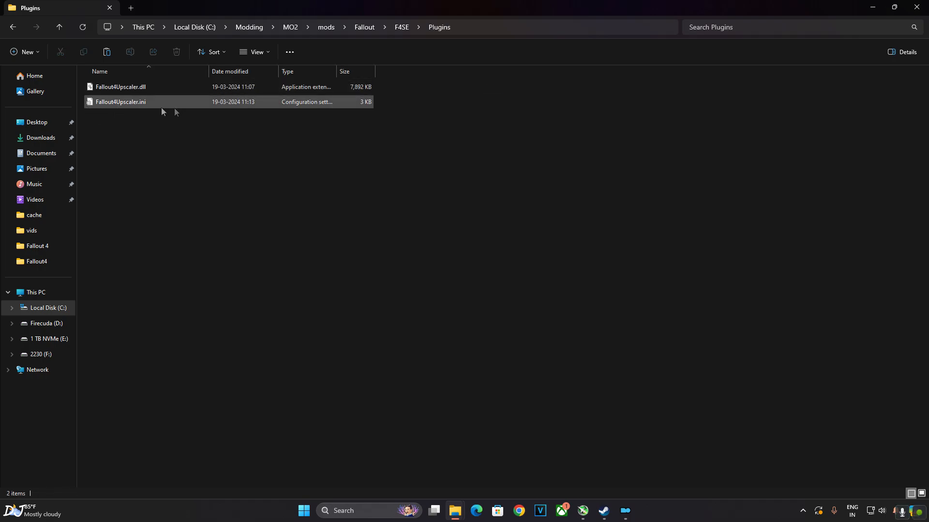
{"action": "double_click", "coordinate": [120, 101]}
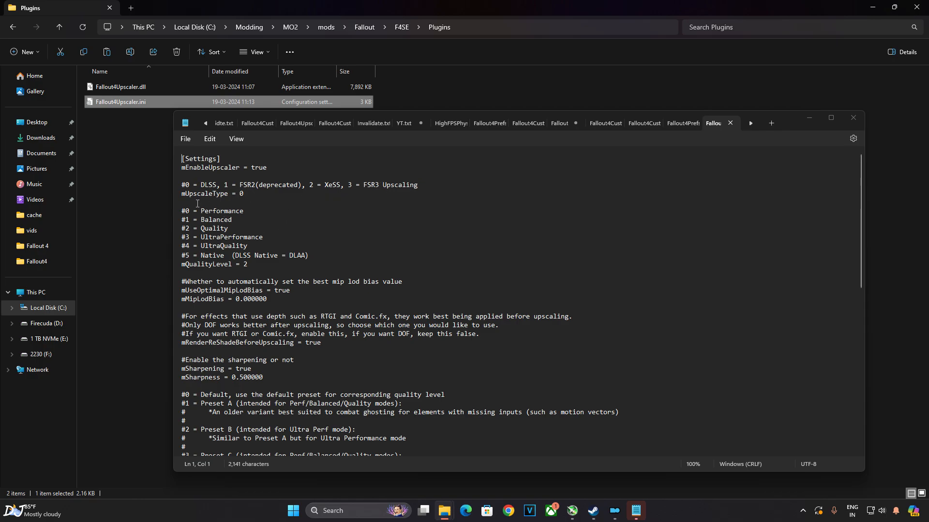
{"action": "mouse_move", "coordinate": [262, 200]}
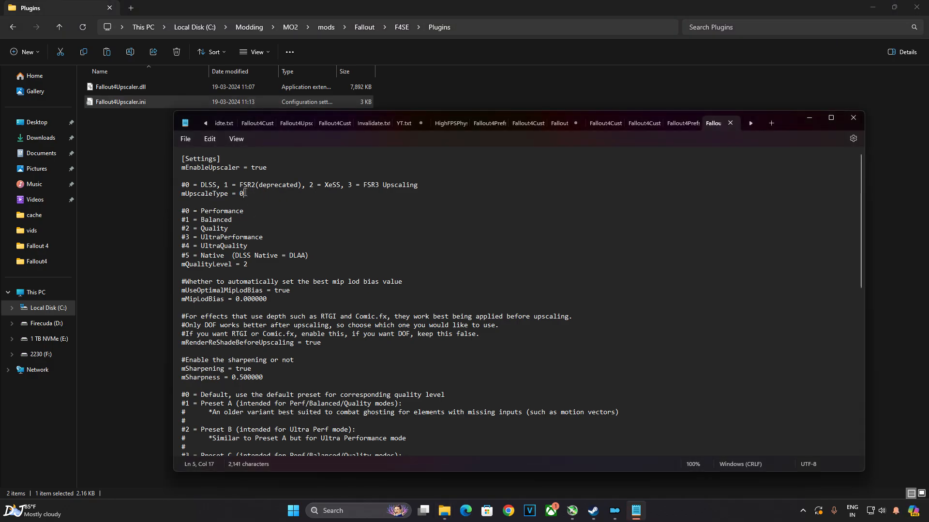
Try mUpscaleType=2 in Fallout4Upscaler.ini, then leave it at 0 (DLSS).
{"action": "type", "text": "2"}
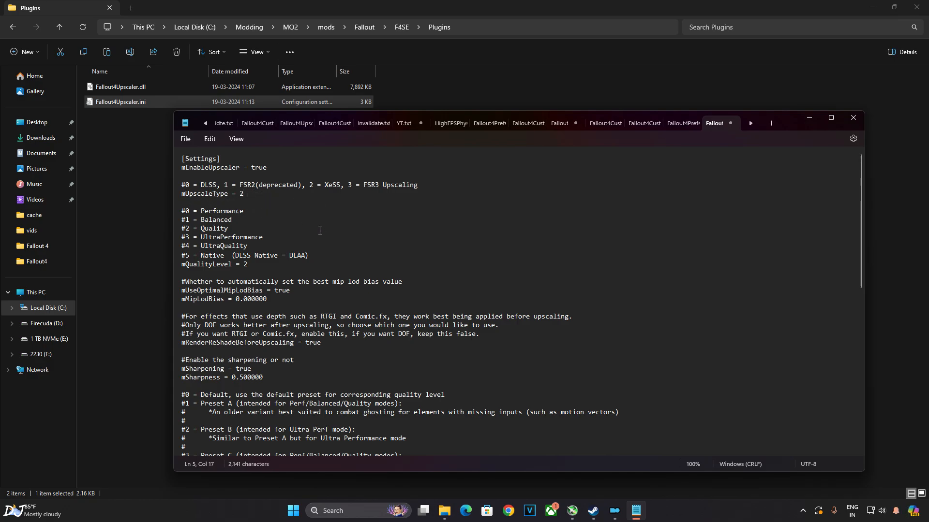
{"action": "type", "text": "0"}
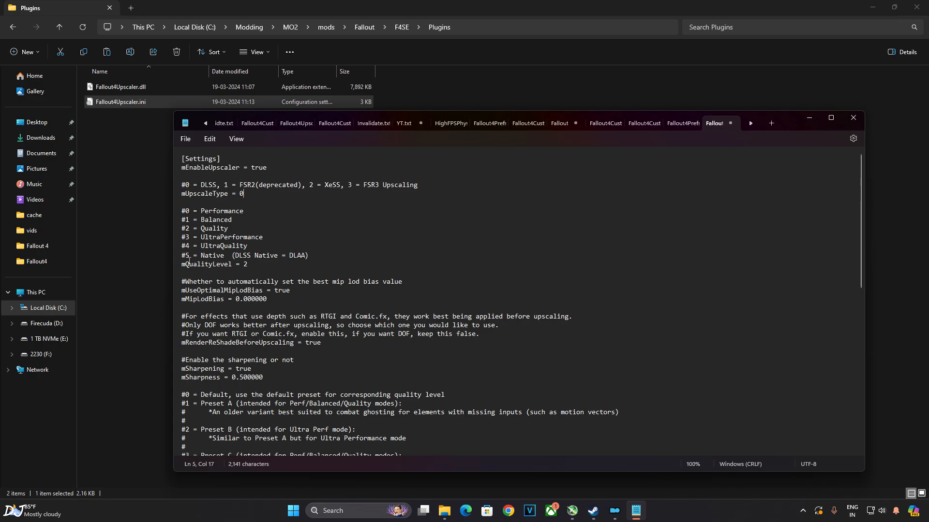
{"action": "left_click", "coordinate": [287, 275]}
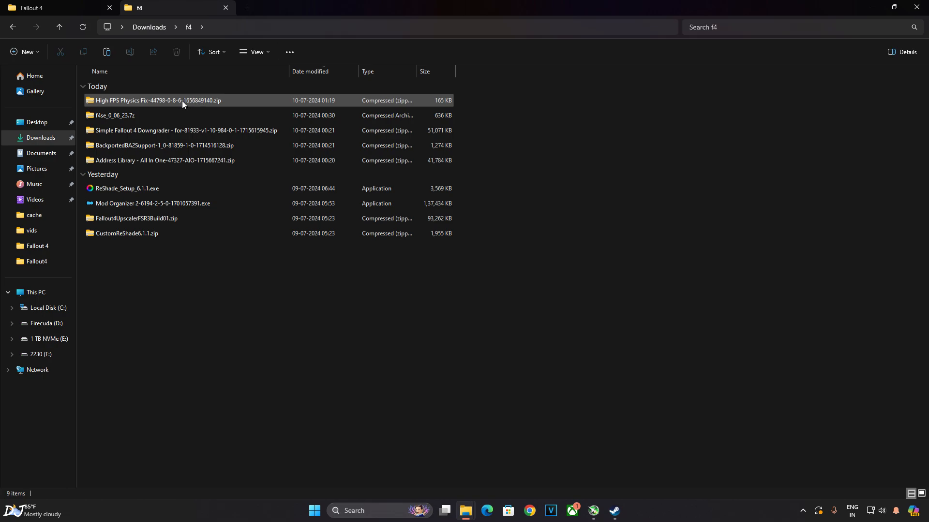
Copy the High FPS Physics Fix Data folder into the Fallout 4 game folder.
{"action": "double_click", "coordinate": [157, 100]}
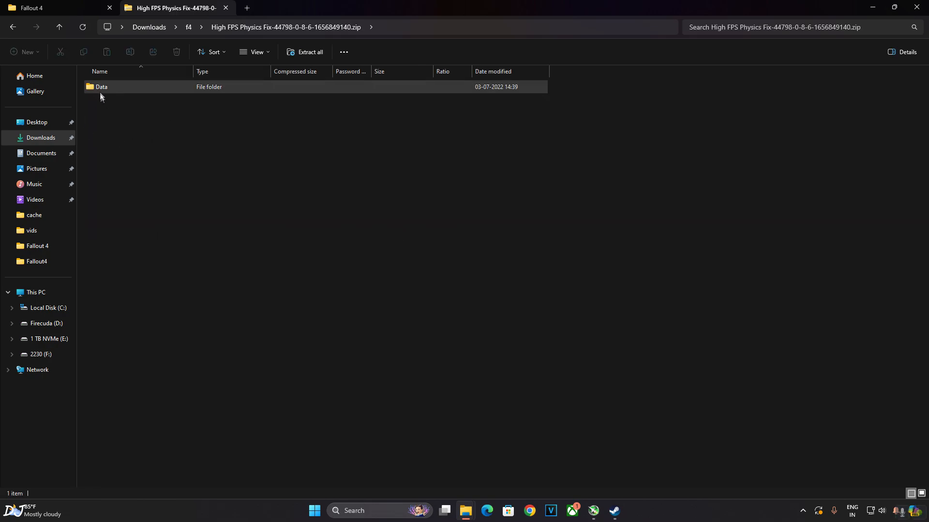
{"action": "right_click", "coordinate": [100, 86]}
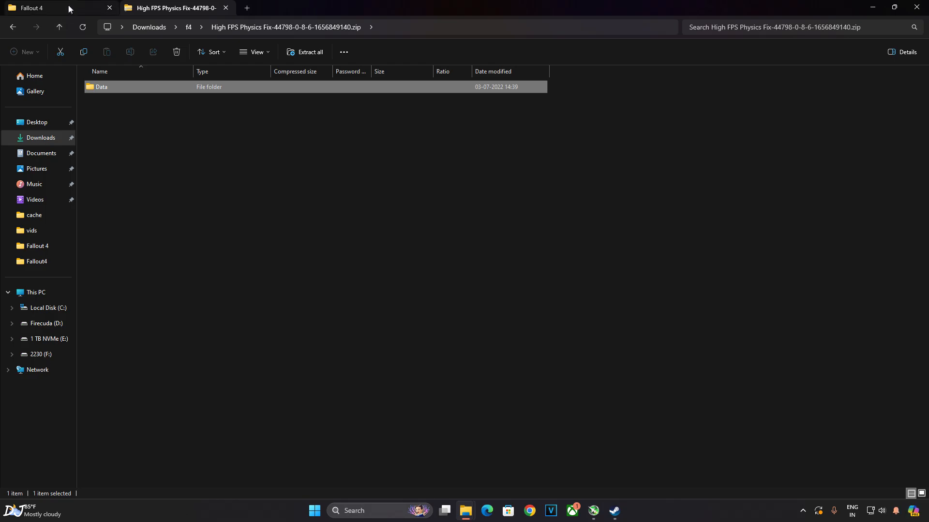
{"action": "left_click", "coordinate": [33, 7]}
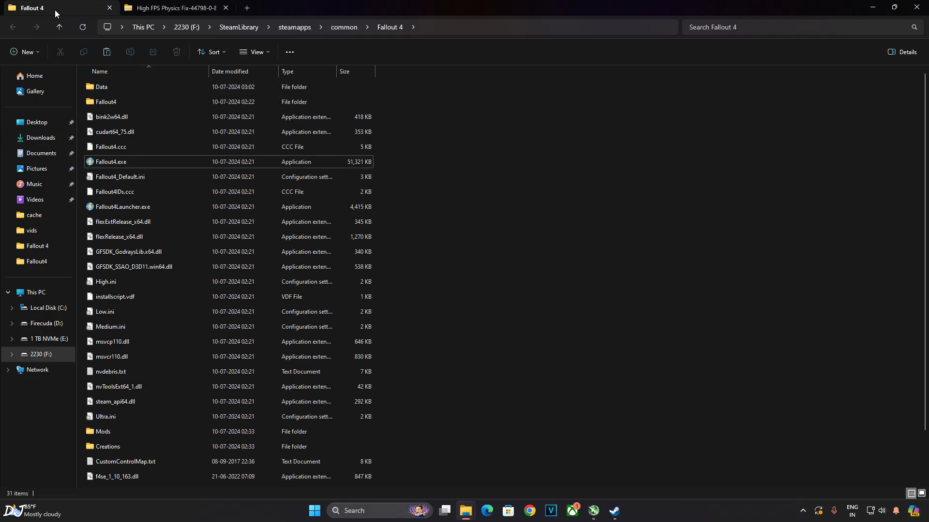
{"action": "mouse_move", "coordinate": [290, 241]}
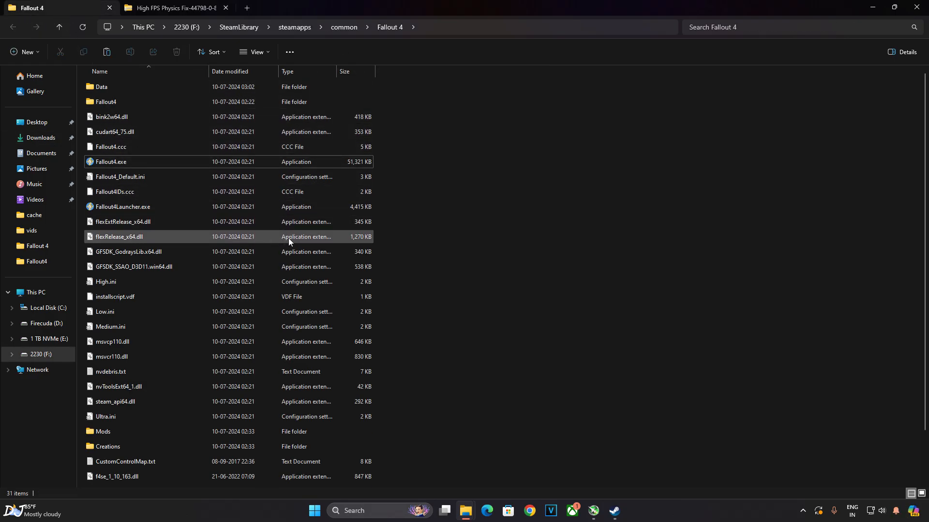
{"action": "mouse_move", "coordinate": [103, 87]}
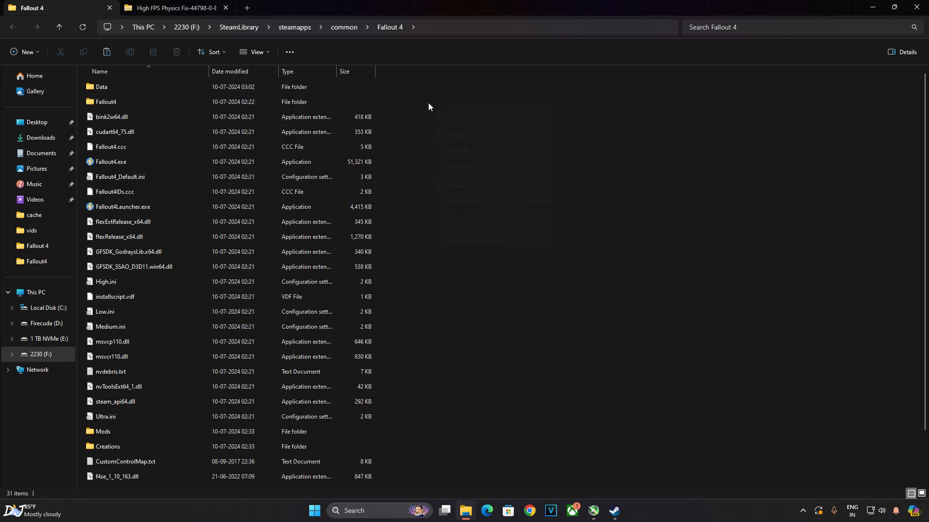
{"action": "left_click", "coordinate": [100, 86]}
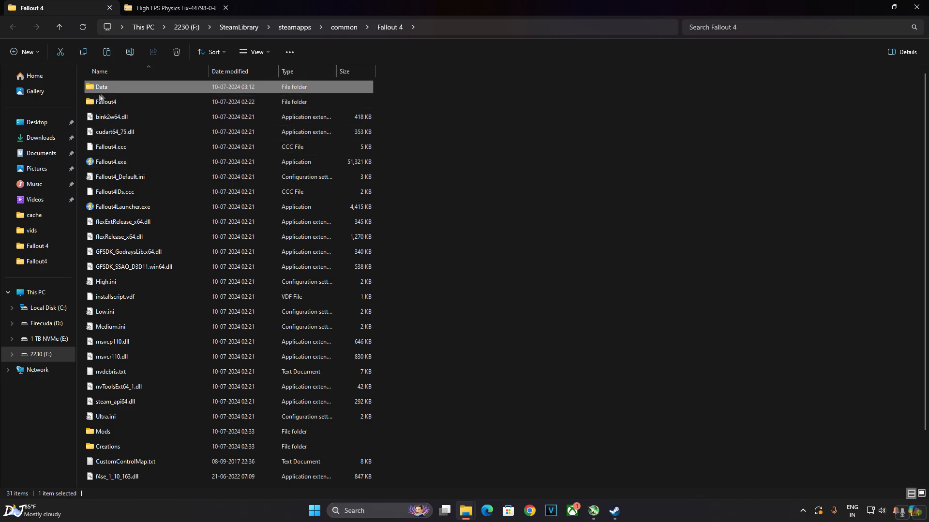
{"action": "mouse_move", "coordinate": [106, 86]}
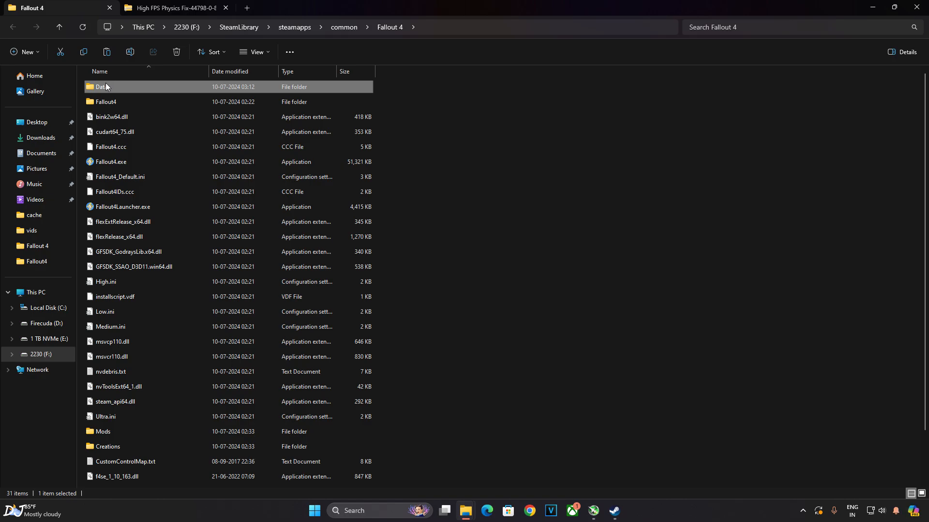
Browse Data\F4SE\Plugins and load HighFPSPhysicsFix.ini in Notepad.
{"action": "double_click", "coordinate": [101, 86]}
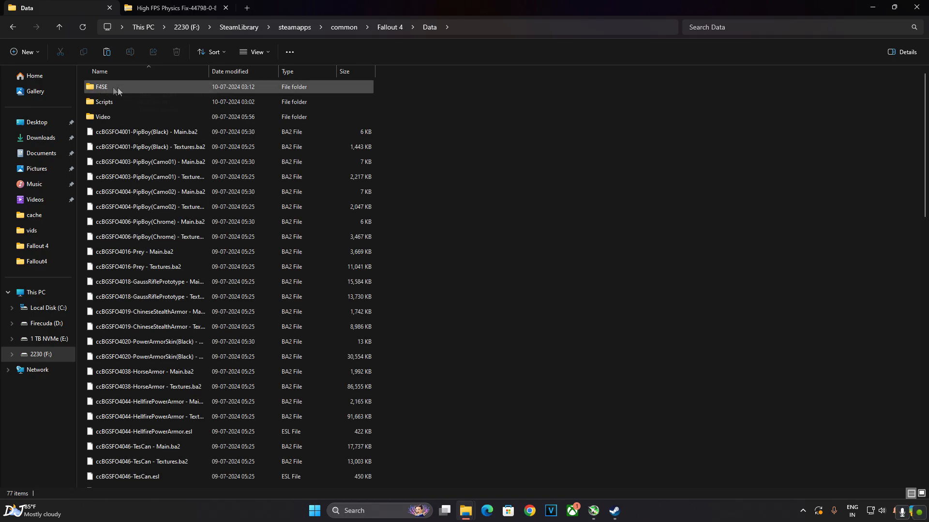
{"action": "double_click", "coordinate": [102, 86]}
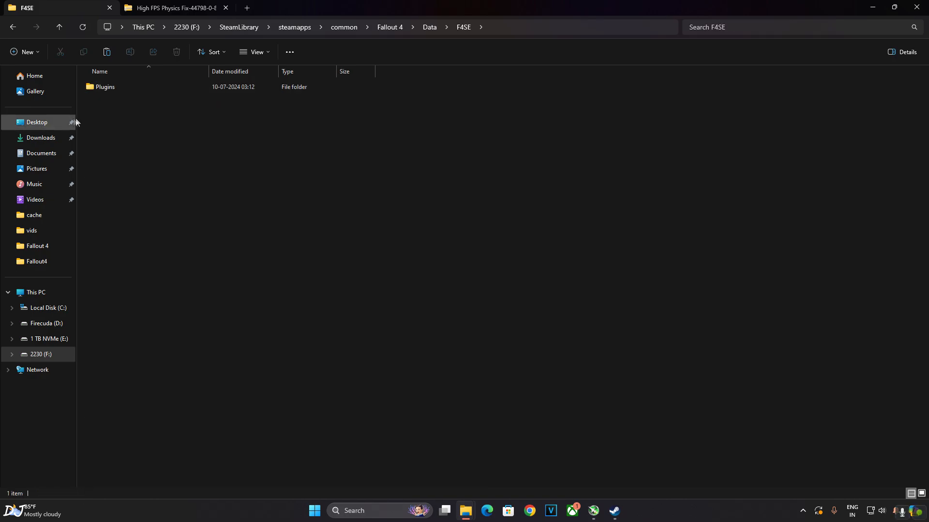
{"action": "left_click", "coordinate": [104, 86]}
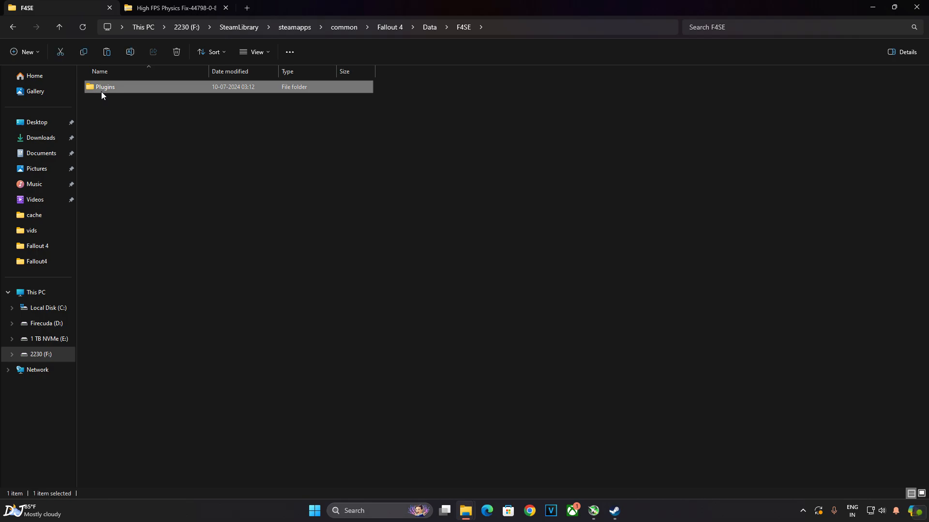
{"action": "double_click", "coordinate": [105, 87]}
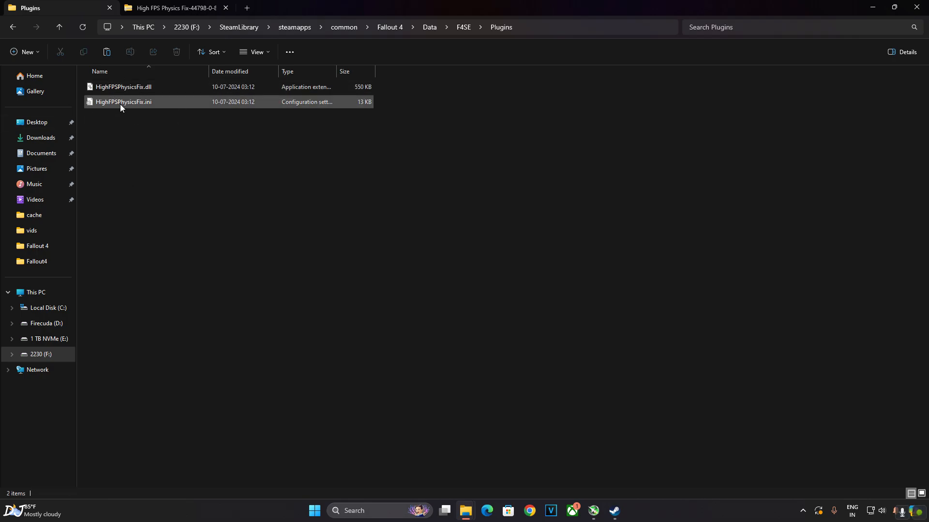
{"action": "double_click", "coordinate": [123, 102]}
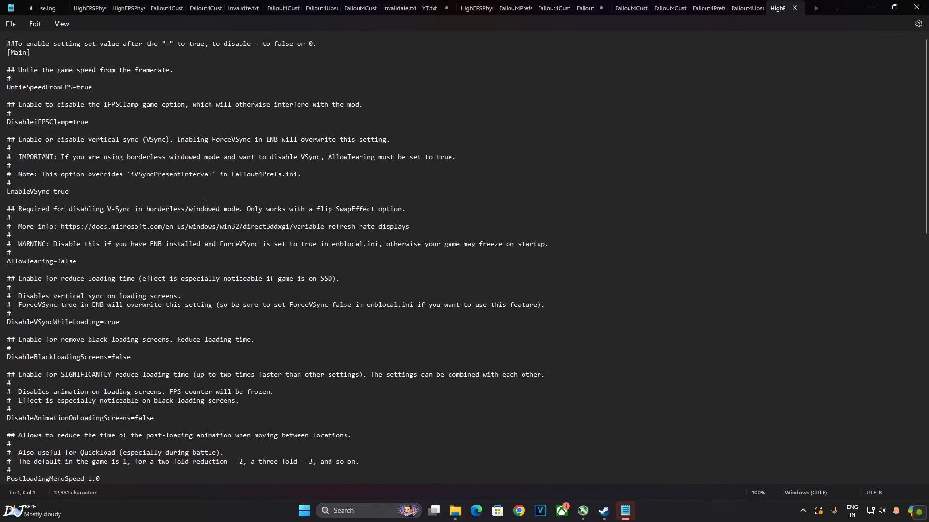
Set InGameFPS under [Limiter] from 0.0 to 11 and review the Display settings.
{"action": "scroll", "scroll_direction": "down", "scroll_amount": 3}
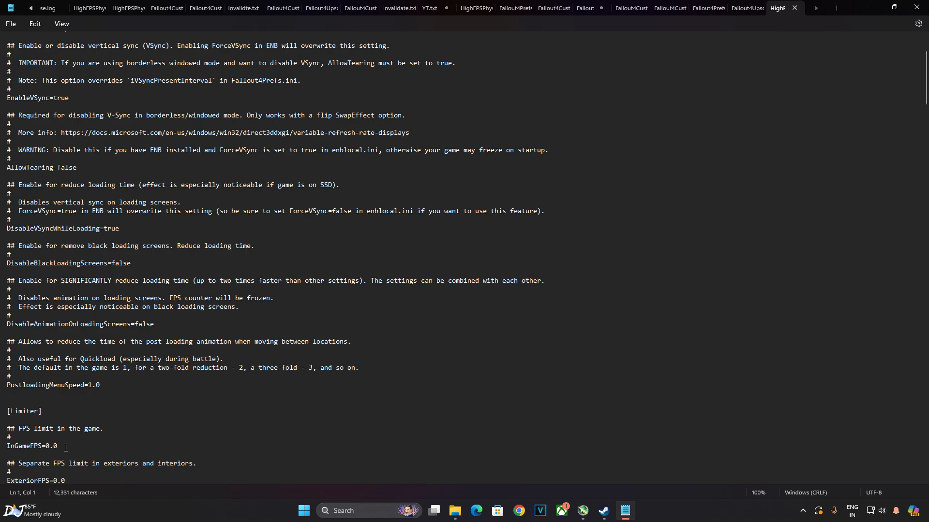
{"action": "left_click", "coordinate": [61, 445]}
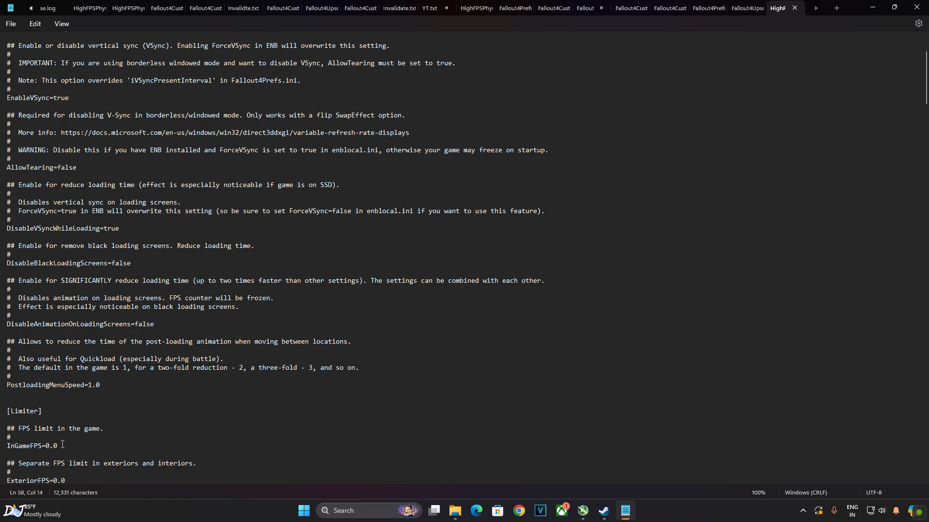
{"action": "type", "text": "11"}
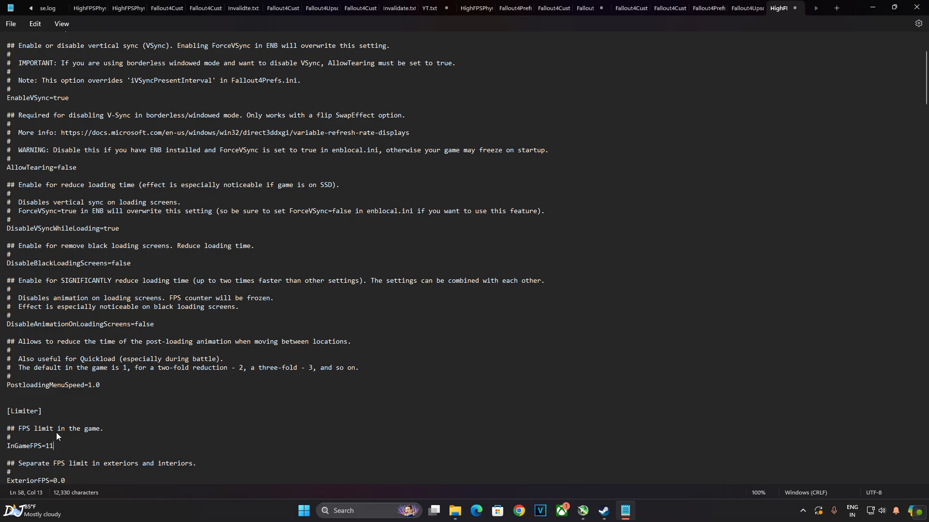
{"action": "scroll", "scroll_direction": "down", "scroll_amount": 3}
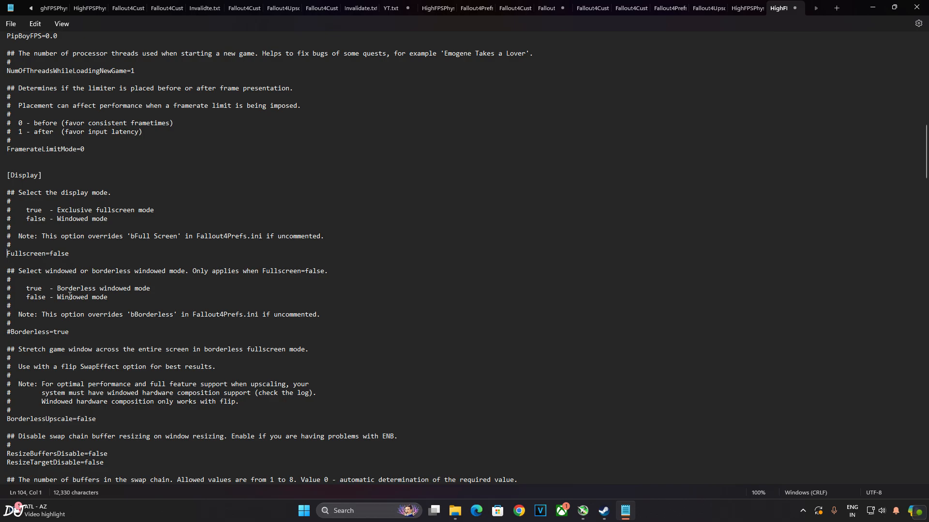
{"action": "mouse_move", "coordinate": [125, 307]}
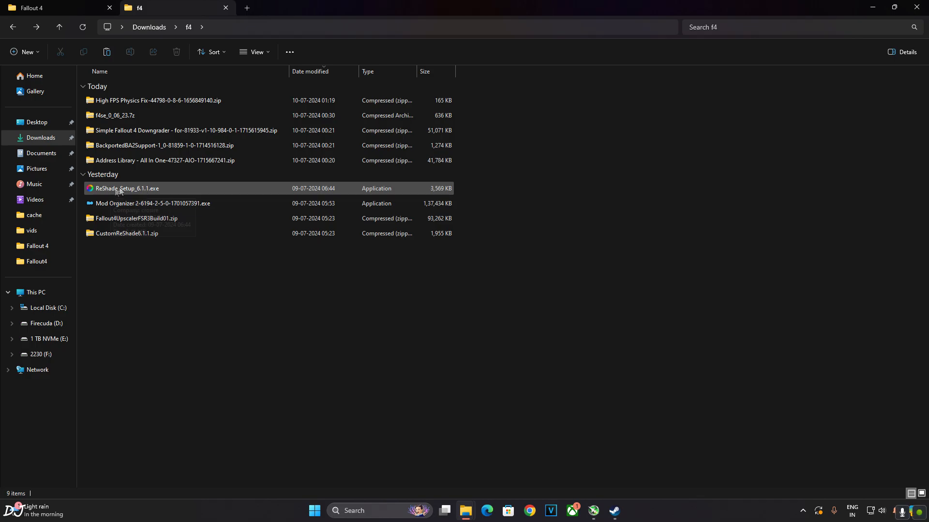
Run ReShade_Setup_6.1.1.exe and choose Fallout 4 as the target game.
{"action": "left_click", "coordinate": [125, 188]}
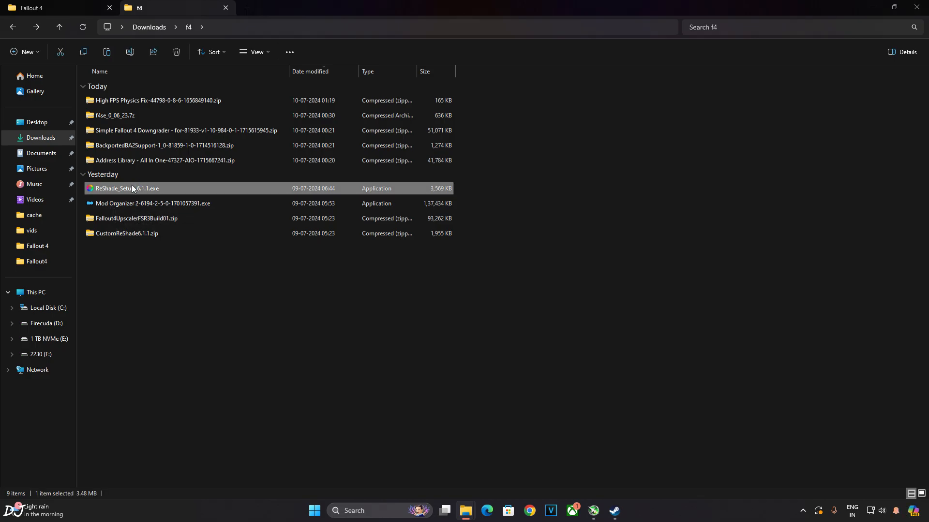
{"action": "double_click", "coordinate": [125, 189]}
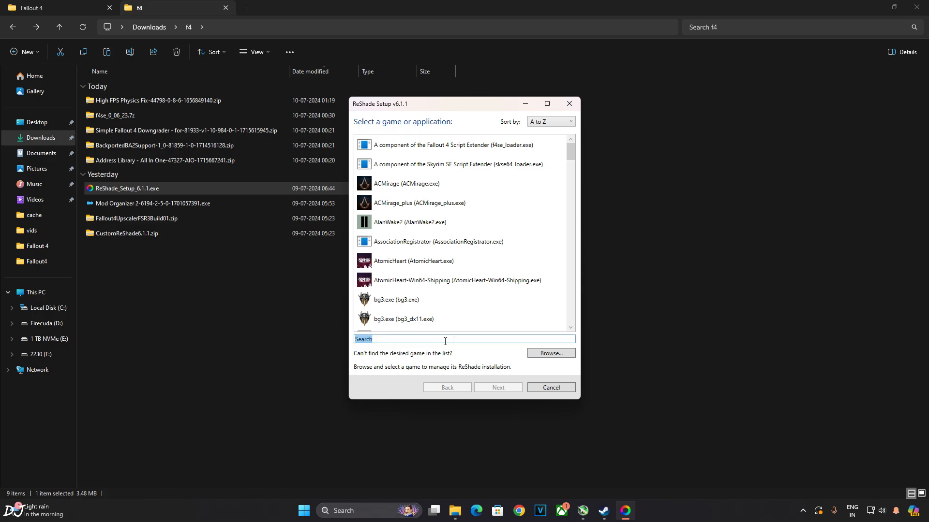
{"action": "type", "text": "f4"}
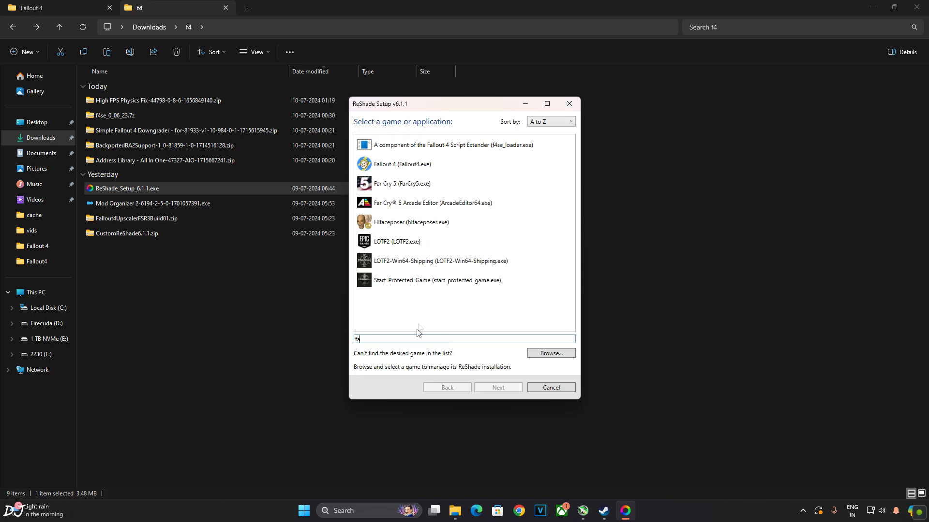
{"action": "left_click", "coordinate": [402, 164]}
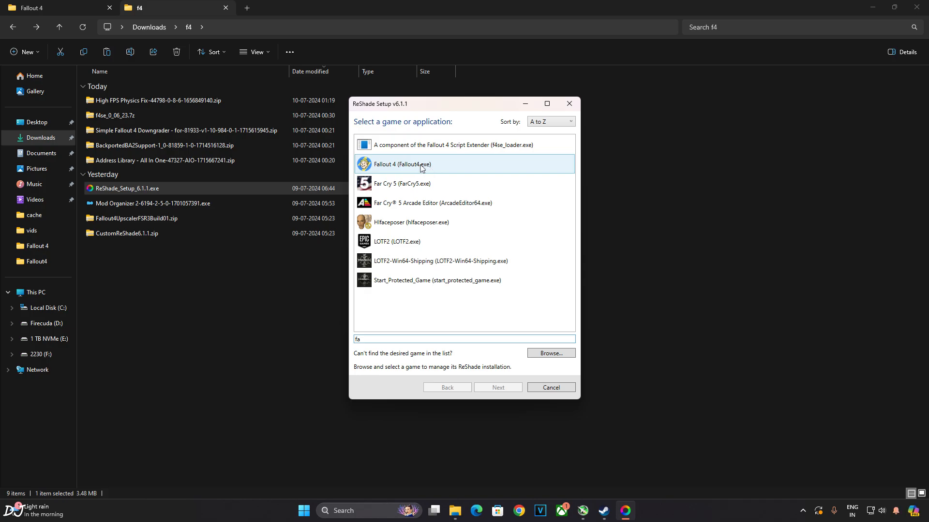
{"action": "left_click", "coordinate": [401, 164]}
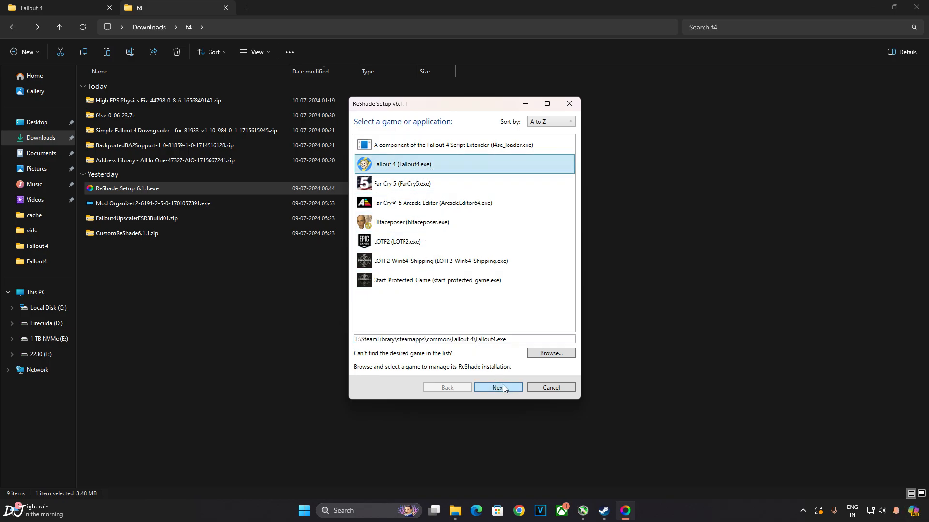
{"action": "left_click", "coordinate": [497, 387]}
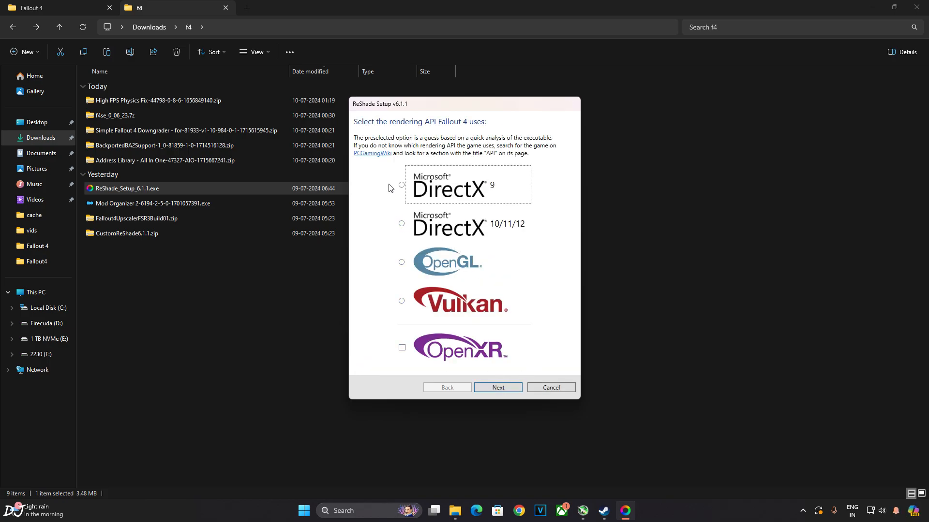
Install ReShade with DirectX 10/11/12 and Standard plus SweetFX effects, then finish.
{"action": "left_click", "coordinate": [400, 223]}
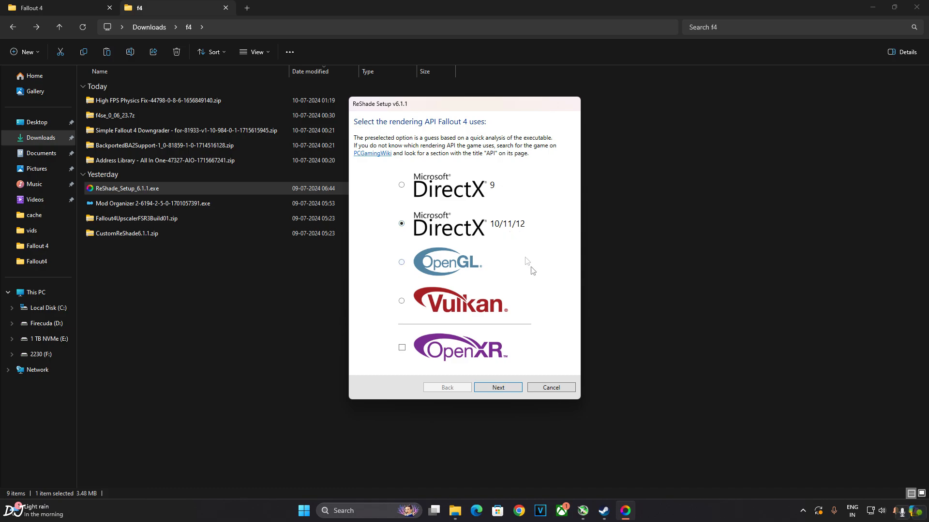
{"action": "left_click", "coordinate": [497, 387]}
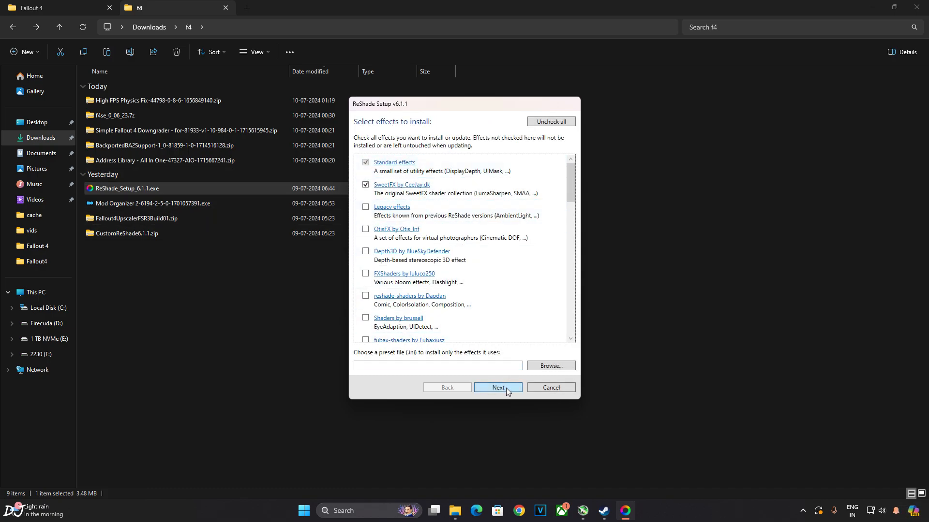
{"action": "left_click", "coordinate": [497, 387]}
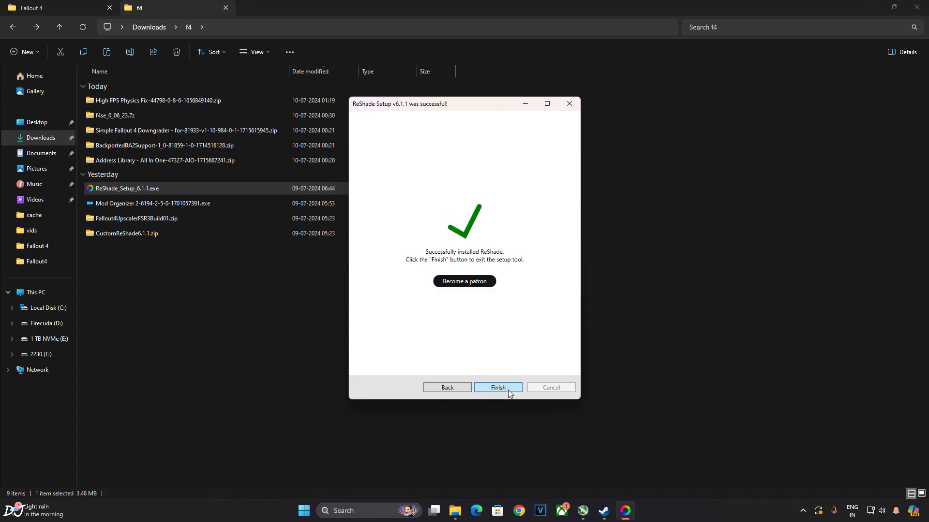
{"action": "left_click", "coordinate": [497, 387]}
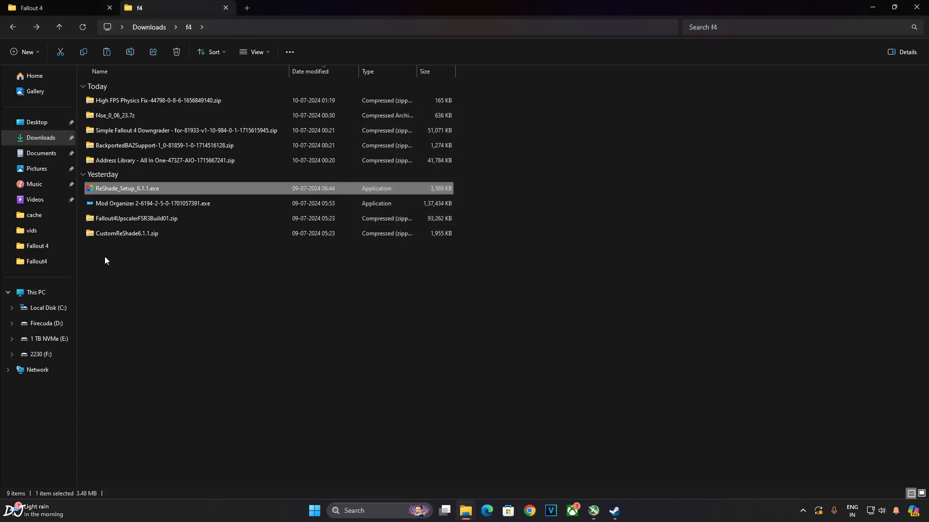
{"action": "mouse_move", "coordinate": [157, 279]}
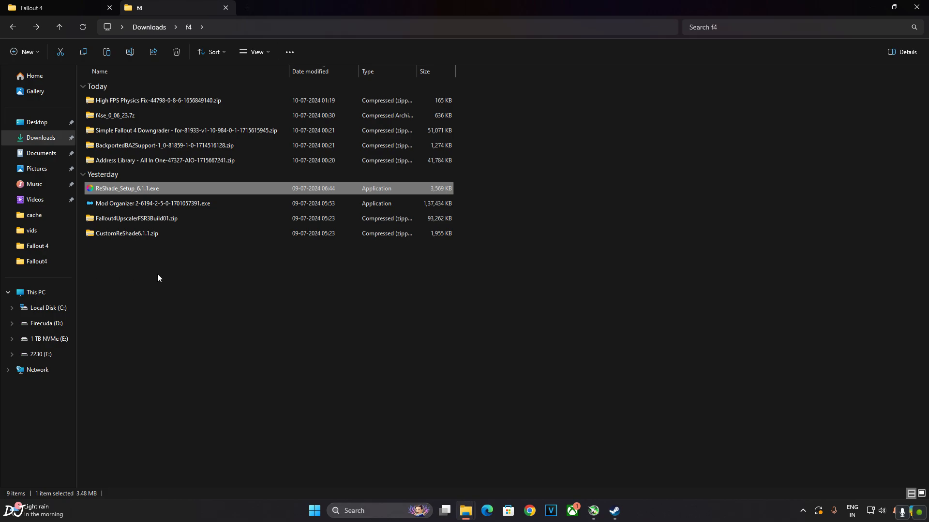
Copy dxgi.dll from CustomReShade6.1.1.zip over the existing one in the Fallout 4 folder.
{"action": "double_click", "coordinate": [126, 233]}
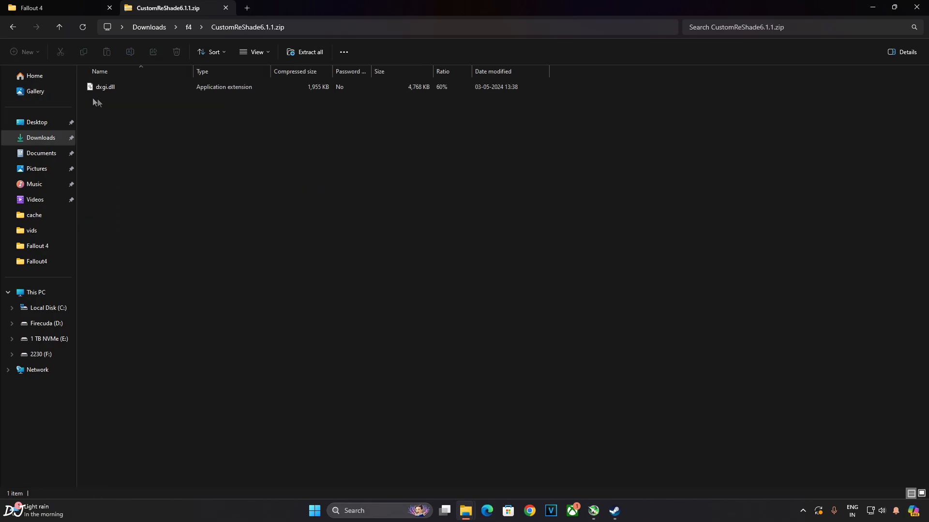
{"action": "left_click", "coordinate": [104, 86]}
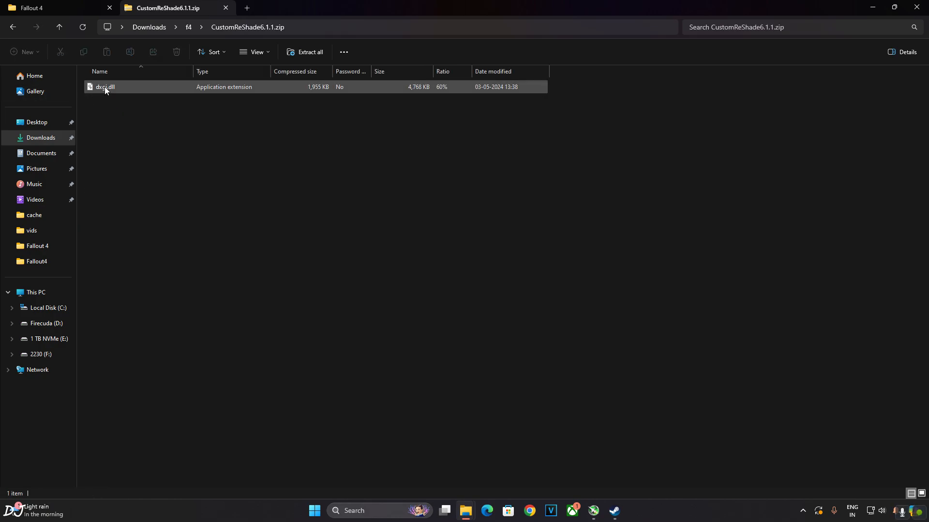
{"action": "left_click", "coordinate": [104, 86]}
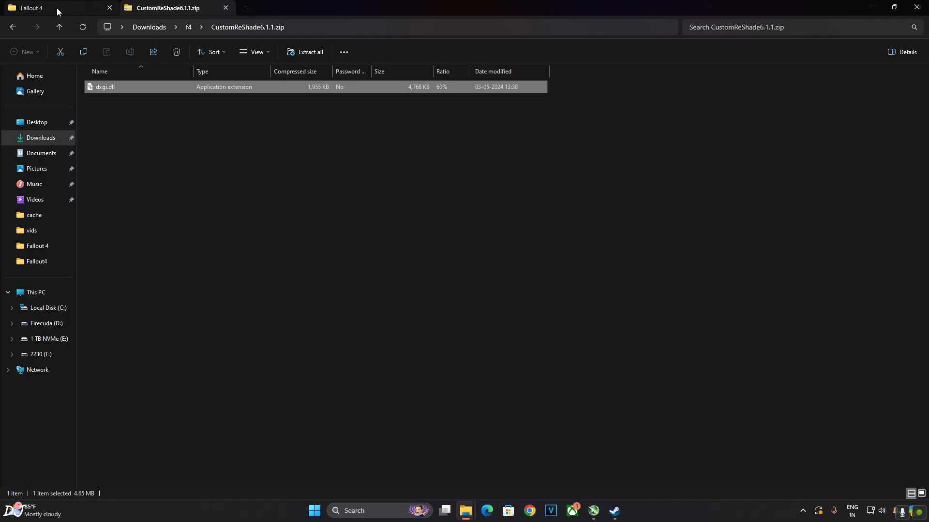
{"action": "left_click", "coordinate": [30, 8]}
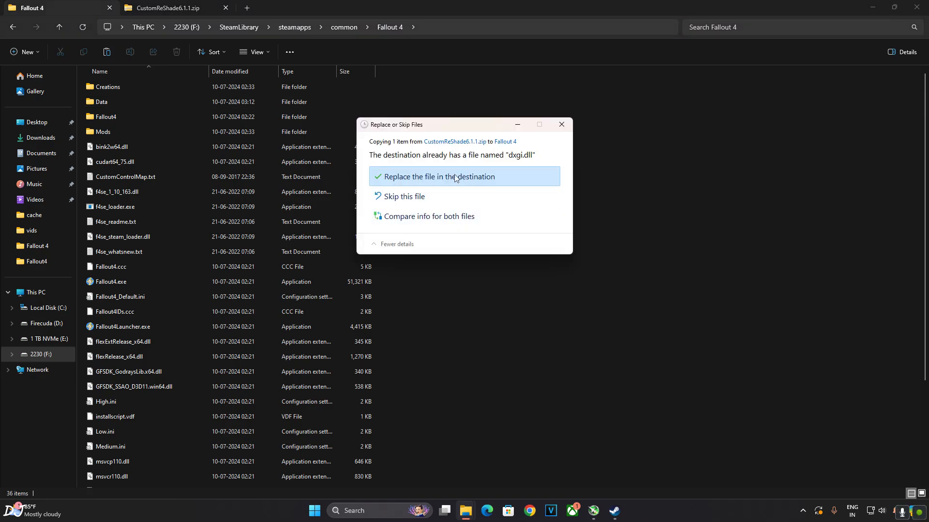
{"action": "left_click", "coordinate": [438, 176]}
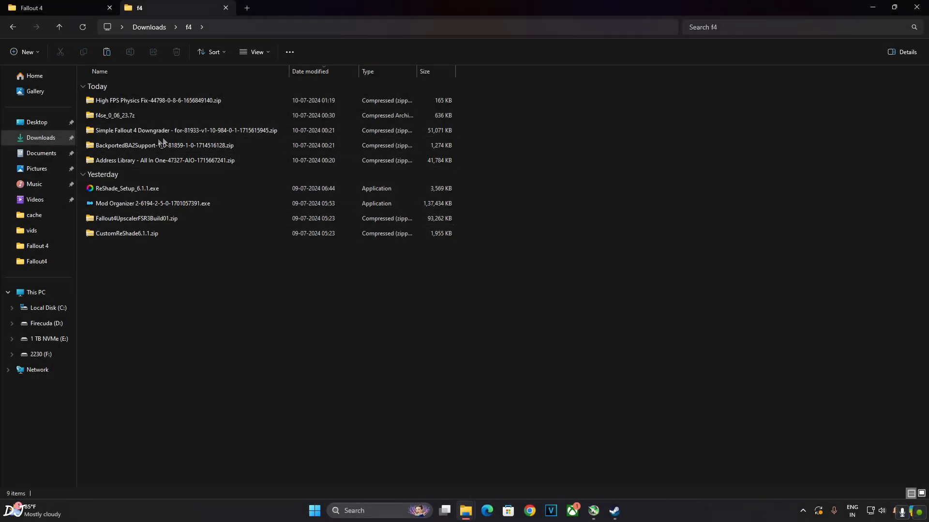
Paste the Fallout4Downgrader folder's contents from the Simple Downgrader zip into the game folder.
{"action": "double_click", "coordinate": [184, 130]}
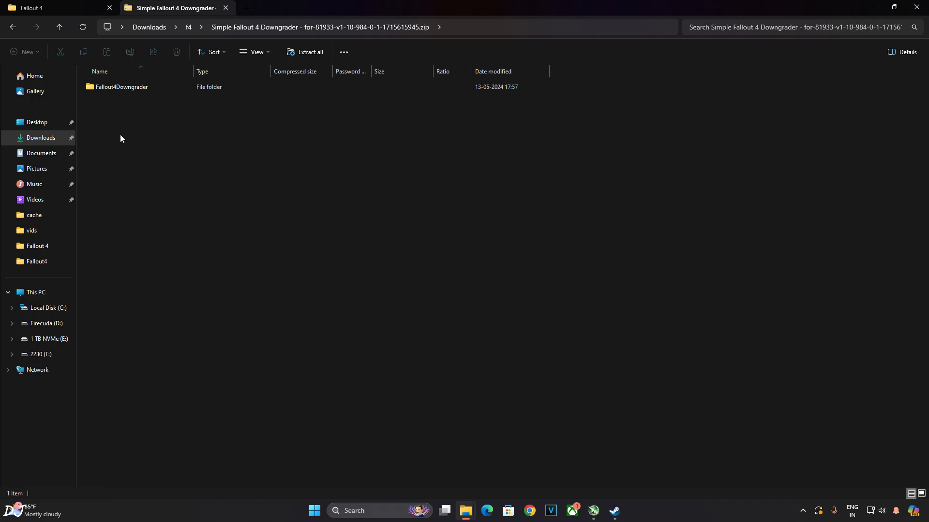
{"action": "left_click", "coordinate": [121, 86]}
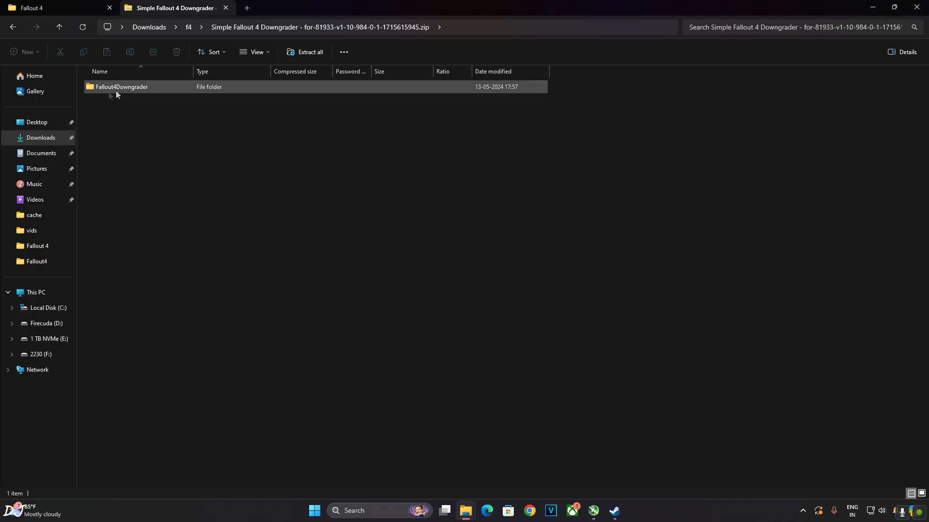
{"action": "double_click", "coordinate": [122, 86]}
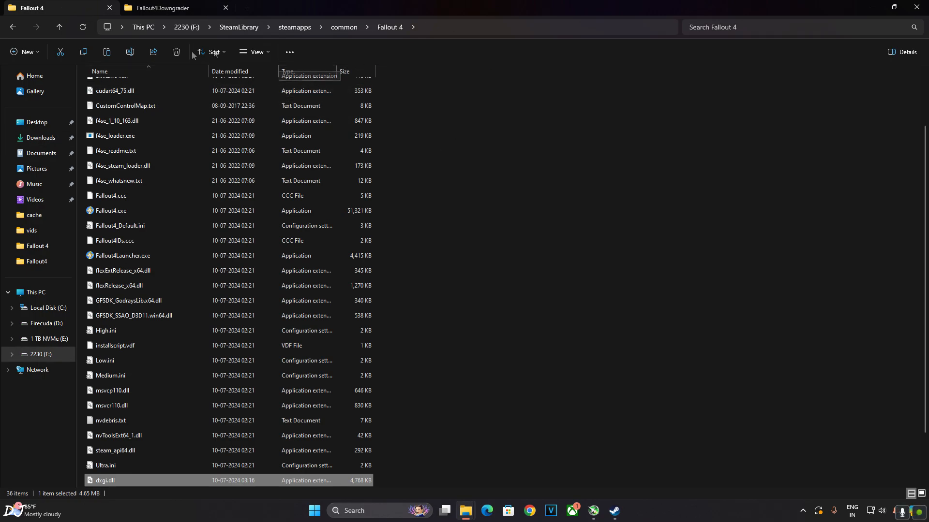
{"action": "right_click", "coordinate": [471, 140]}
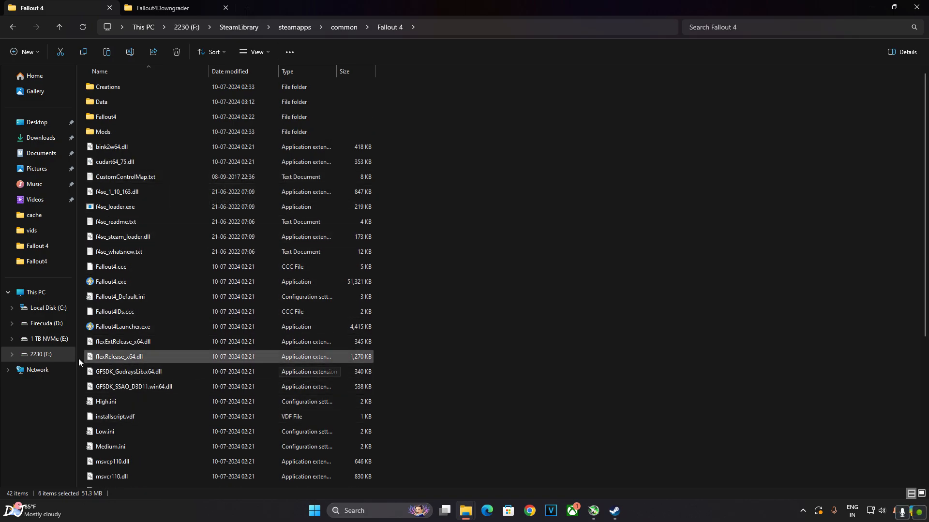
Locate and select fo4downgrader.exe in the Fallout 4 folder.
{"action": "scroll", "scroll_direction": "down", "scroll_amount": 3}
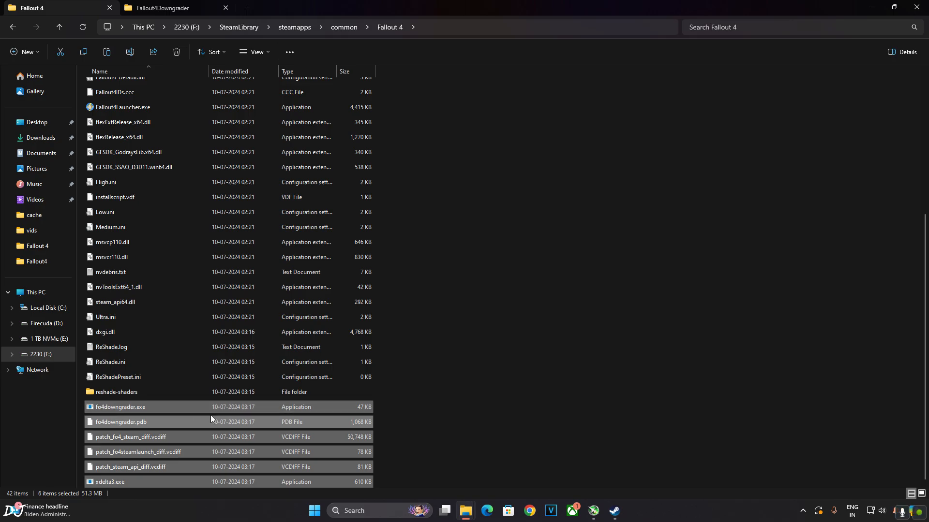
{"action": "left_click", "coordinate": [121, 421]}
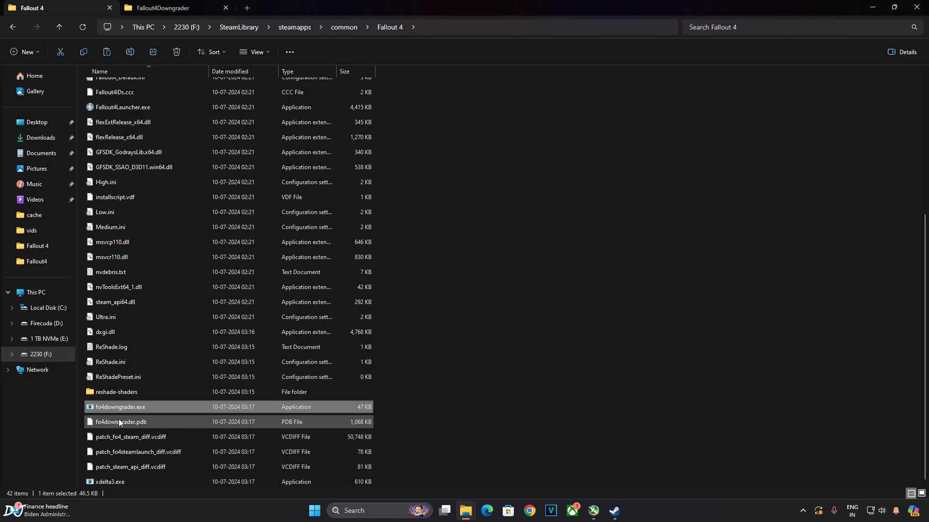
{"action": "left_click", "coordinate": [120, 408]}
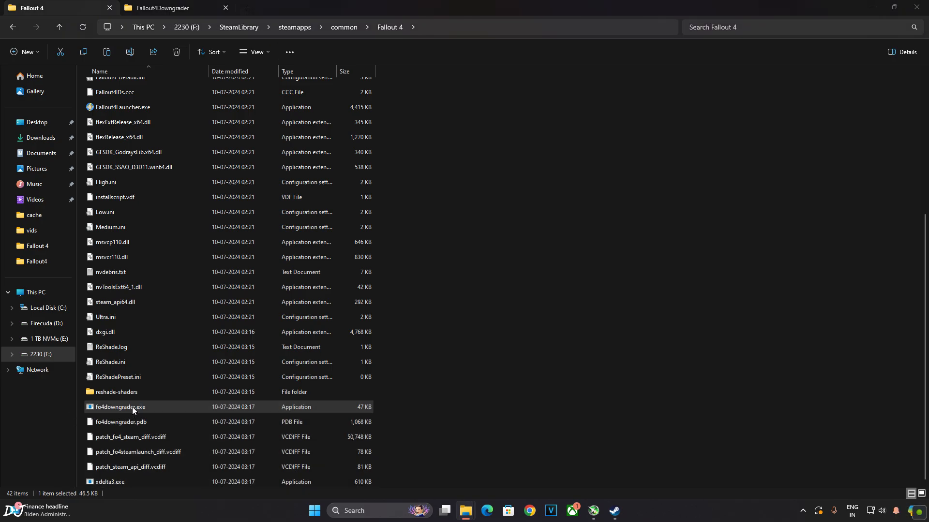
Run fo4downgrader.exe past the SmartScreen warning until patching succeeds.
{"action": "double_click", "coordinate": [119, 407]}
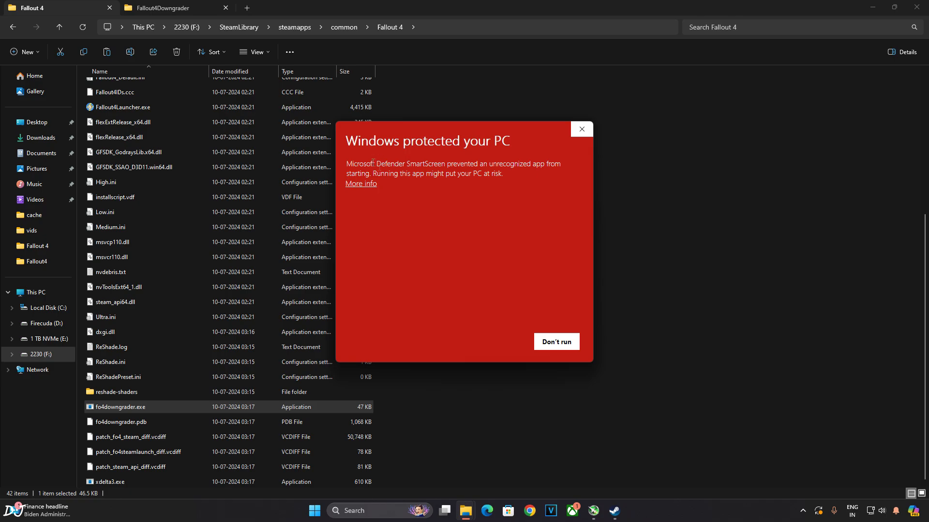
{"action": "mouse_move", "coordinate": [360, 185]}
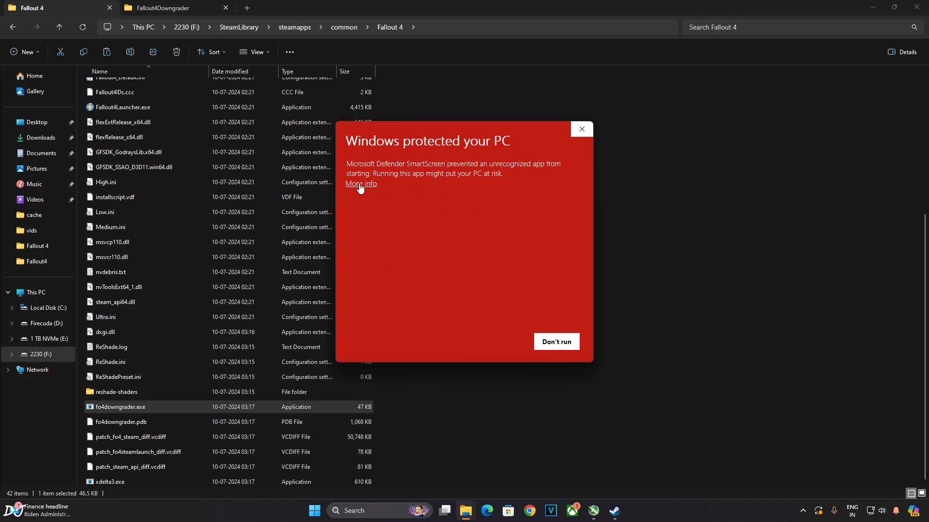
{"action": "left_click", "coordinate": [360, 183]}
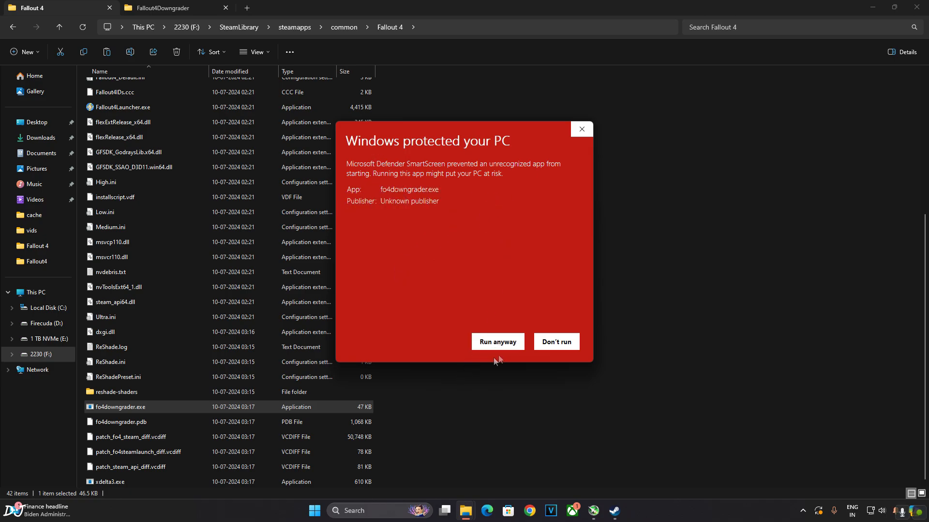
{"action": "left_click", "coordinate": [581, 128]}
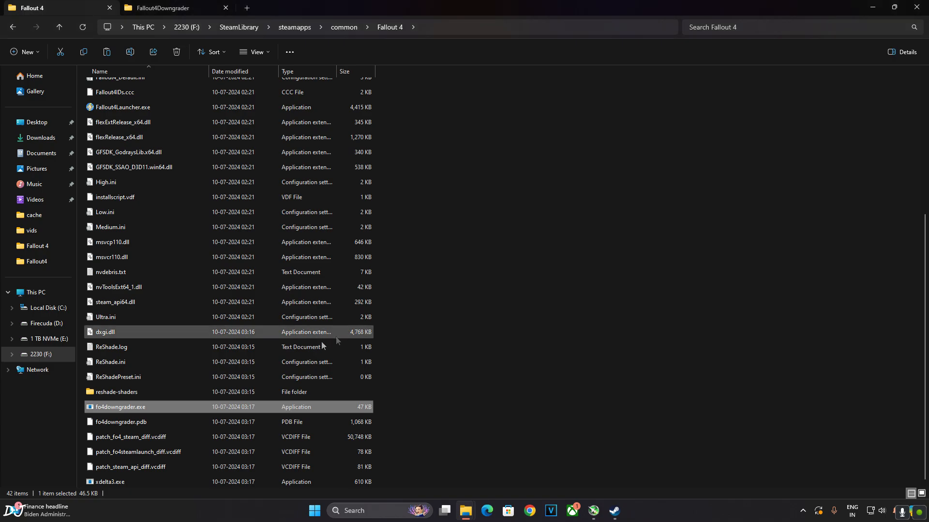
{"action": "double_click", "coordinate": [120, 407]}
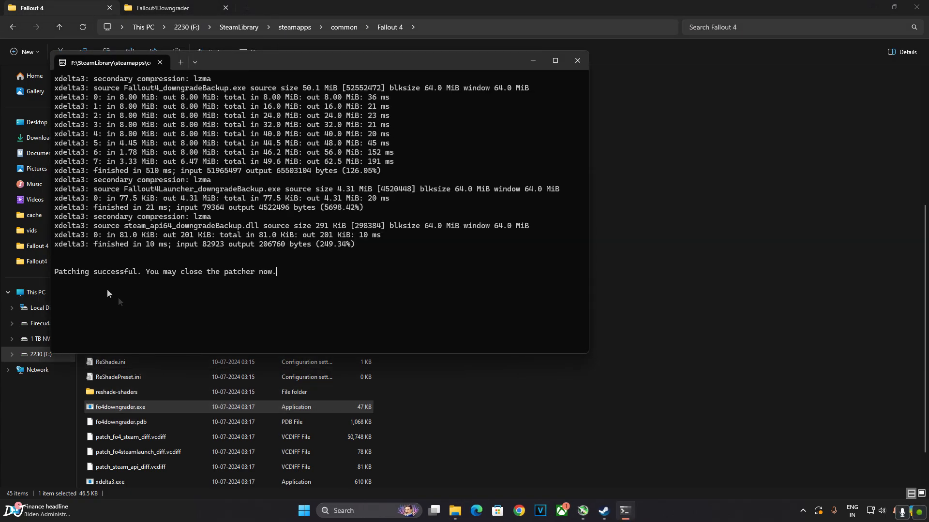
{"action": "mouse_move", "coordinate": [194, 289]}
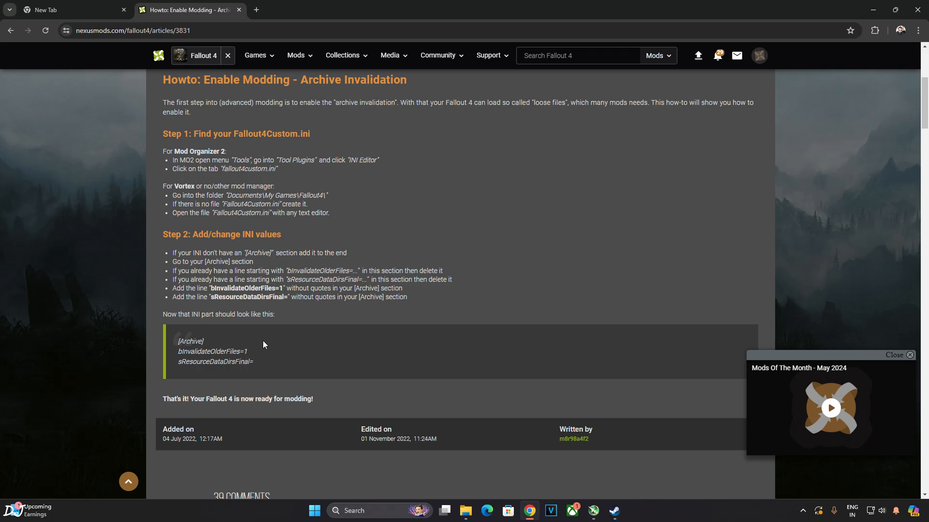
{"action": "mouse_move", "coordinate": [300, 100]}
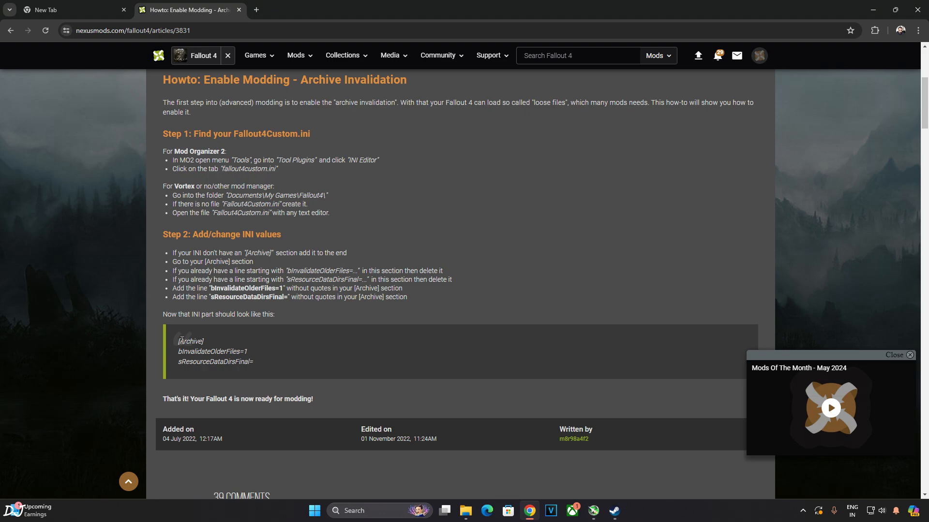
Copy the [Archive] INI lines from the Nexus Mods archive invalidation guide.
{"action": "right_click", "coordinate": [230, 358]}
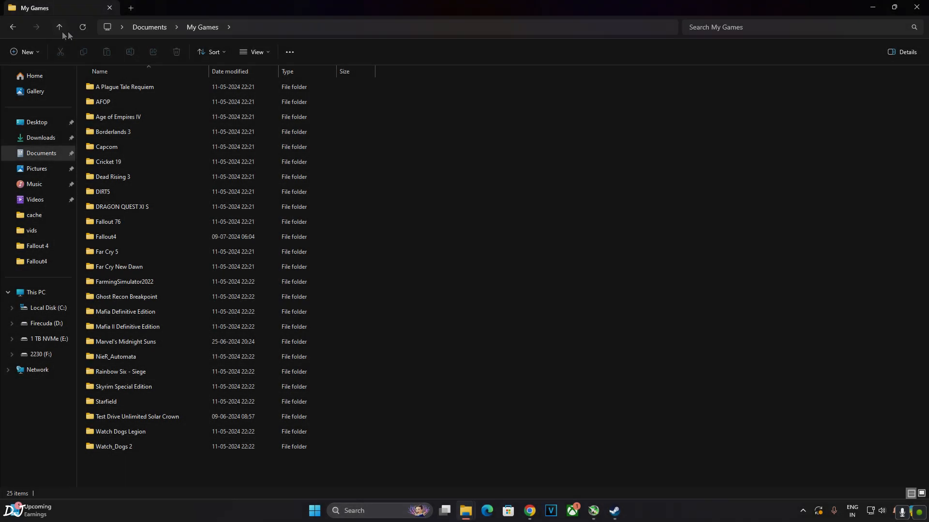
Reach Documents\My Games\Fallout4 and load Fallout4Custom.ini in Notepad.
{"action": "left_click", "coordinate": [124, 86]}
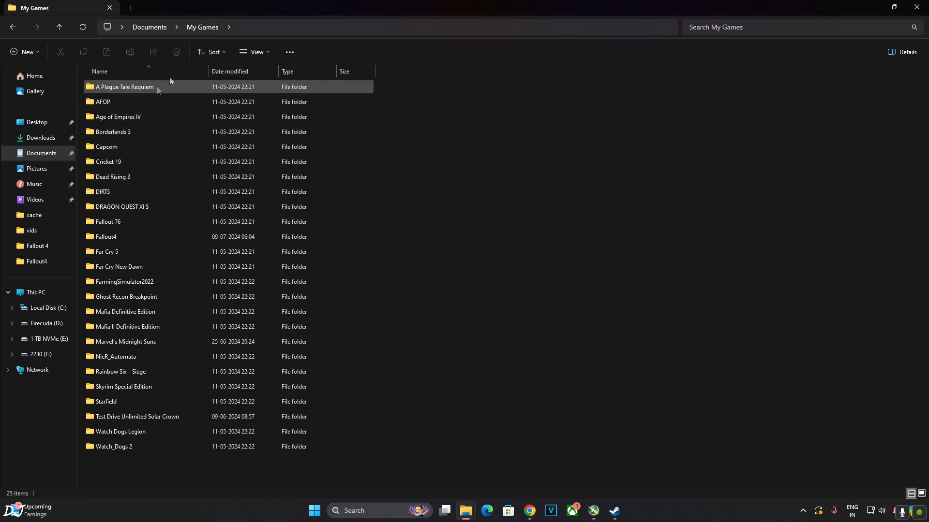
{"action": "left_click", "coordinate": [106, 252]}
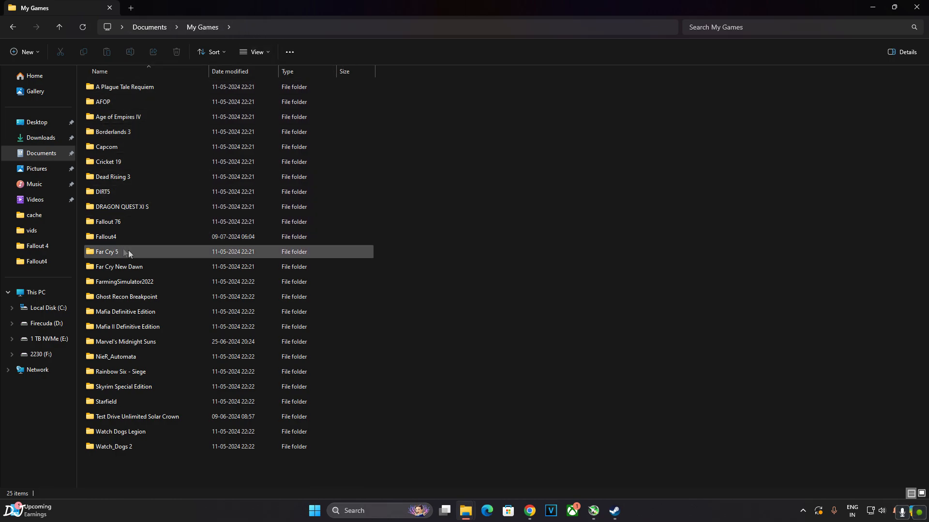
{"action": "left_click", "coordinate": [105, 236]}
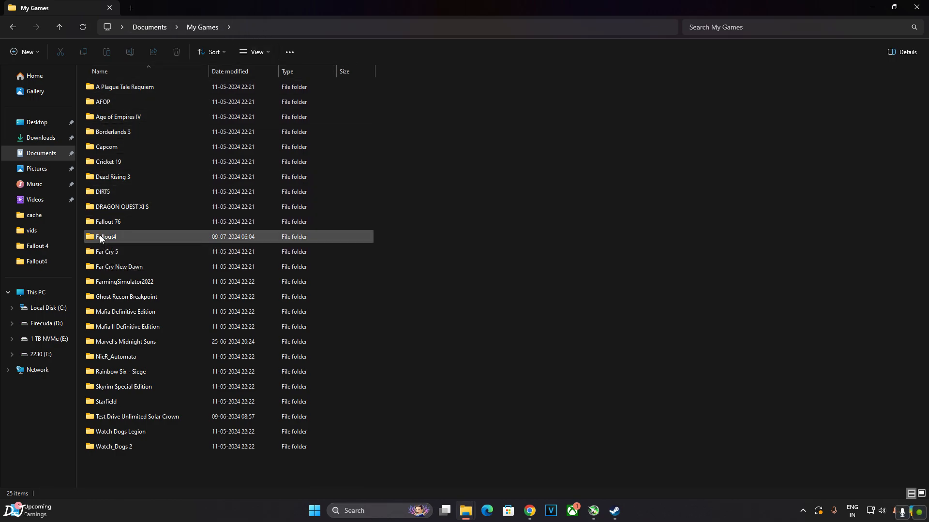
{"action": "double_click", "coordinate": [106, 236]}
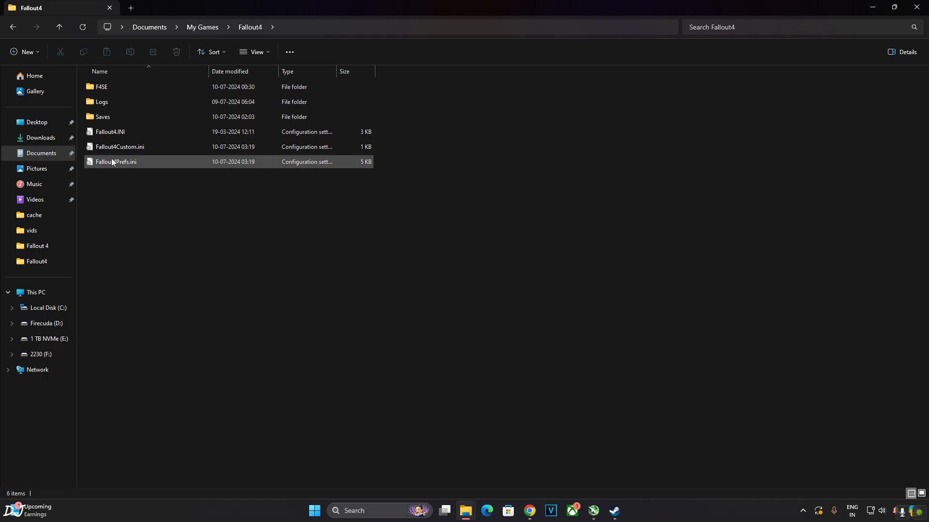
{"action": "left_click", "coordinate": [120, 148]}
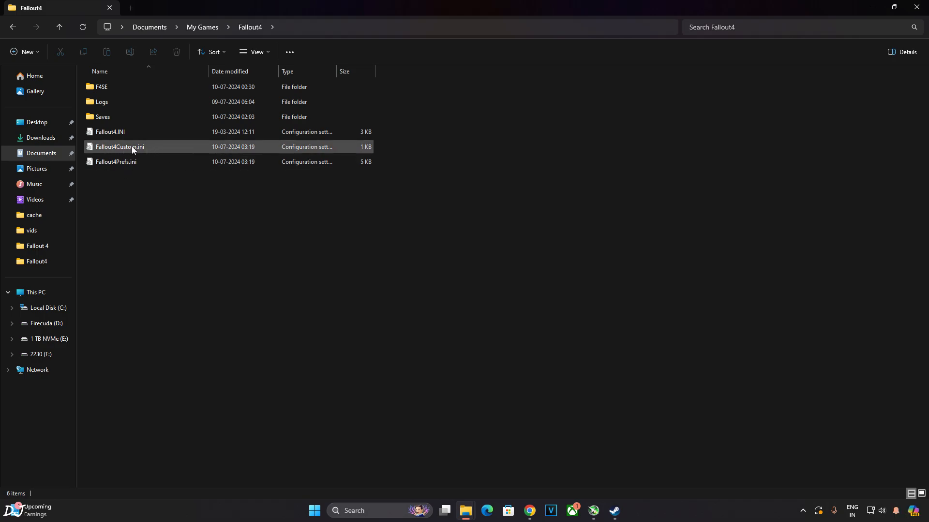
{"action": "double_click", "coordinate": [120, 146]}
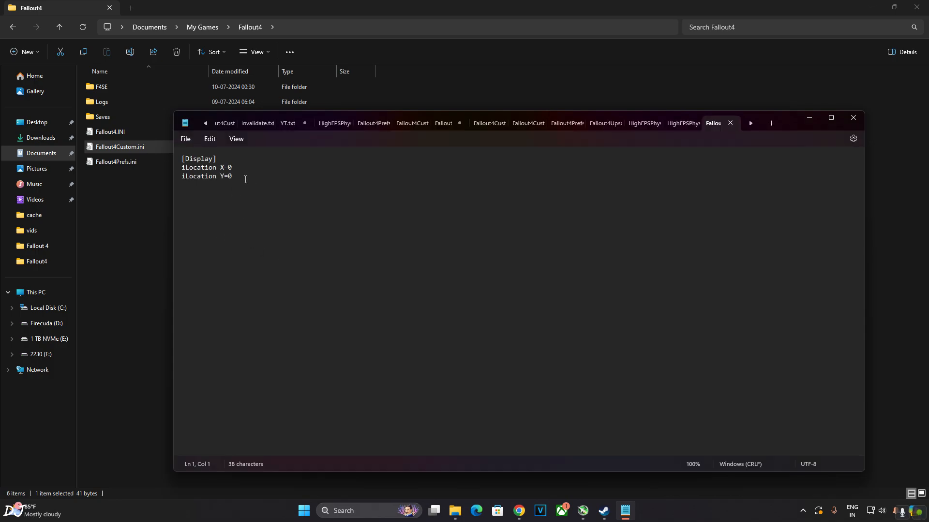
Paste the [Archive] lines (bInvalidateOlderFiles=1, sResourceDataDirsFinal=), save and close.
{"action": "right_click", "coordinate": [245, 179]}
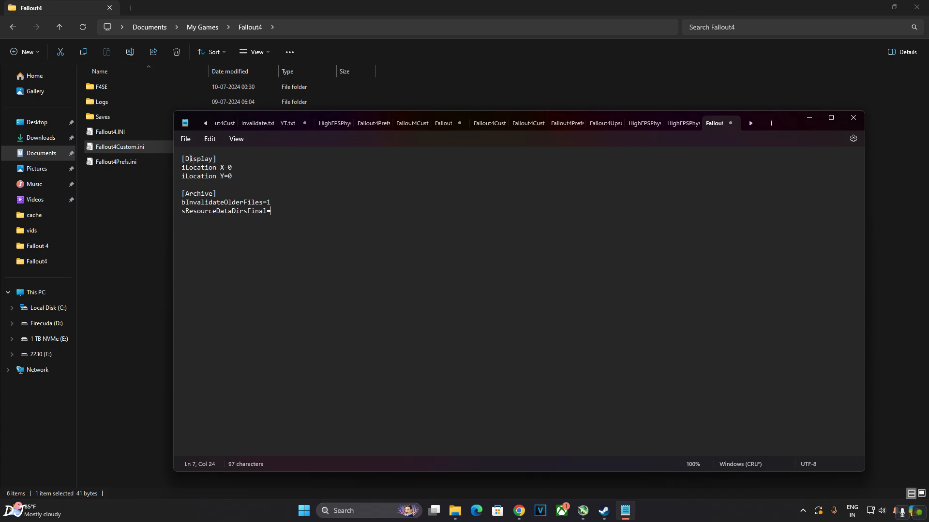
{"action": "mouse_move", "coordinate": [812, 127]}
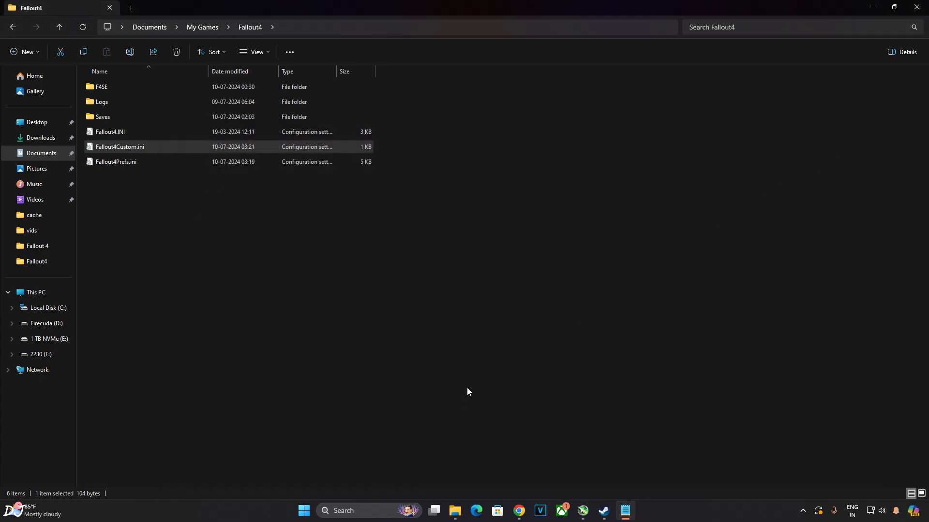
{"action": "left_click", "coordinate": [613, 511]}
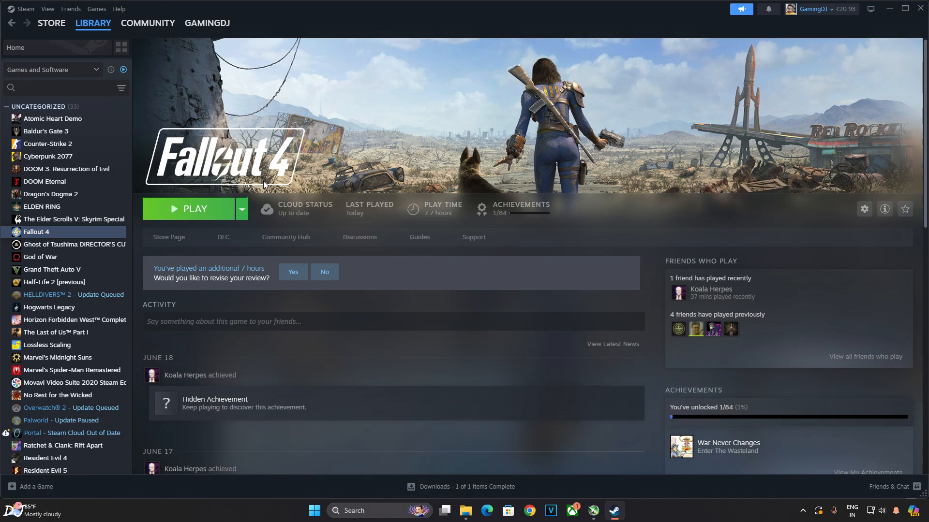
Launch Mod Organizer 2 from the Start menu and run Fallout 4 through F4SE.
{"action": "left_click", "coordinate": [315, 511]}
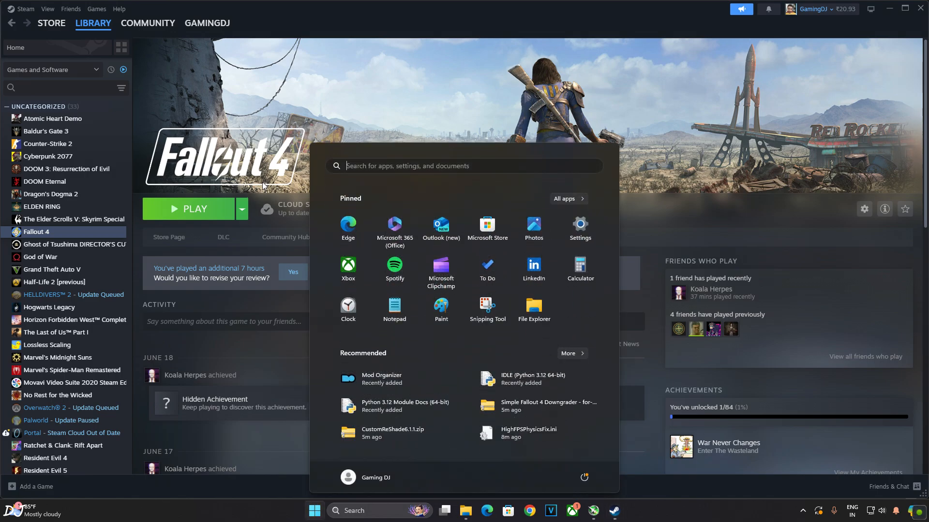
{"action": "left_click", "coordinate": [381, 377]}
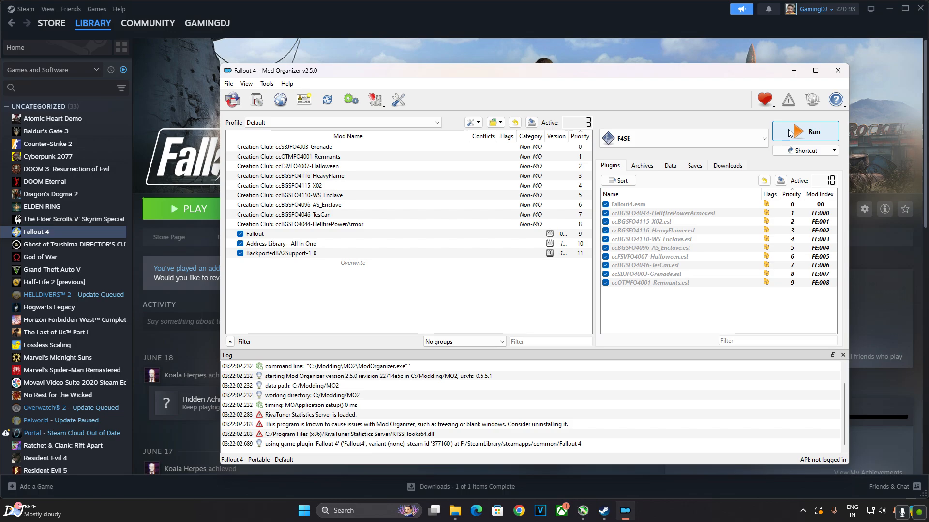
{"action": "left_click", "coordinate": [814, 130]}
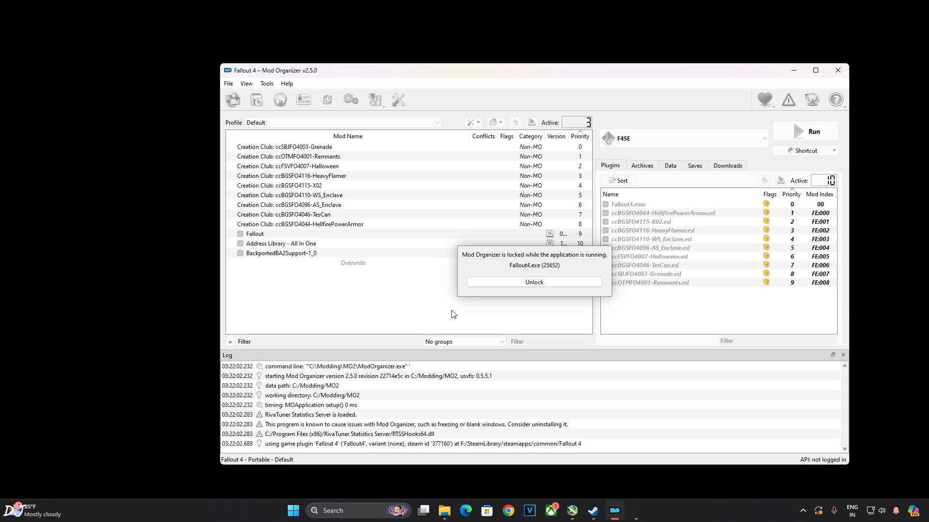
{"action": "mouse_move", "coordinate": [406, 218]}
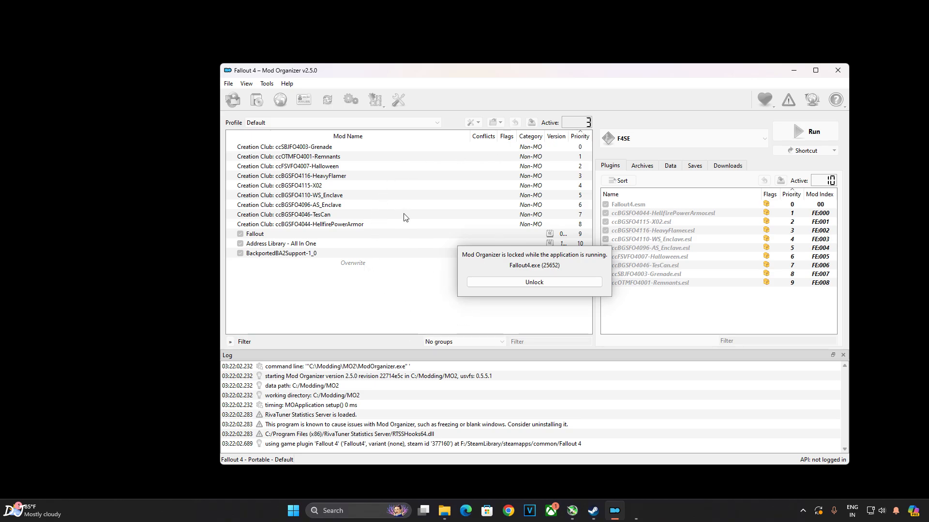
{"action": "key", "text": "alt+tab"}
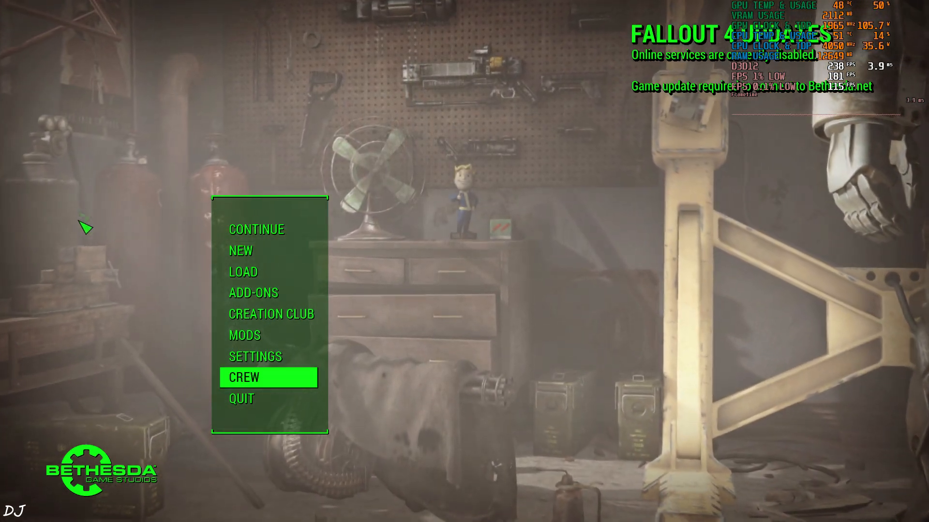
Bring up the ReShade overlay with Home and browse its Settings page.
{"action": "key", "text": "Home"}
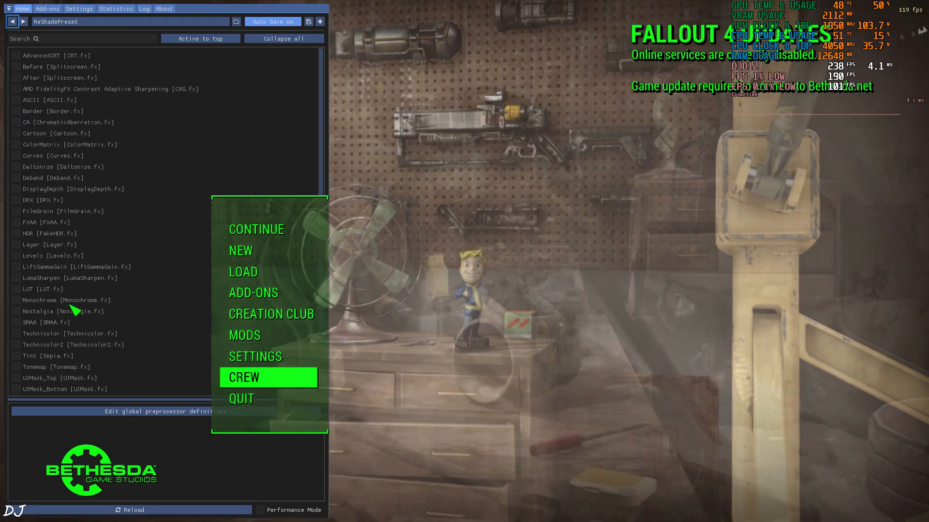
{"action": "left_click", "coordinate": [79, 9]}
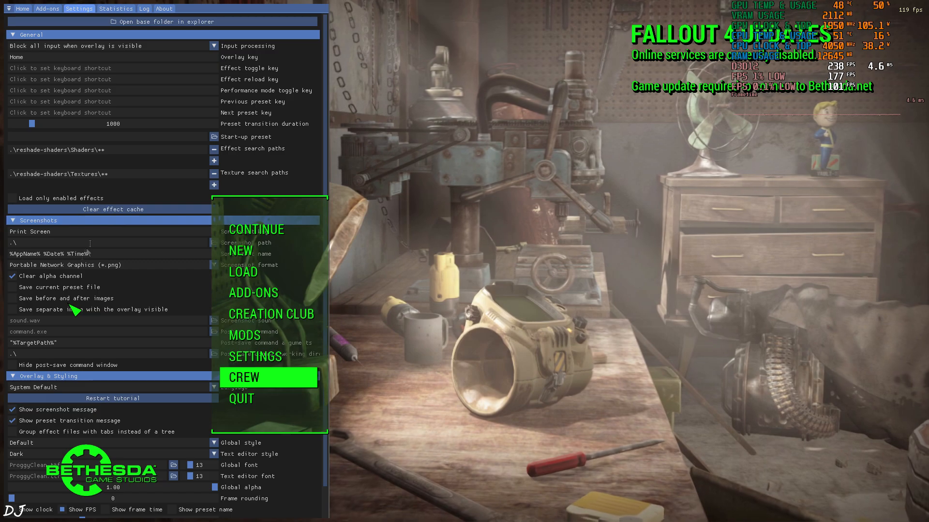
{"action": "scroll", "scroll_direction": "down", "scroll_amount": 3}
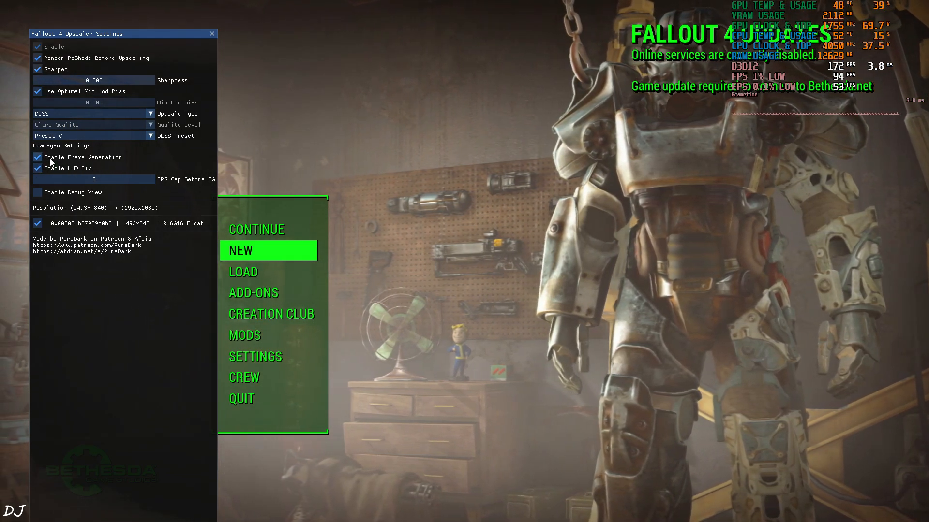
Uncheck Enable Frame Generation in the Upscaler Settings, dropping to about 81 FPS.
{"action": "left_click", "coordinate": [37, 157]}
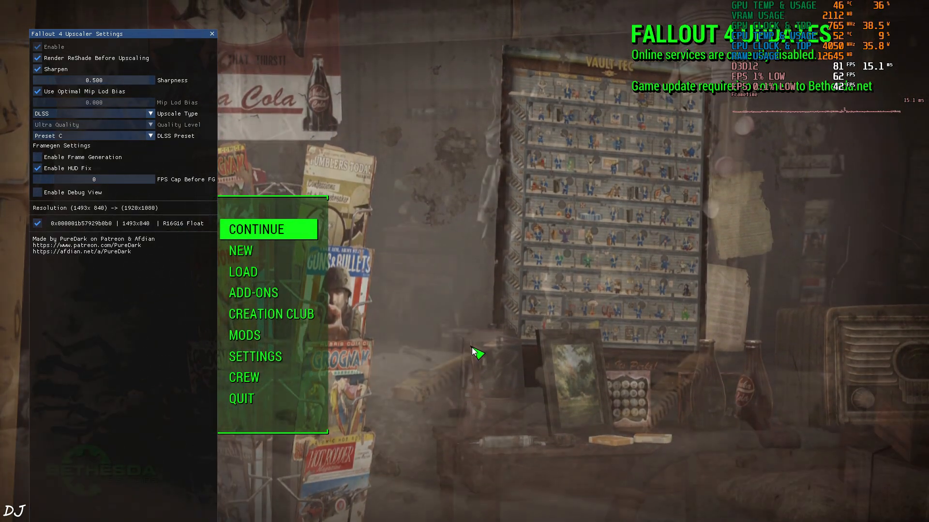
{"action": "left_click", "coordinate": [263, 229]}
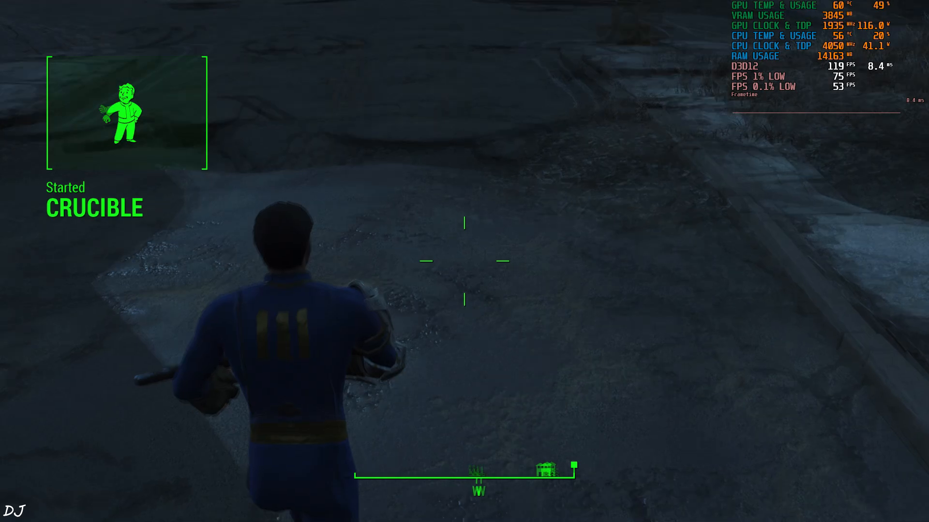
{"action": "mouse_move", "coordinate": [464, 261]}
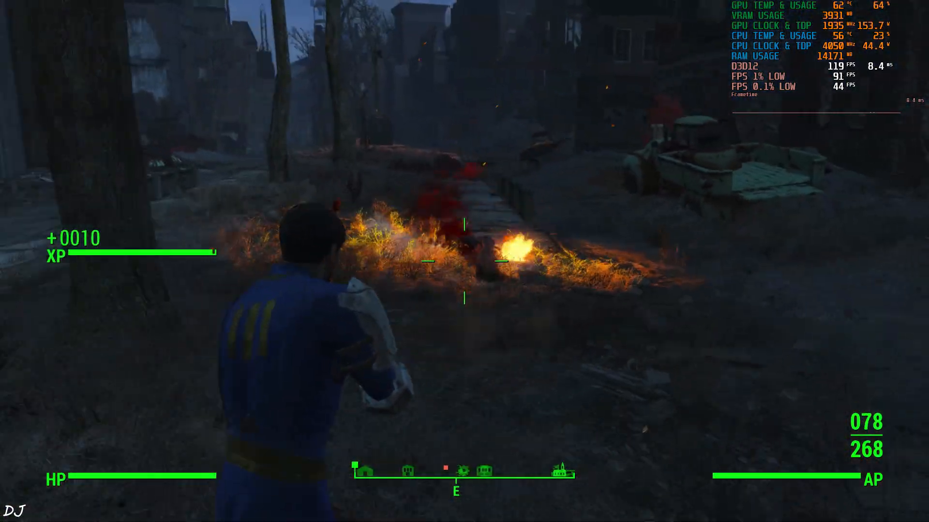
Pause the game with Escape after fighting in the wasteland at about 119 FPS.
{"action": "key", "text": "Escape"}
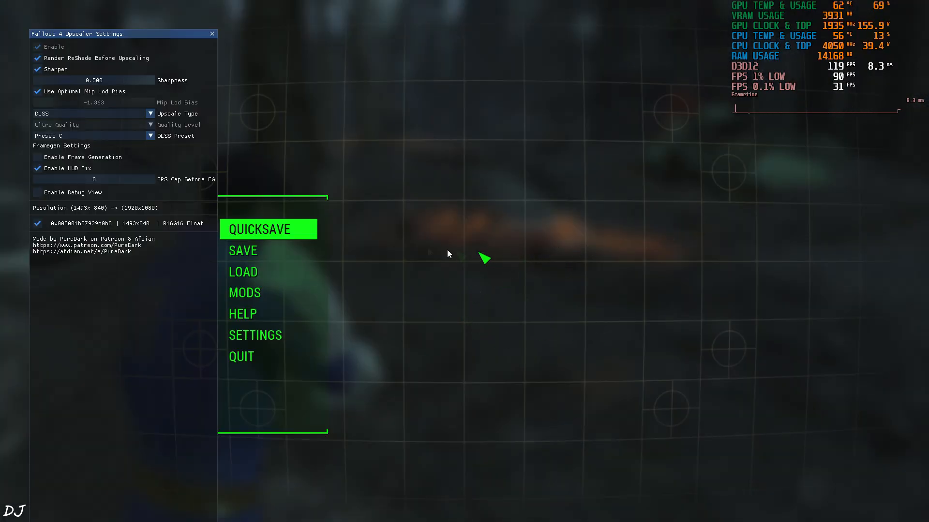
Re-enable frame generation in the Upscaler Settings, raising gameplay to about 226 FPS.
{"action": "left_click", "coordinate": [37, 157]}
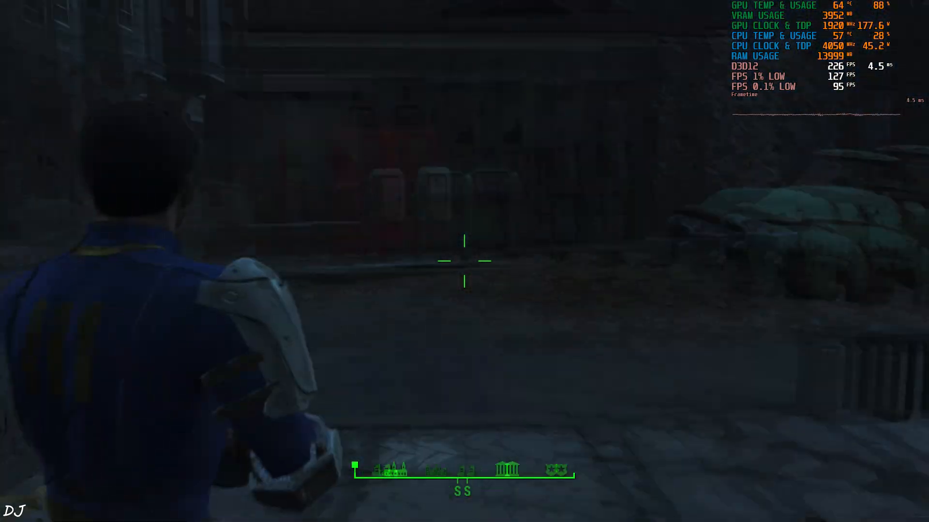
{"action": "mouse_move", "coordinate": [465, 260]}
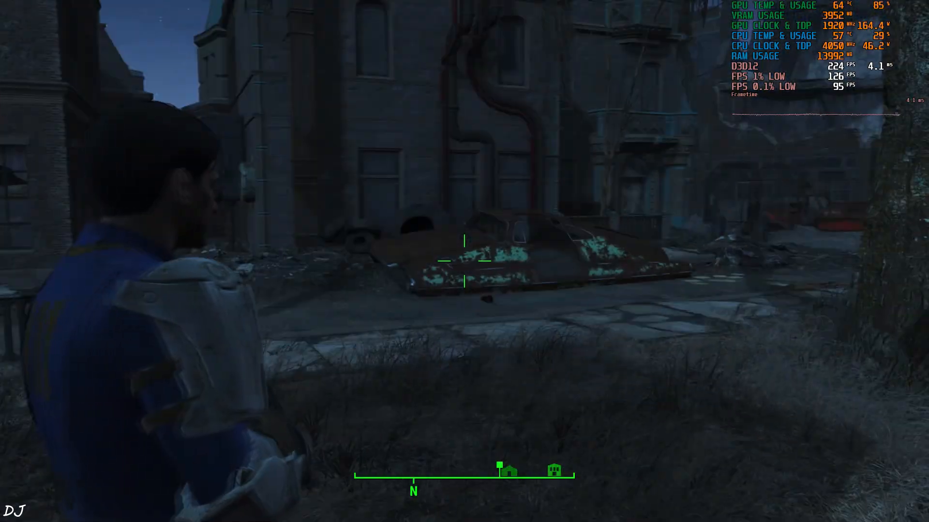